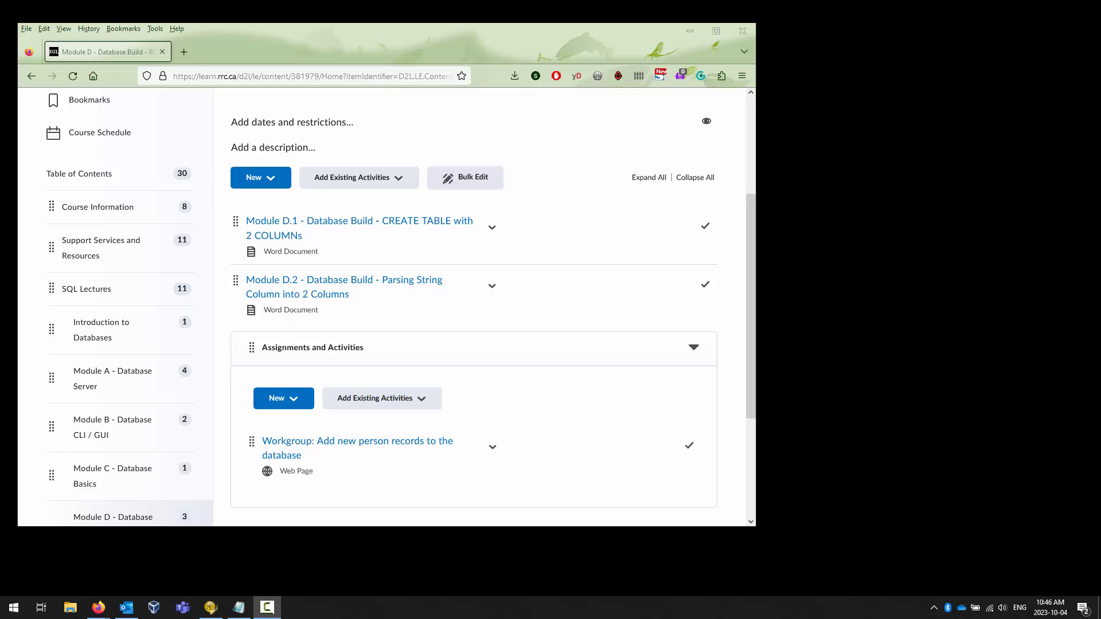
mouse_move(754, 487)
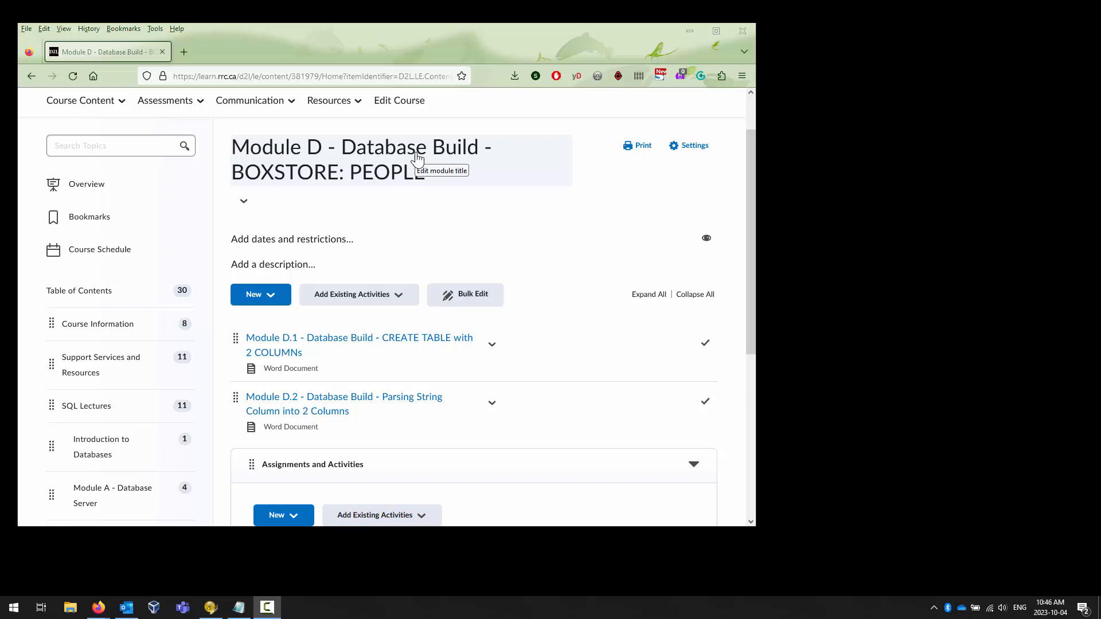
mouse_move(287, 172)
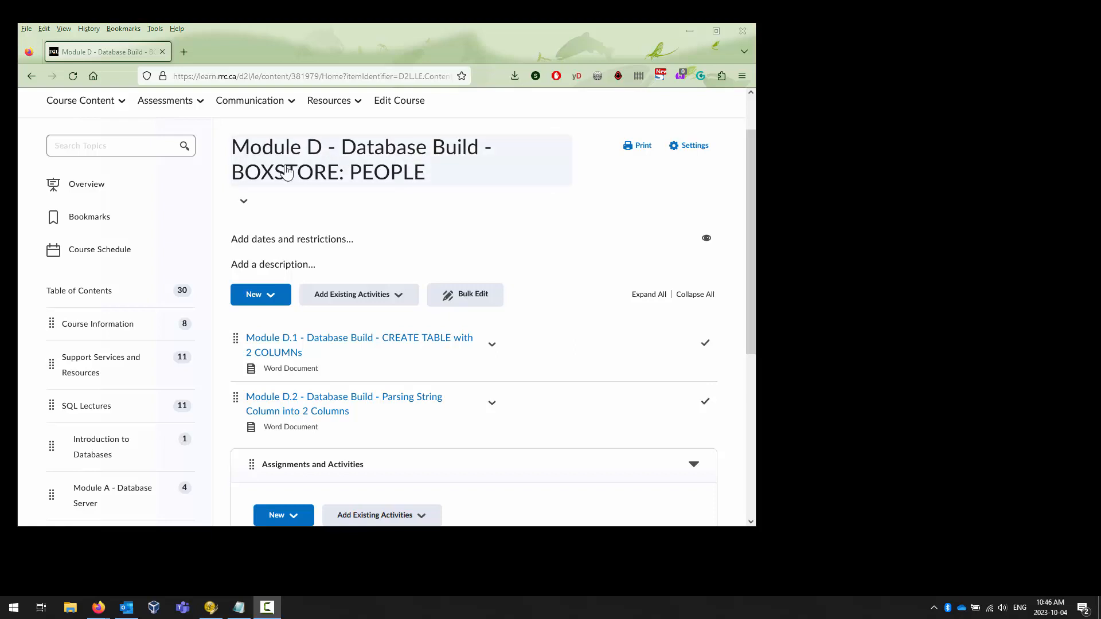
mouse_move(370, 174)
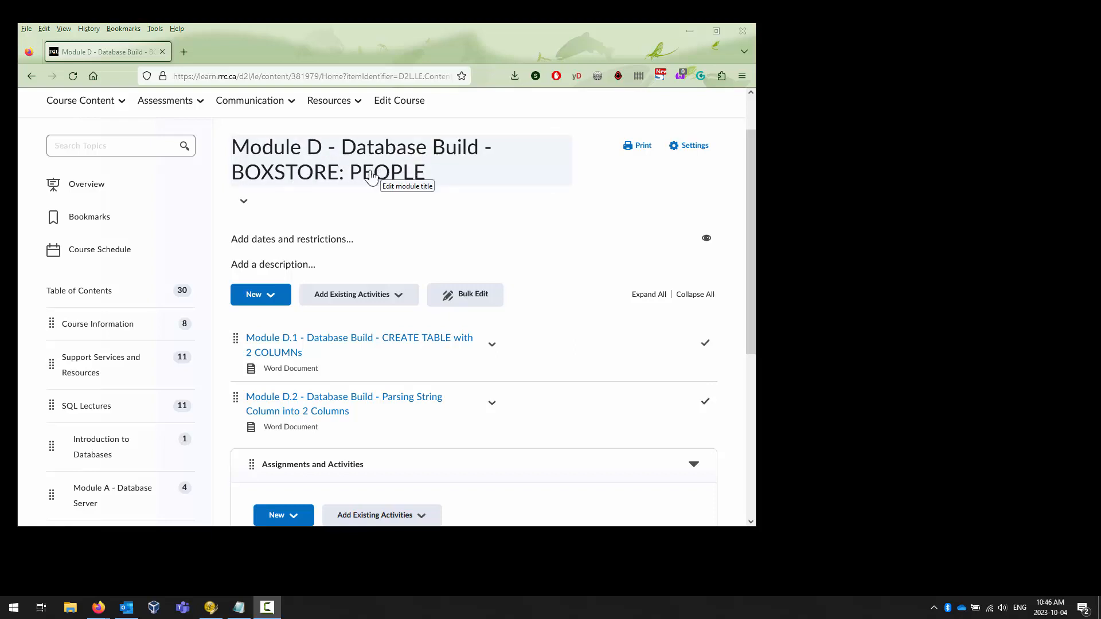
Scroll down the Module D 'Database Build - BOXSTORE: PEOPLE' page to the workgroup activity
scroll("down", 3)
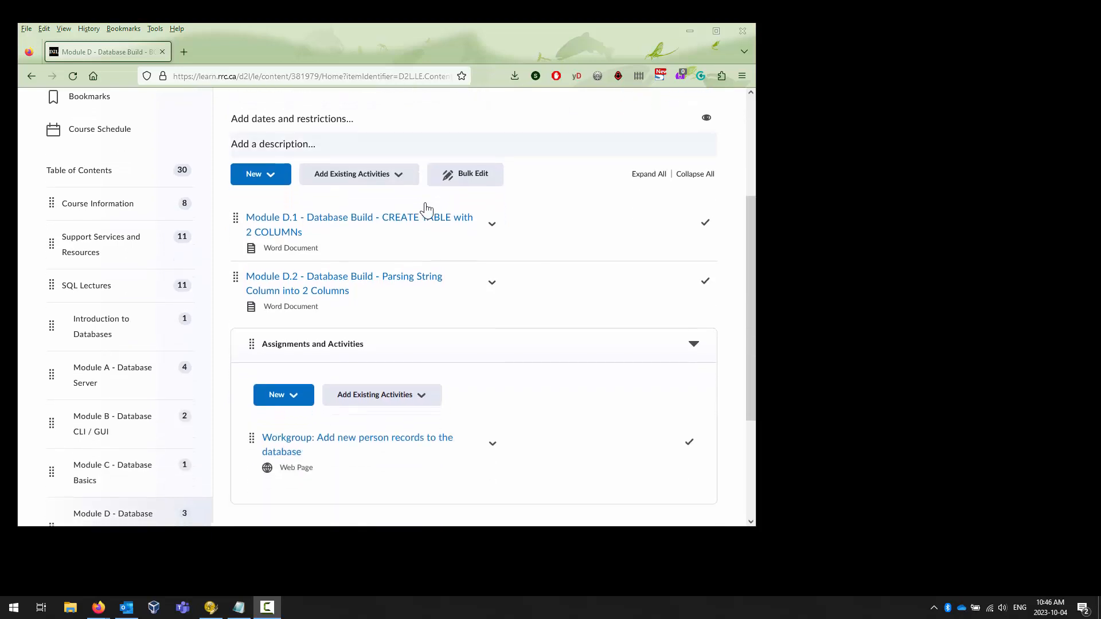
scroll("down", 3)
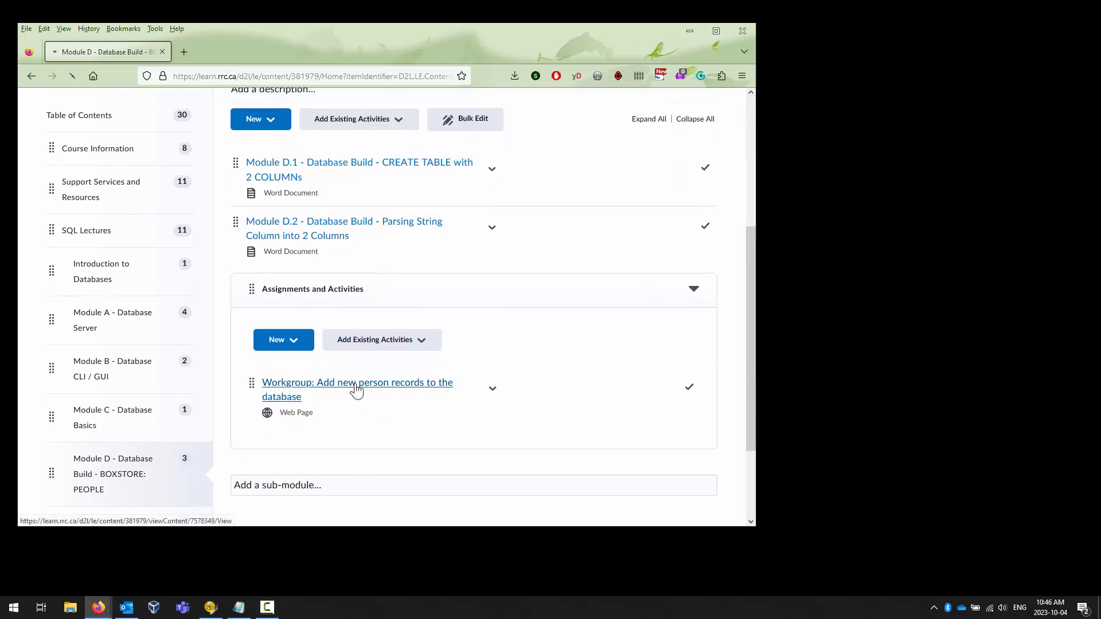
Open the 'Add new person records' workgroup and follow its randomlists.com random-names link
left_click(357, 382)
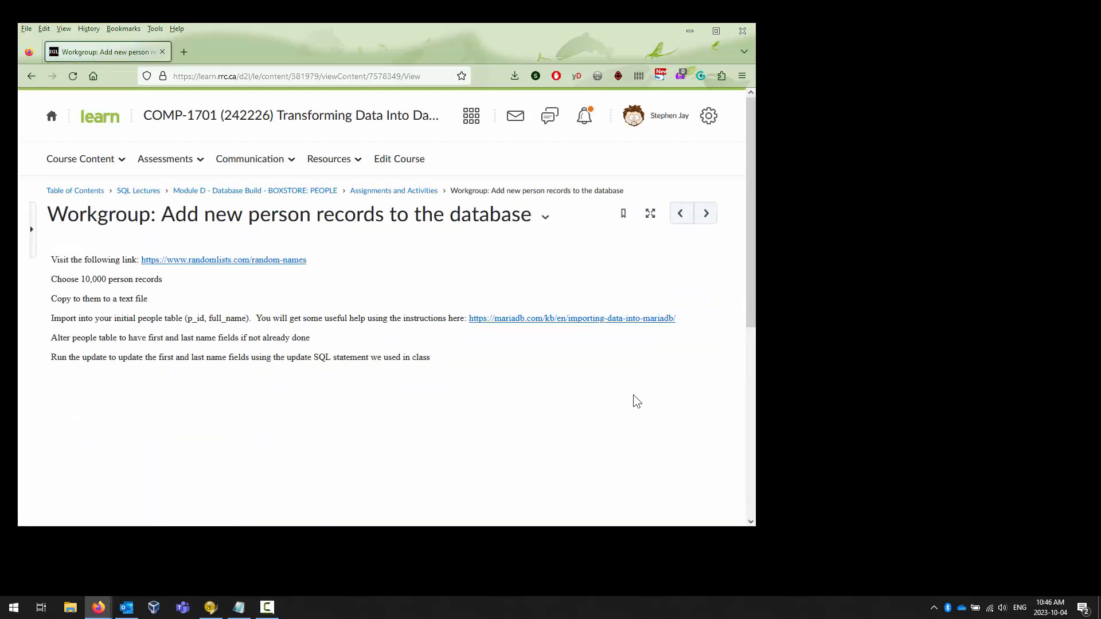
mouse_move(224, 260)
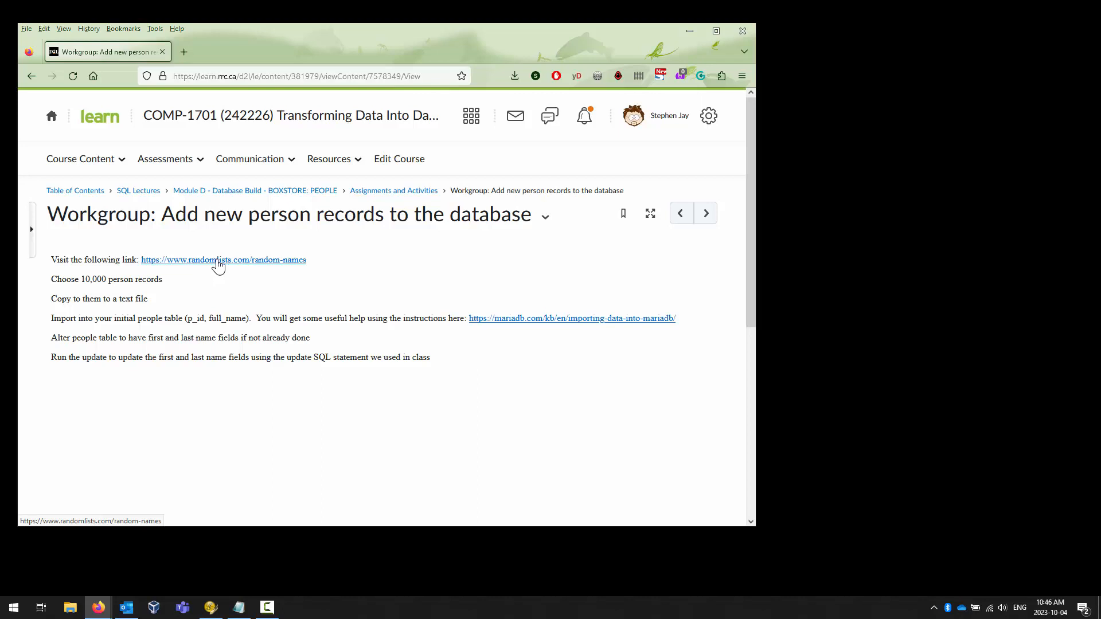
left_click(223, 260)
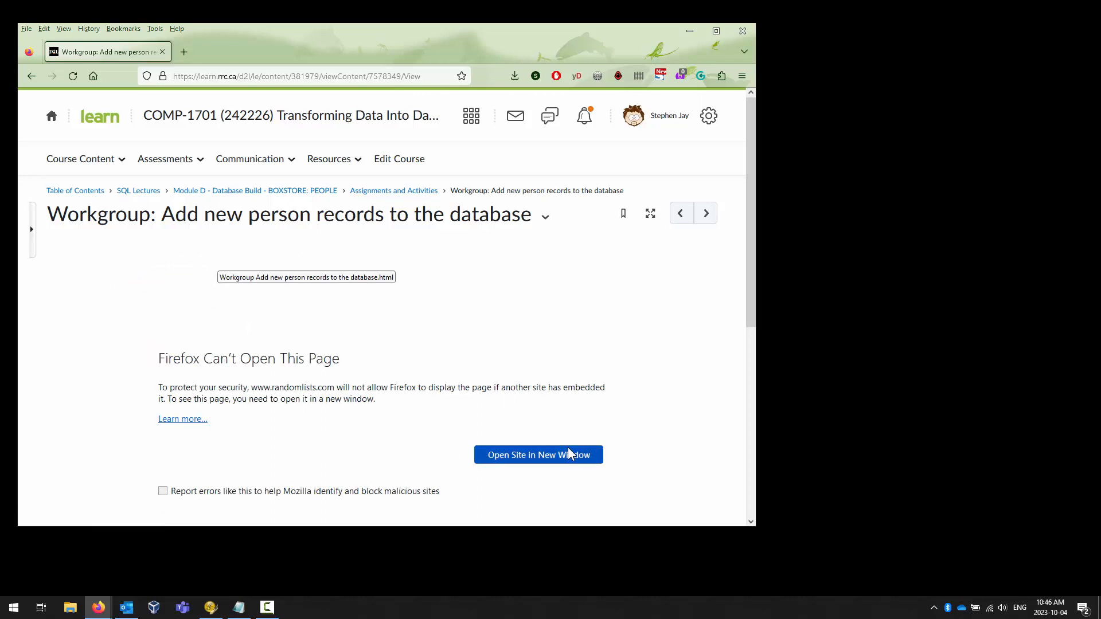
mouse_move(538, 454)
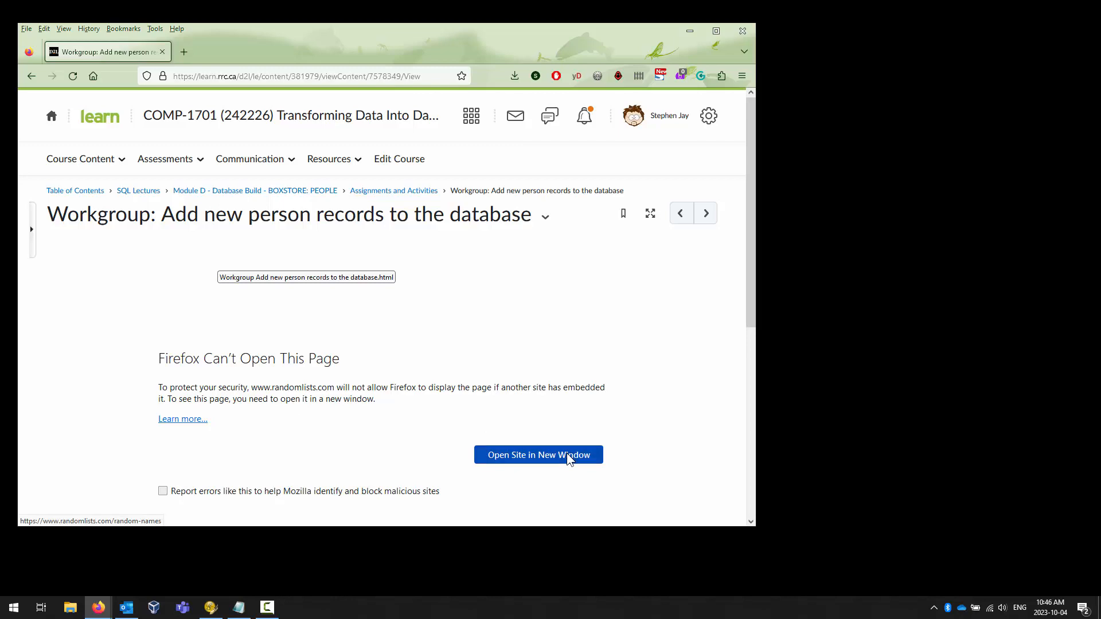
Open randomlists.com random names in its own tab and set quantity to 10000
left_click(538, 455)
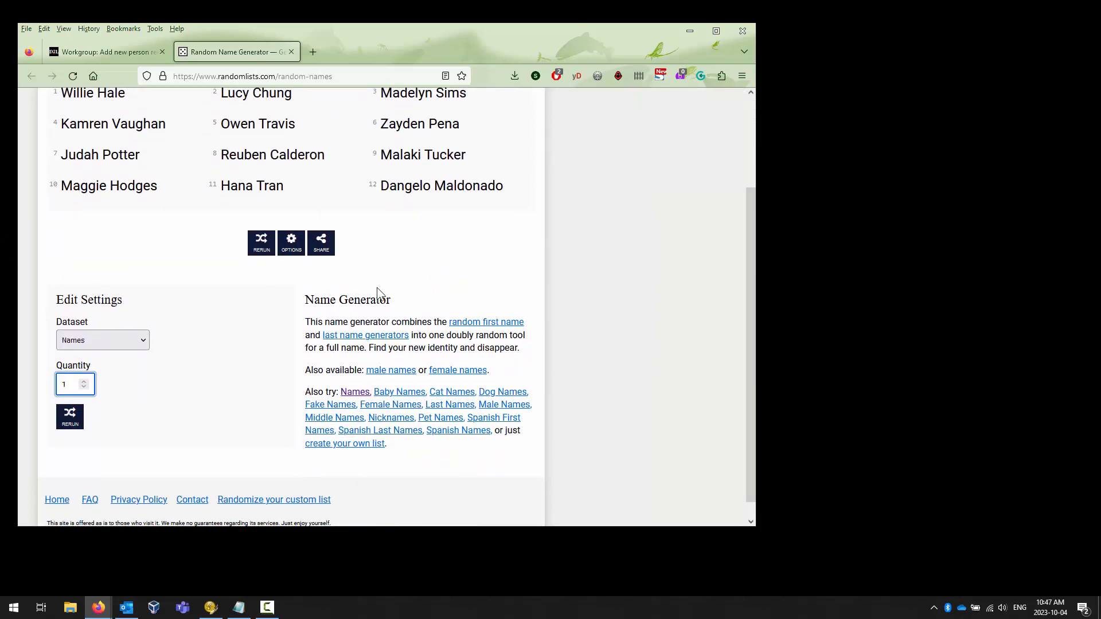
type("0000")
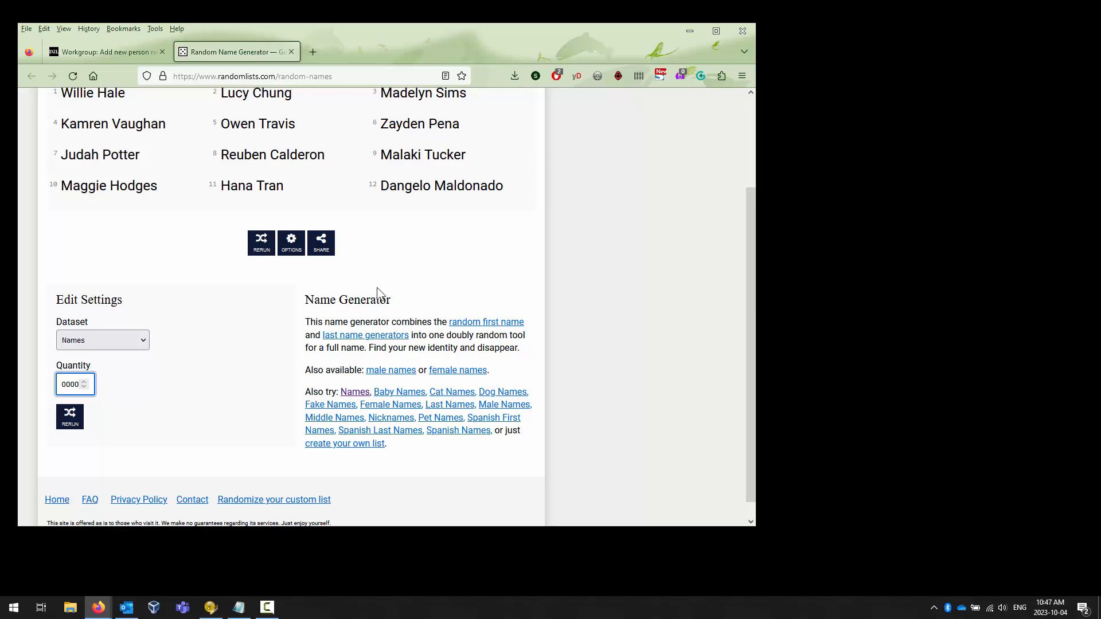
mouse_move(246, 253)
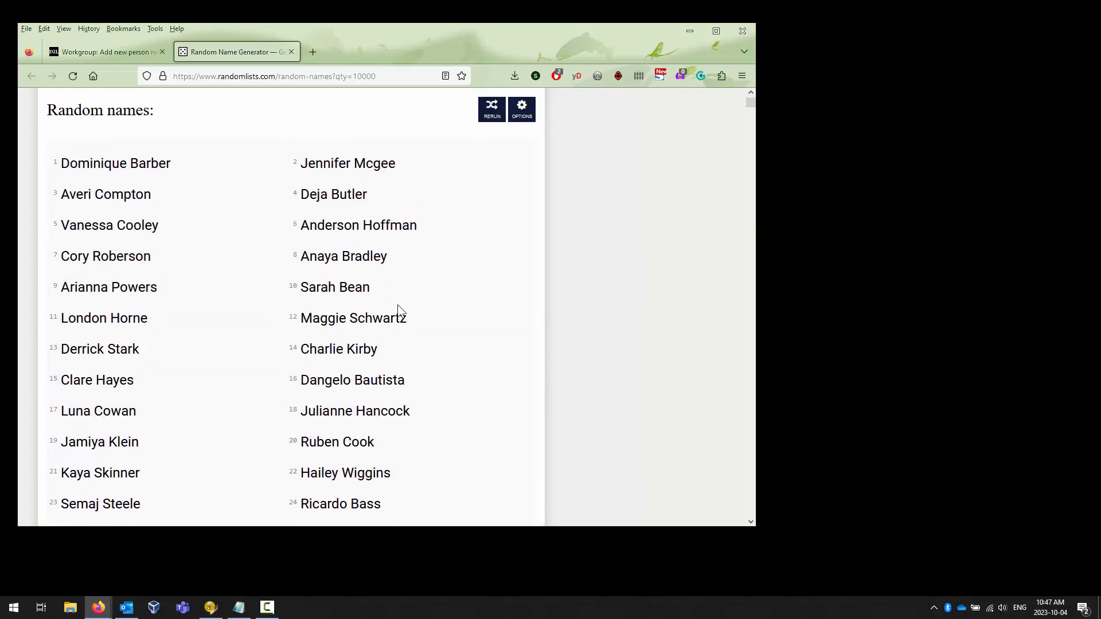
double_click(94, 163)
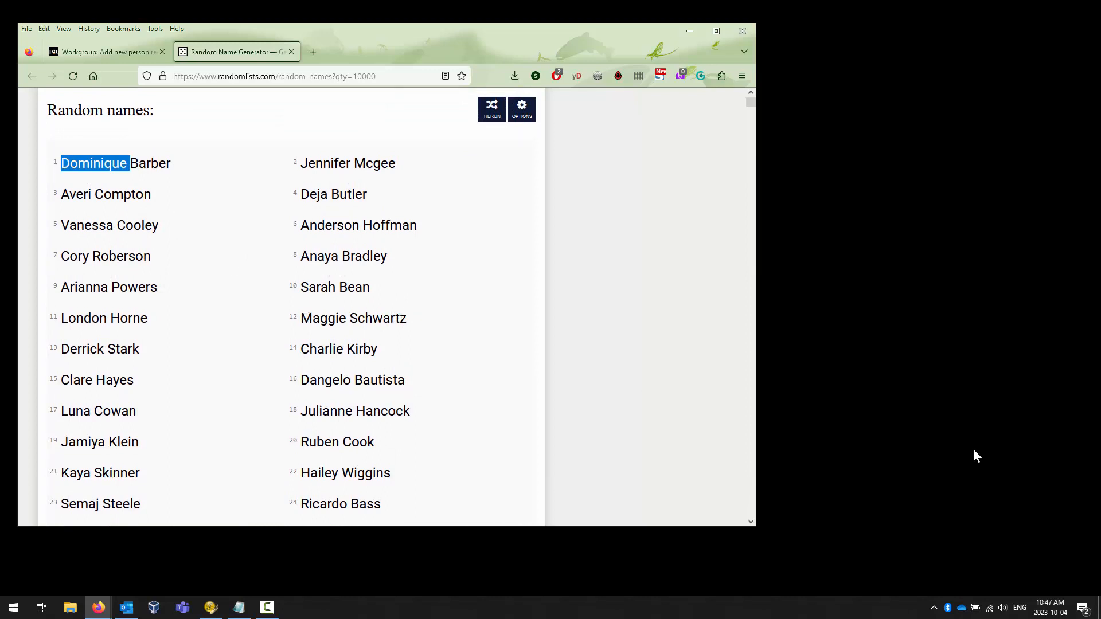
mouse_move(685, 457)
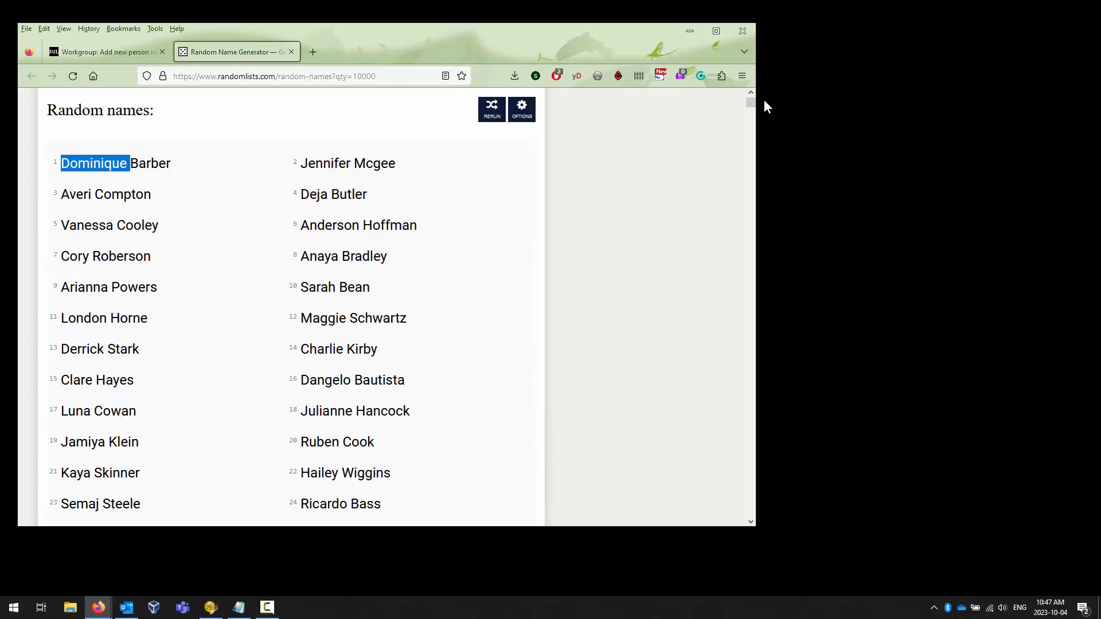
scroll("down", 3)
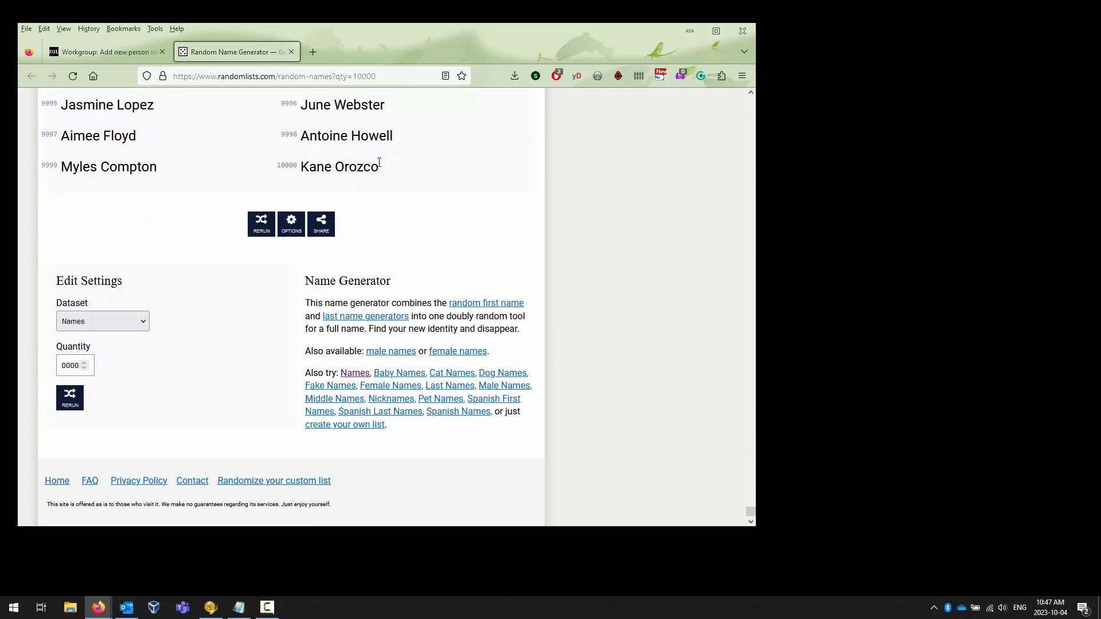
mouse_move(382, 171)
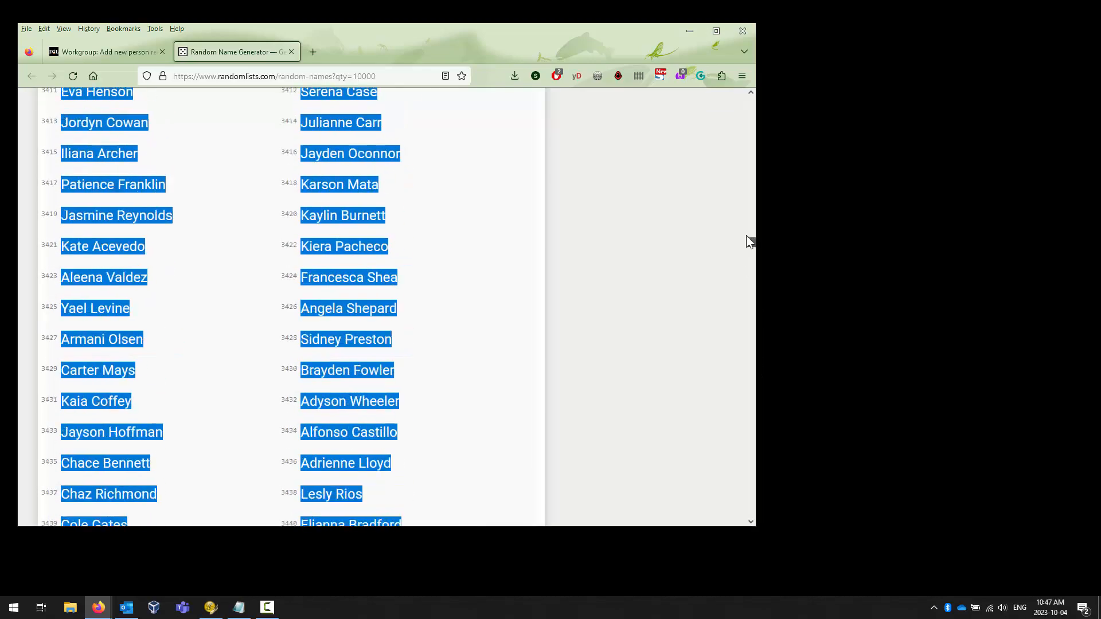
scroll("up", 3)
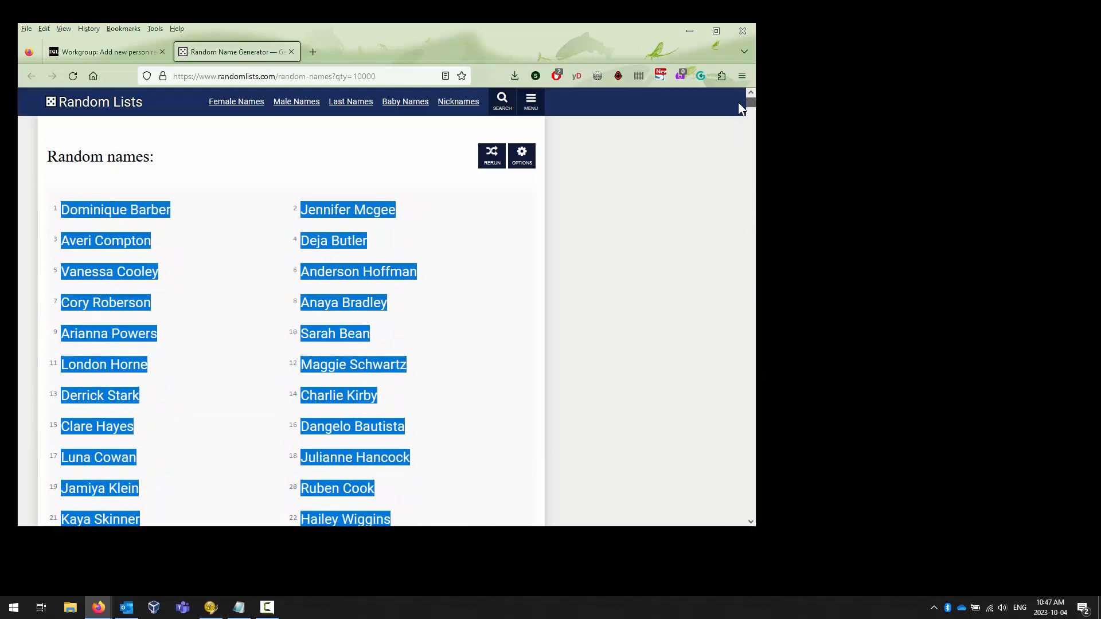
scroll("down", 3)
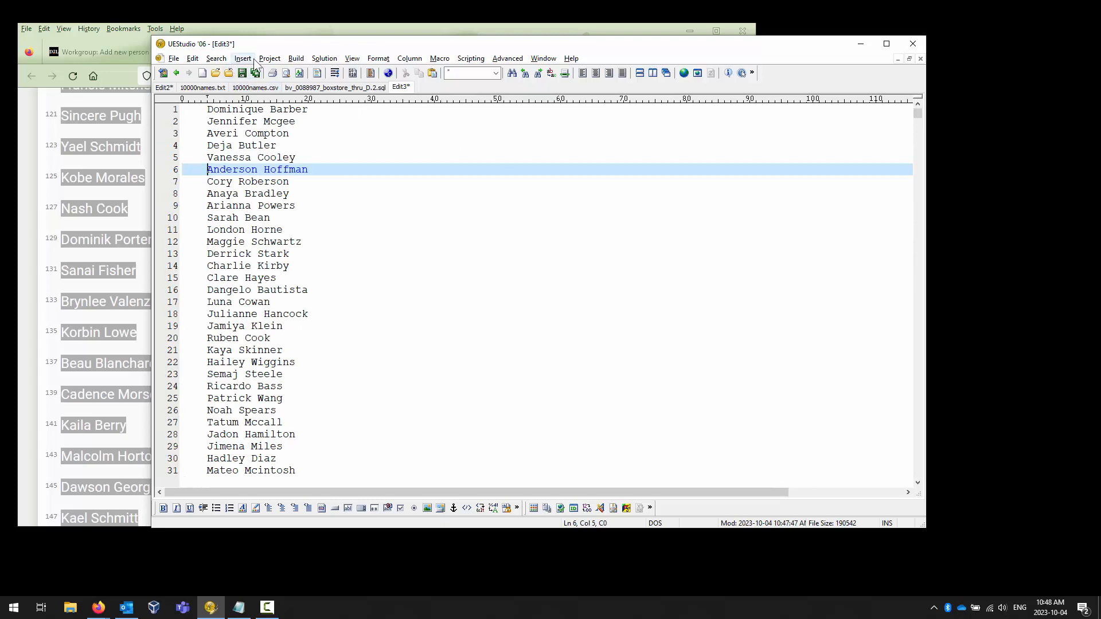
Replace all leading spaces with nothing across the 10,000 name lines
left_click(216, 58)
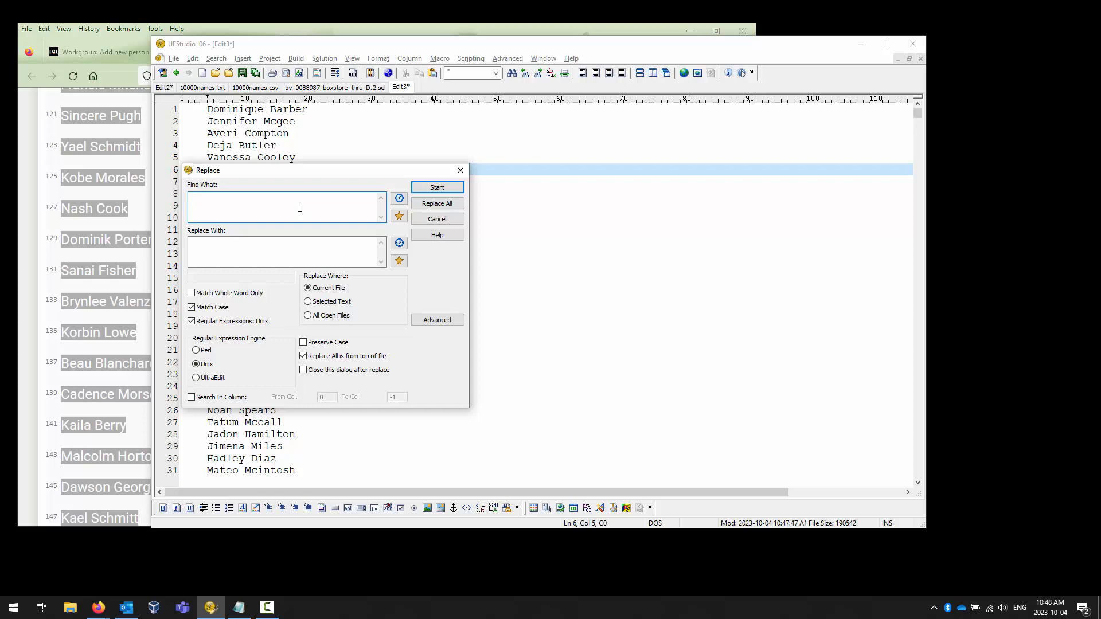
left_click(251, 245)
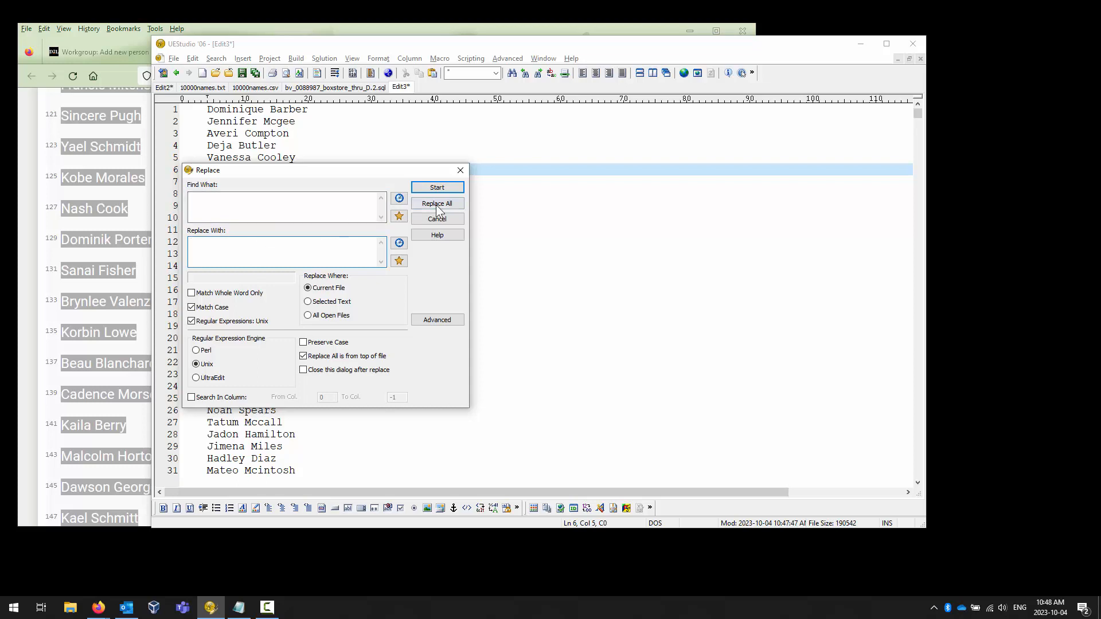
left_click(437, 203)
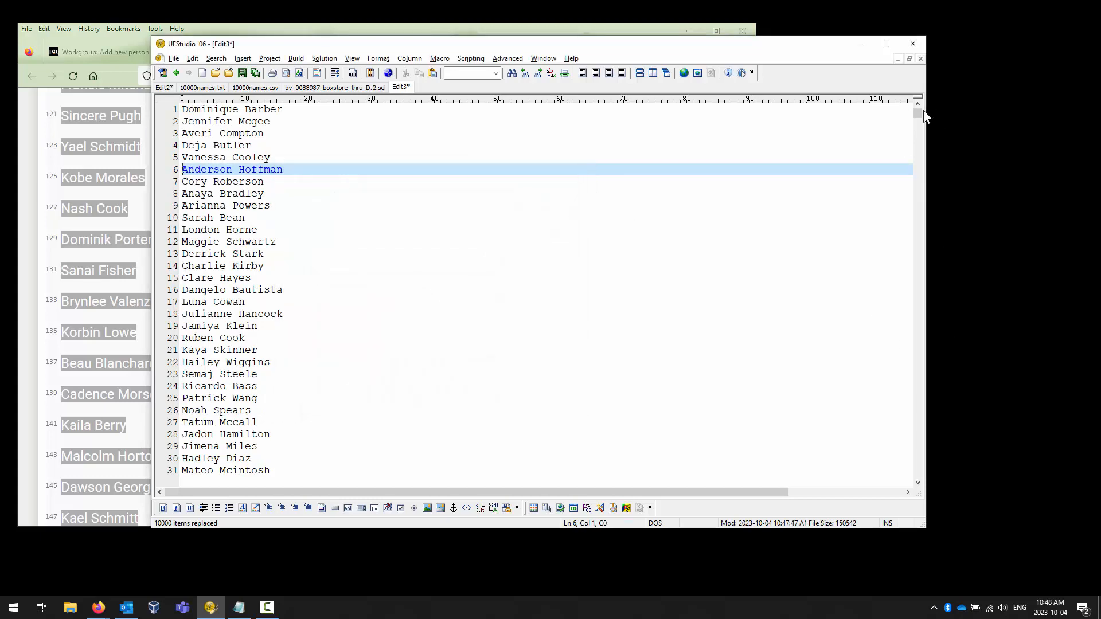
left_click_drag(917, 113, 917, 445)
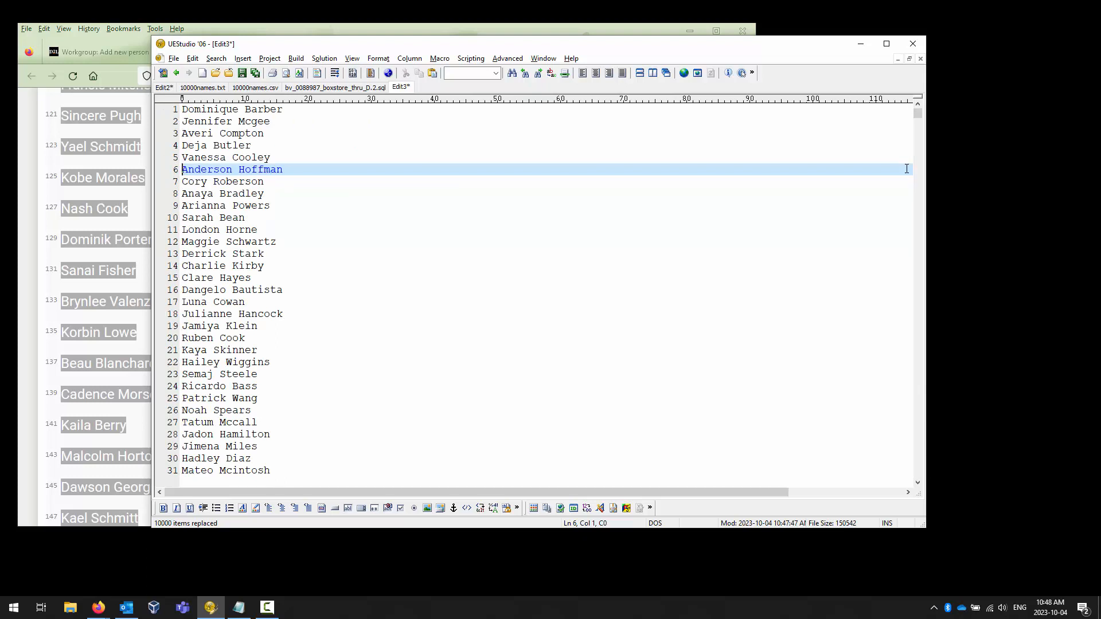
mouse_move(606, 169)
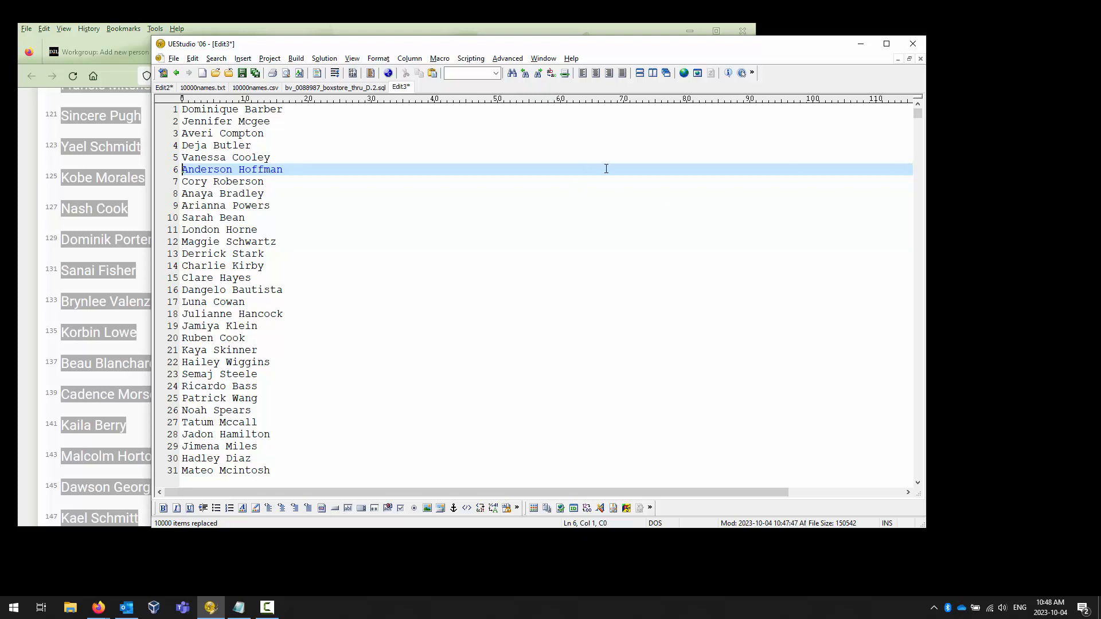
mouse_move(620, 254)
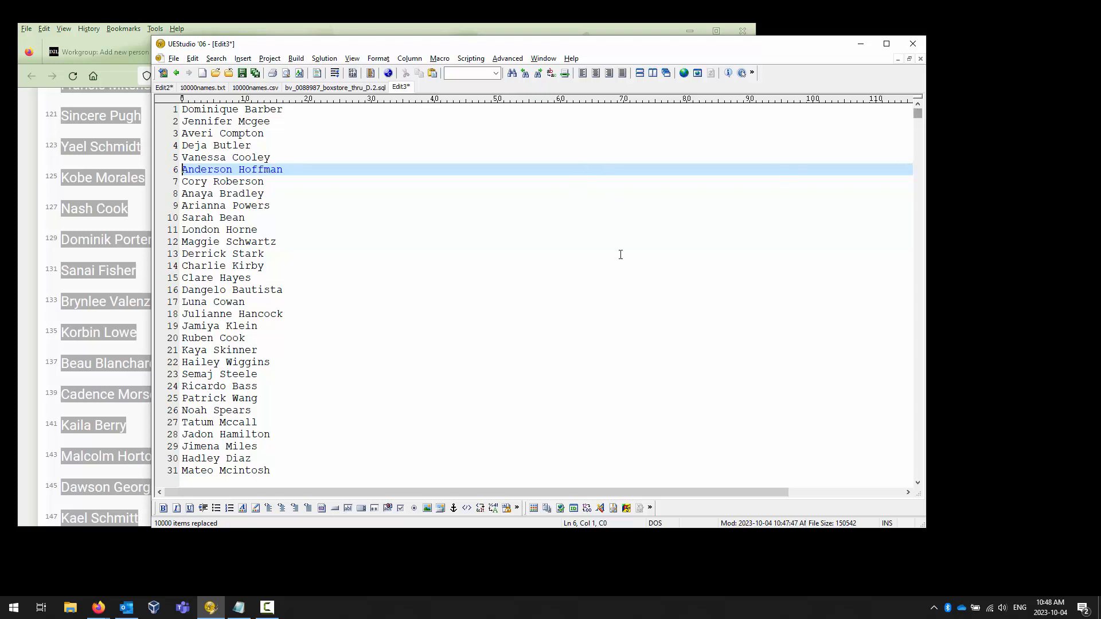
mouse_move(566, 274)
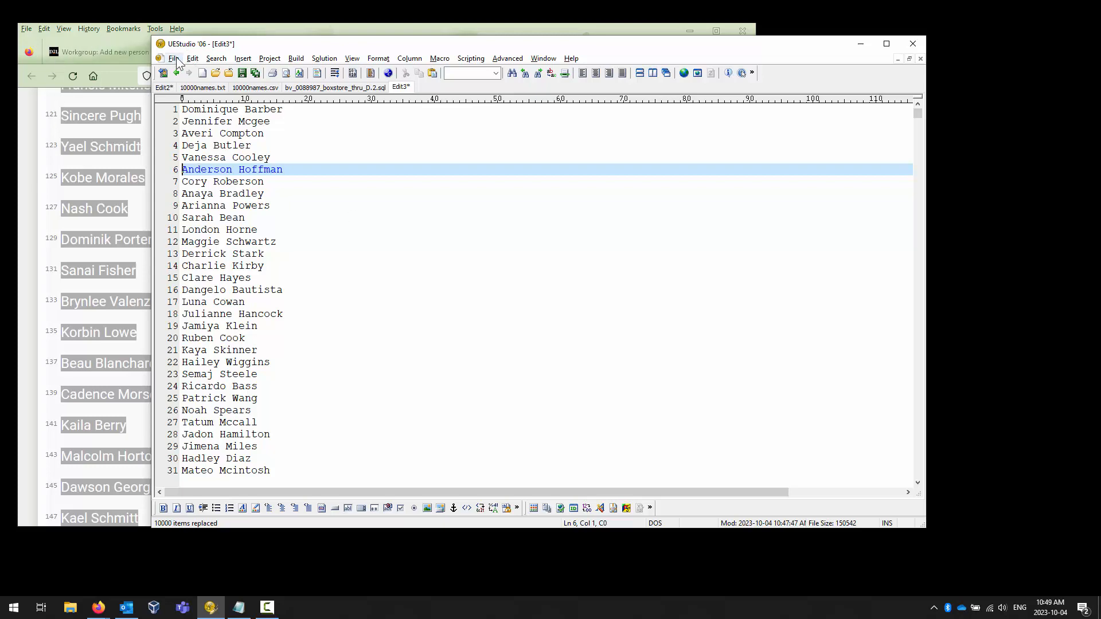
Start Save As and browse into C:\Program Files
left_click(172, 58)
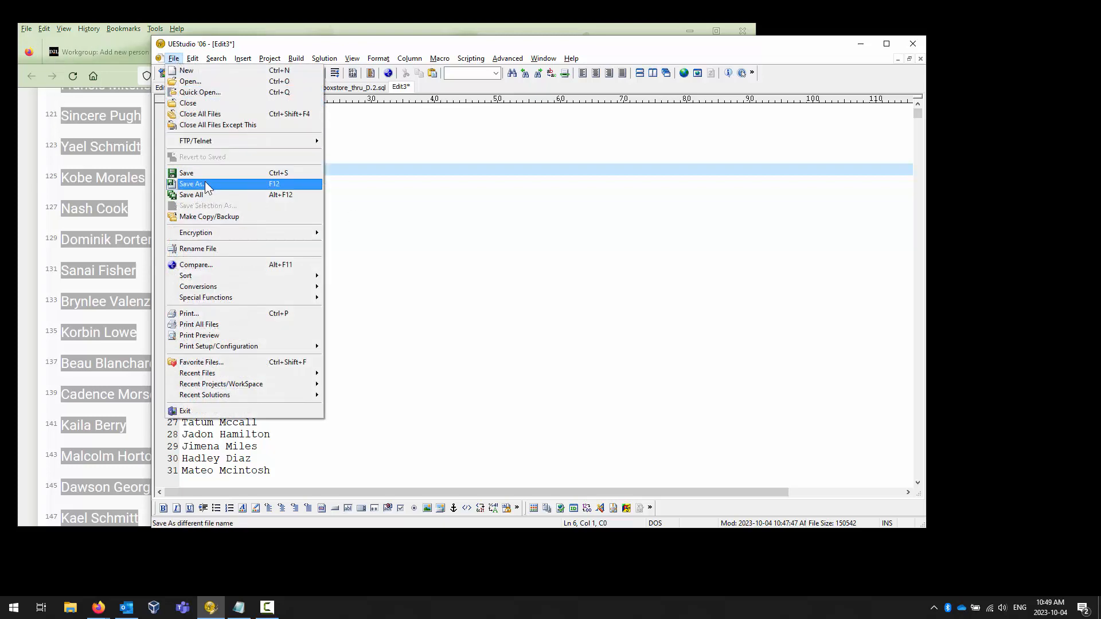
left_click(191, 184)
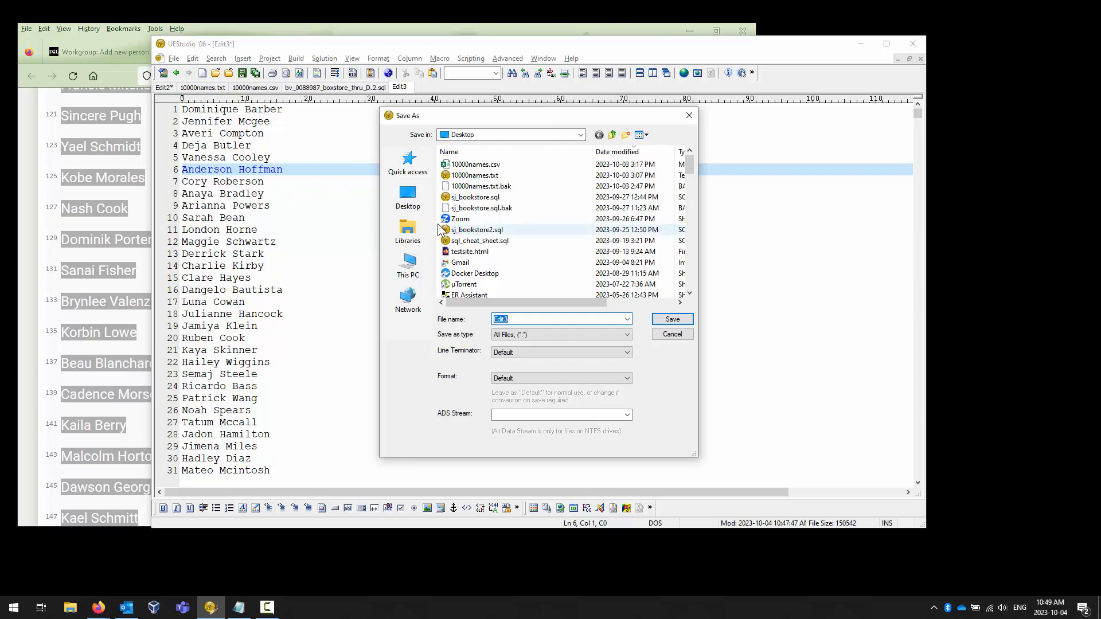
scroll("down", 3)
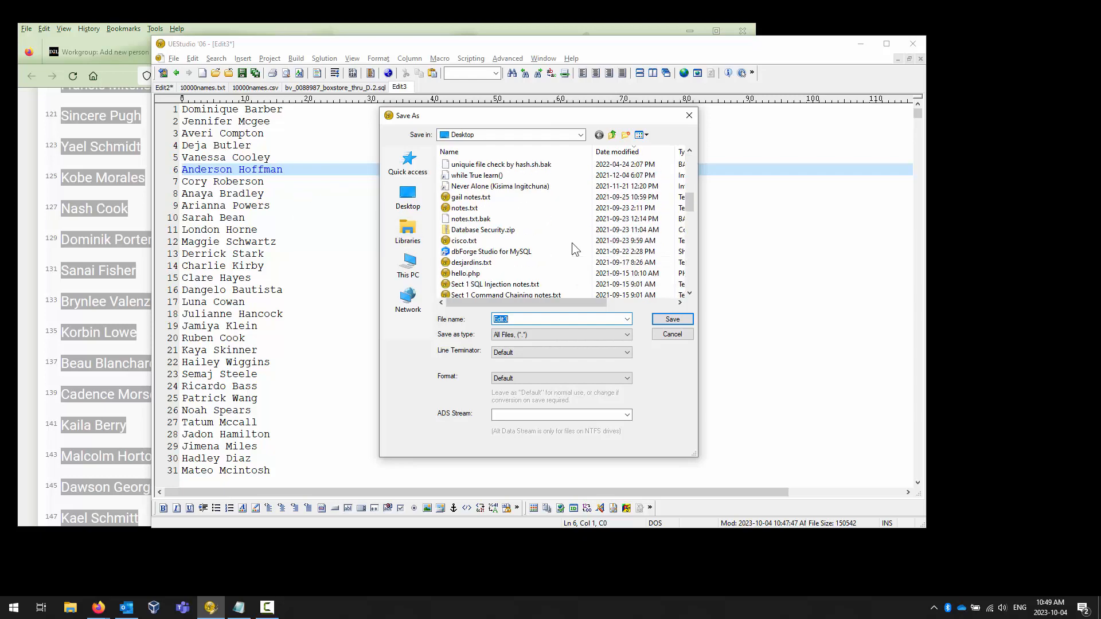
left_click(407, 266)
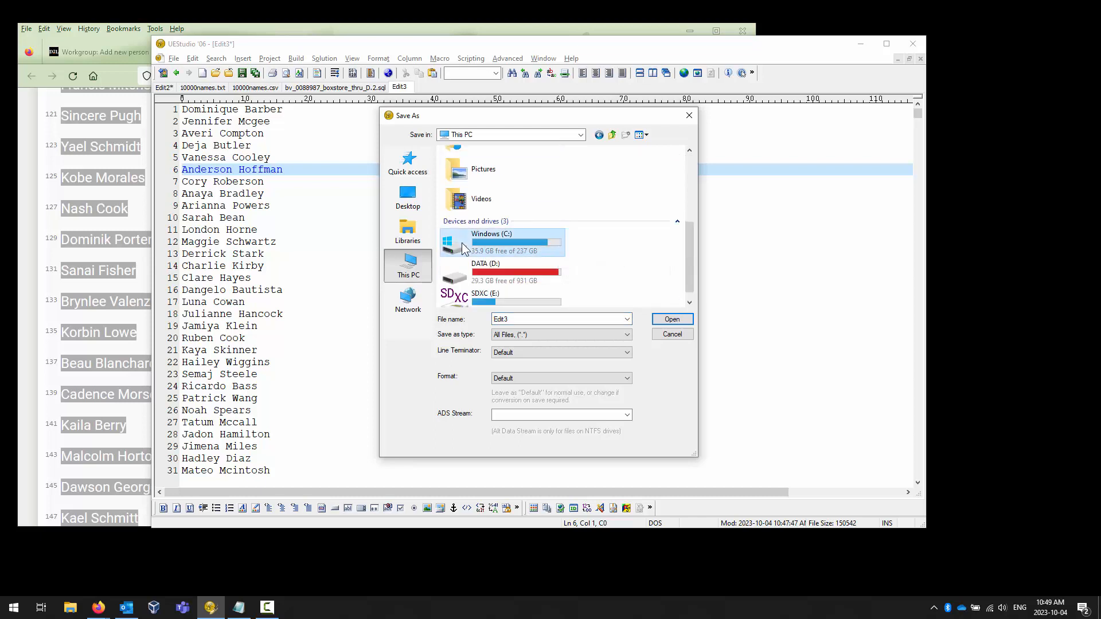
double_click(491, 242)
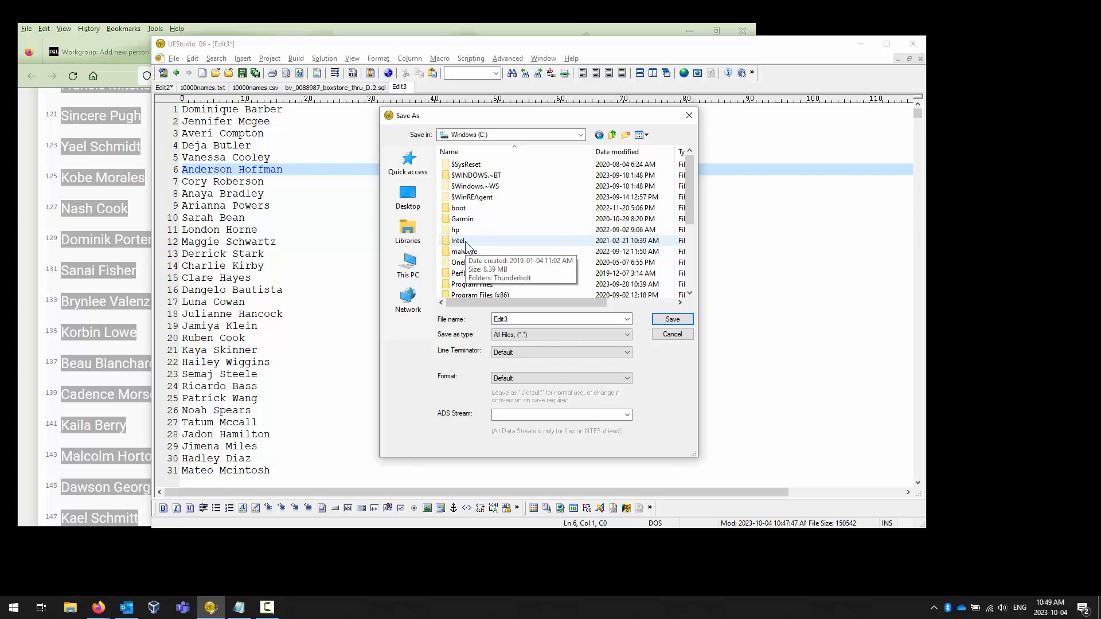
scroll("down", 3)
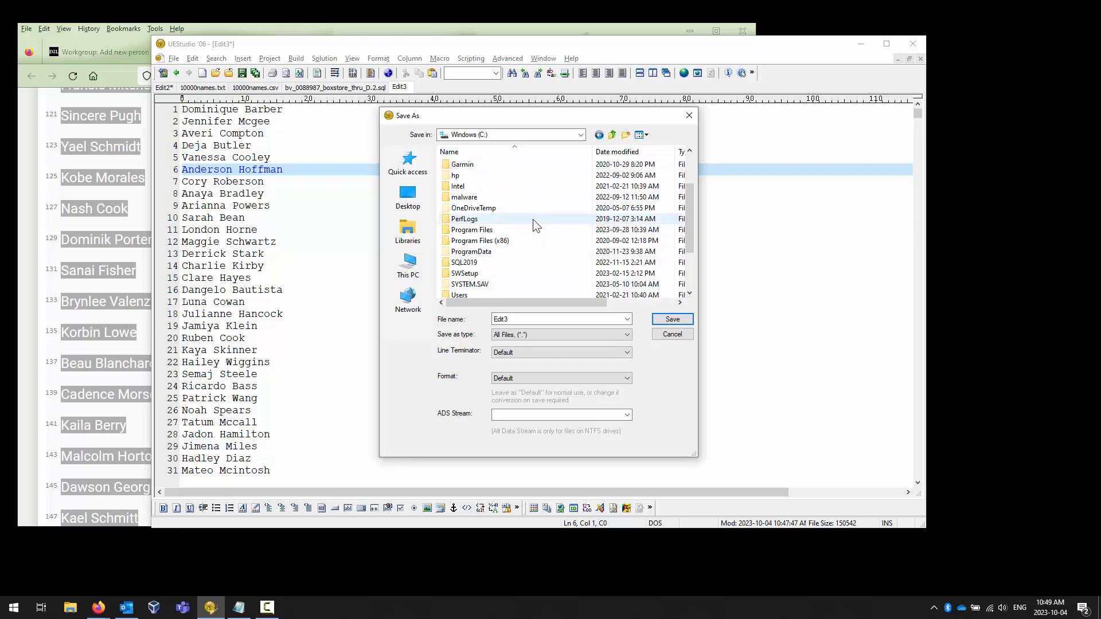
double_click(472, 229)
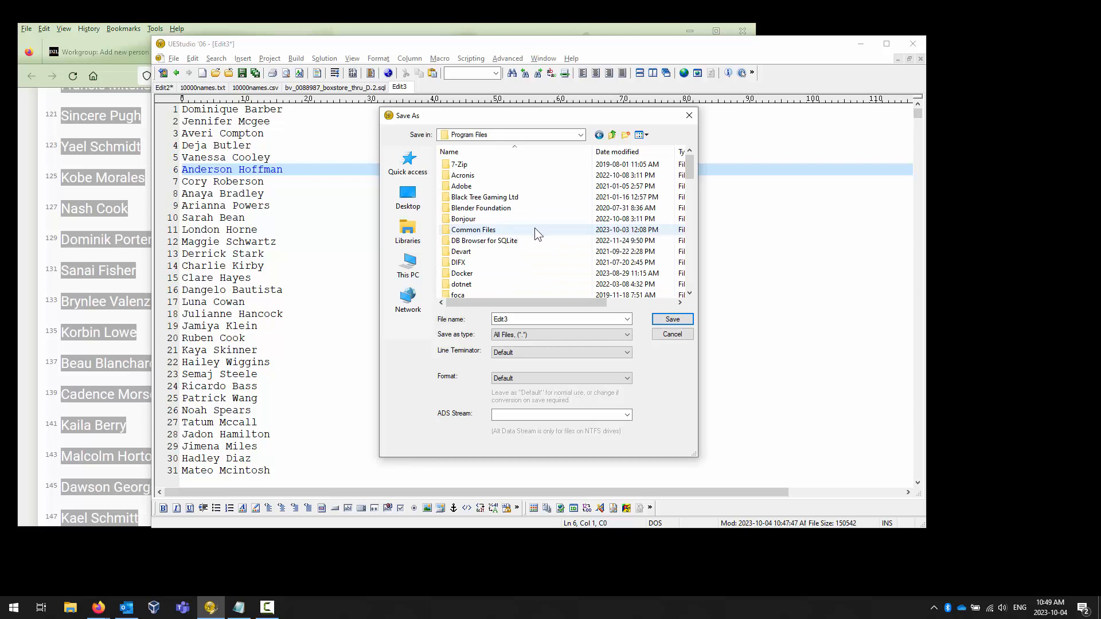
Navigate to the MariaDB 11.1 data sj_boxstore folder
scroll("down", 3)
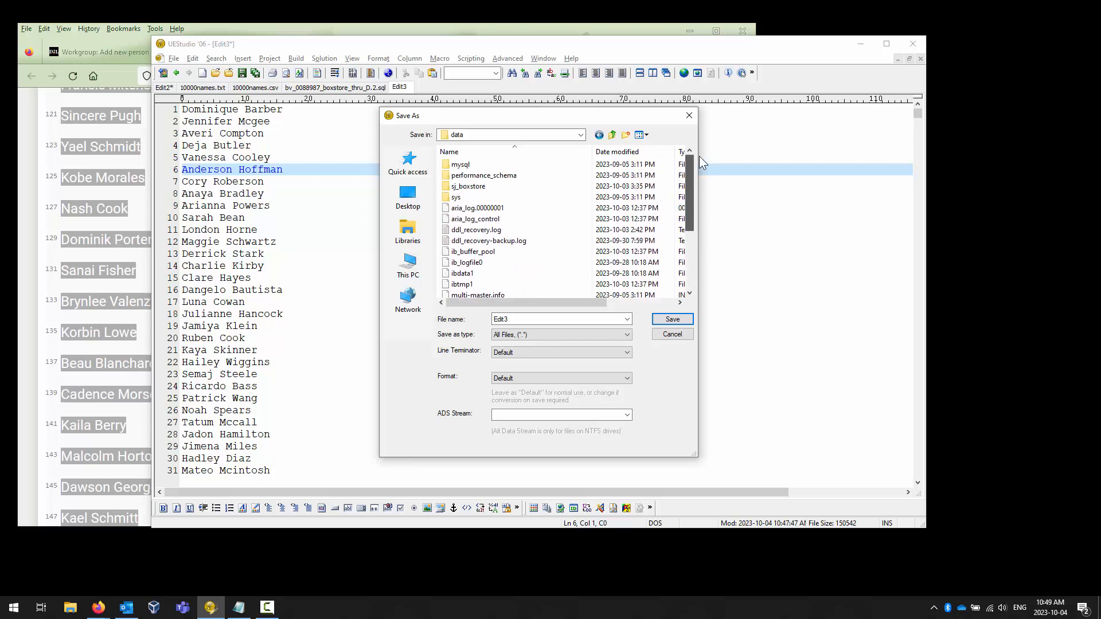
scroll("down", 3)
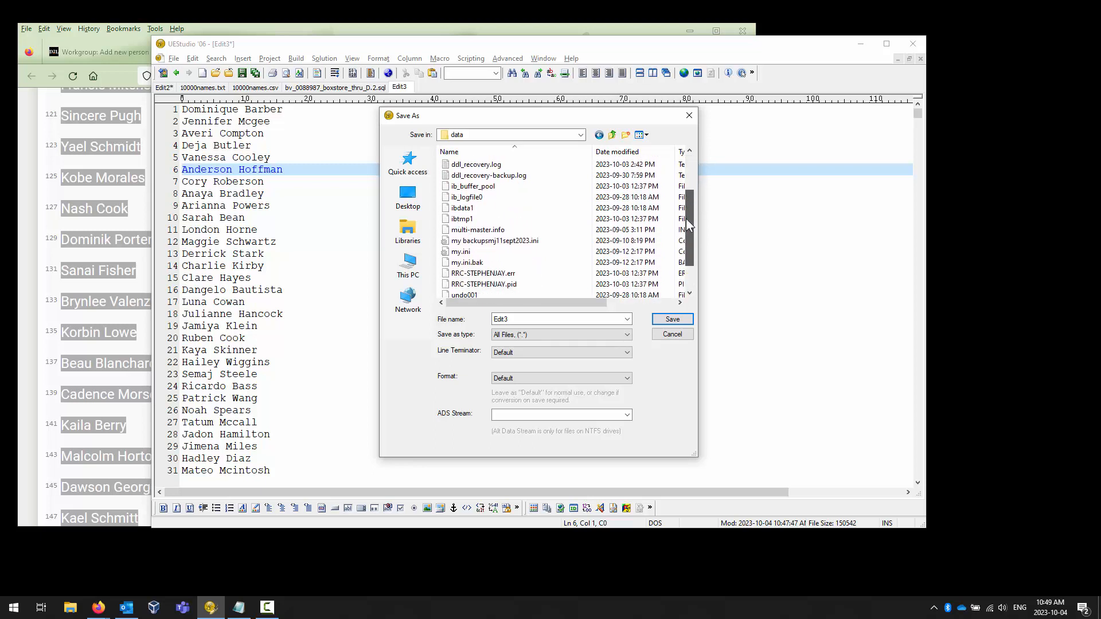
scroll("down", 3)
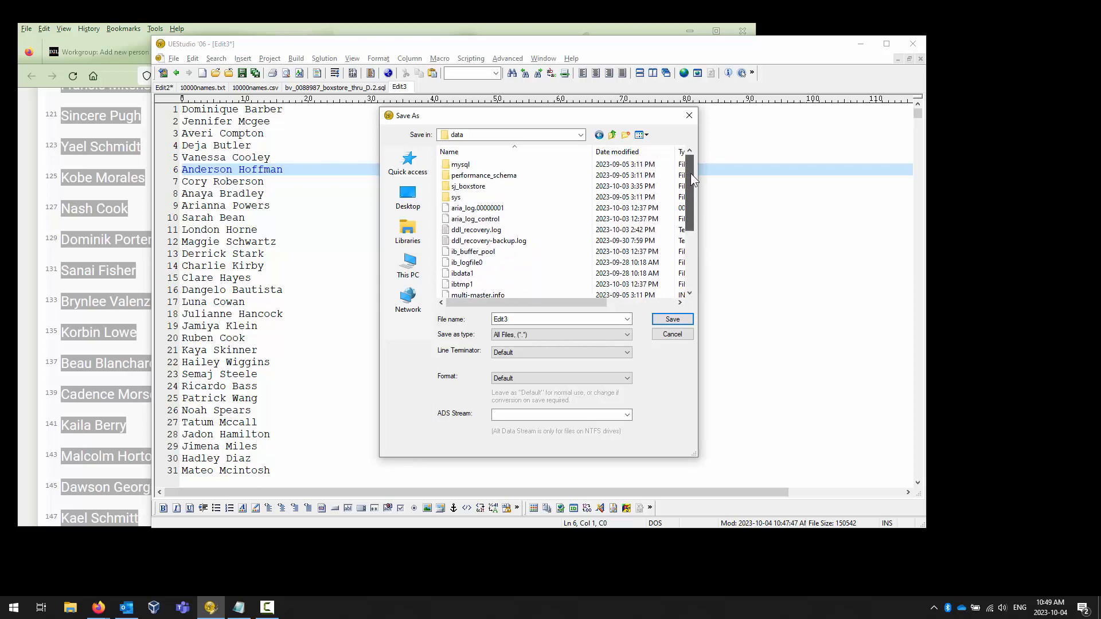
double_click(468, 185)
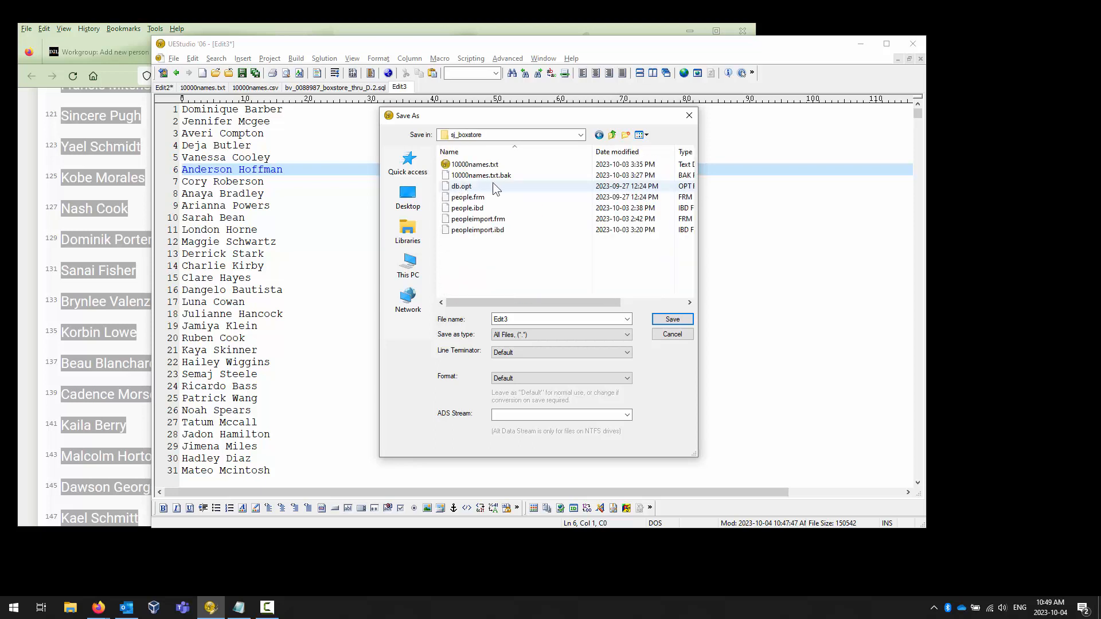
left_click(481, 175)
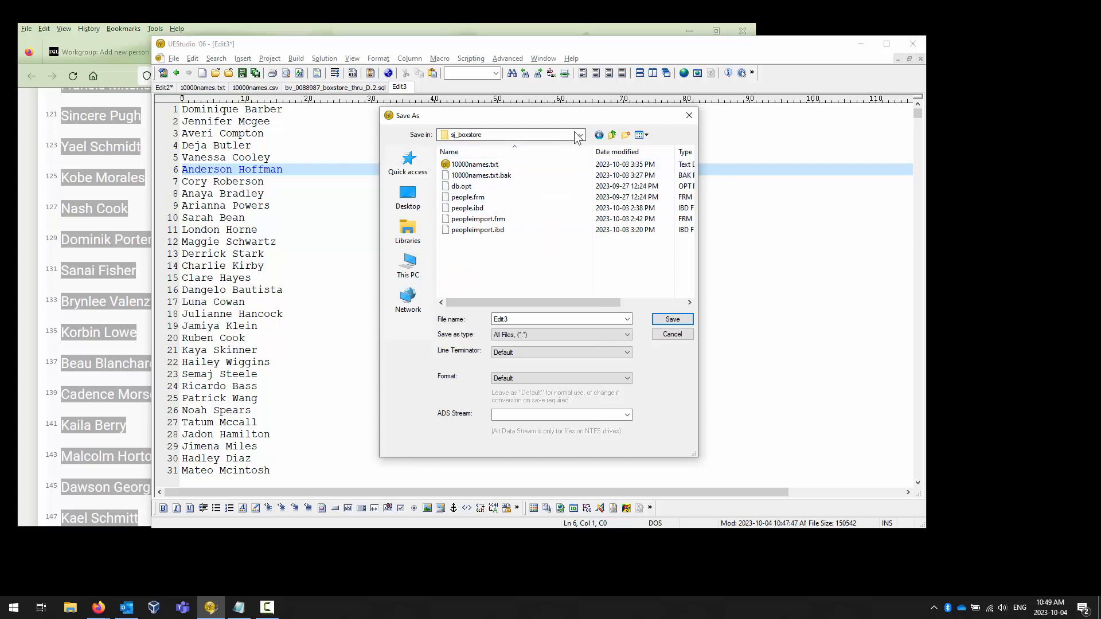
left_click(612, 135)
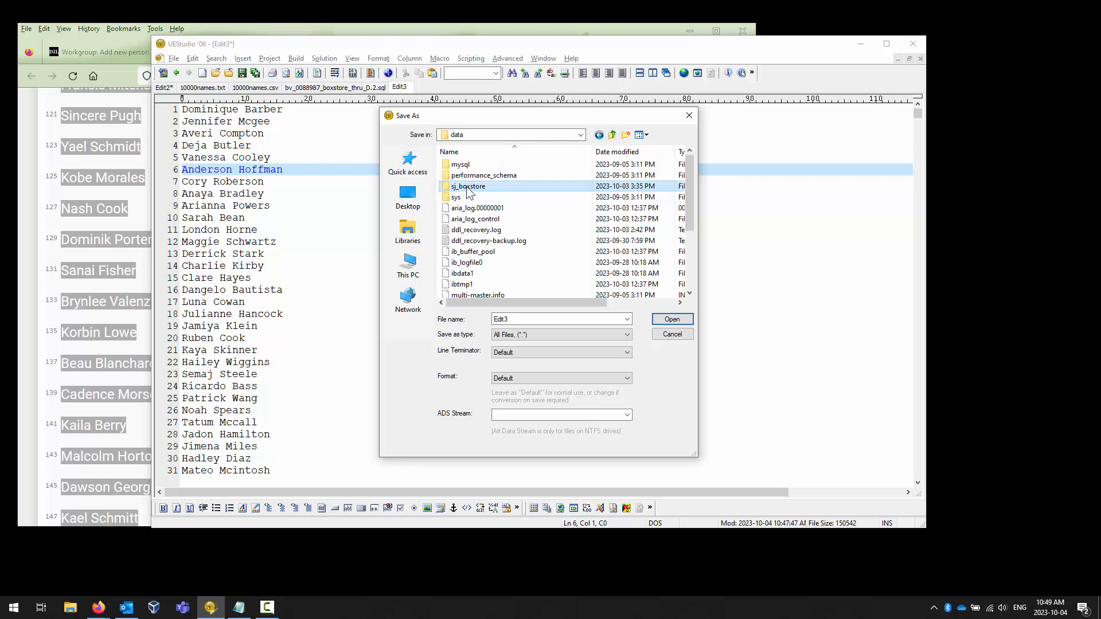
double_click(467, 186)
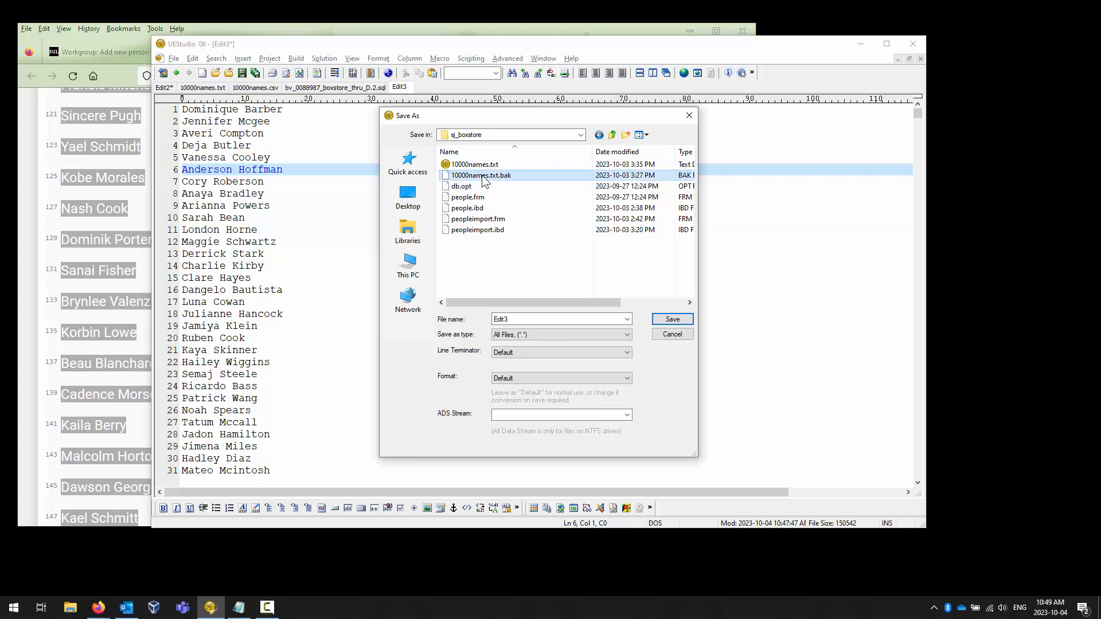
Save as 10000names.txt, replacing the old copy and keeping the current text
left_click(474, 164)
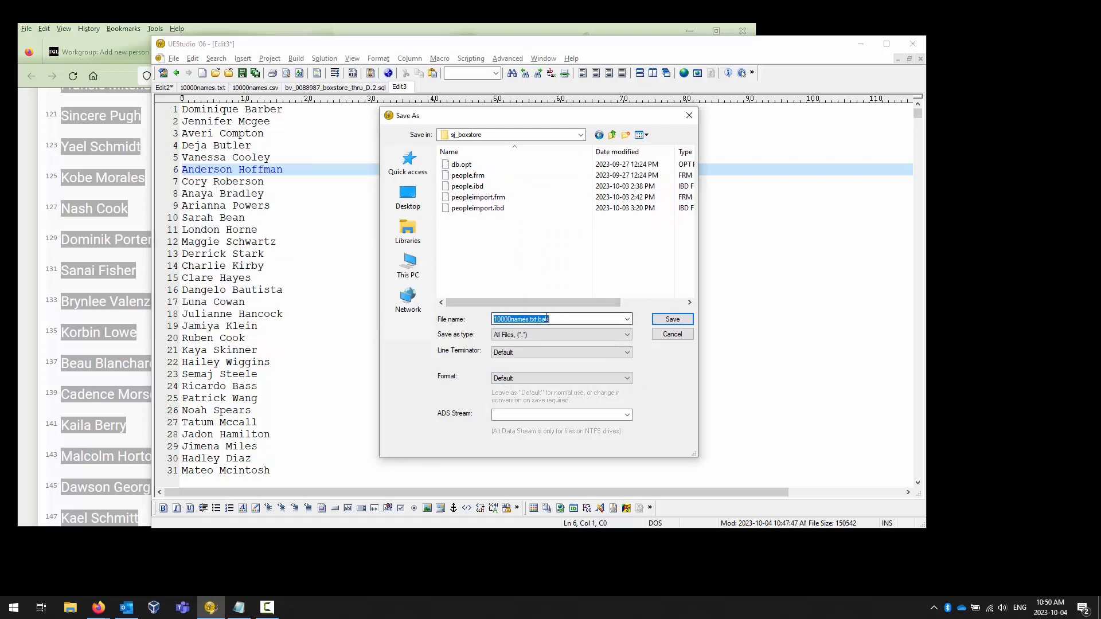
left_click(551, 319)
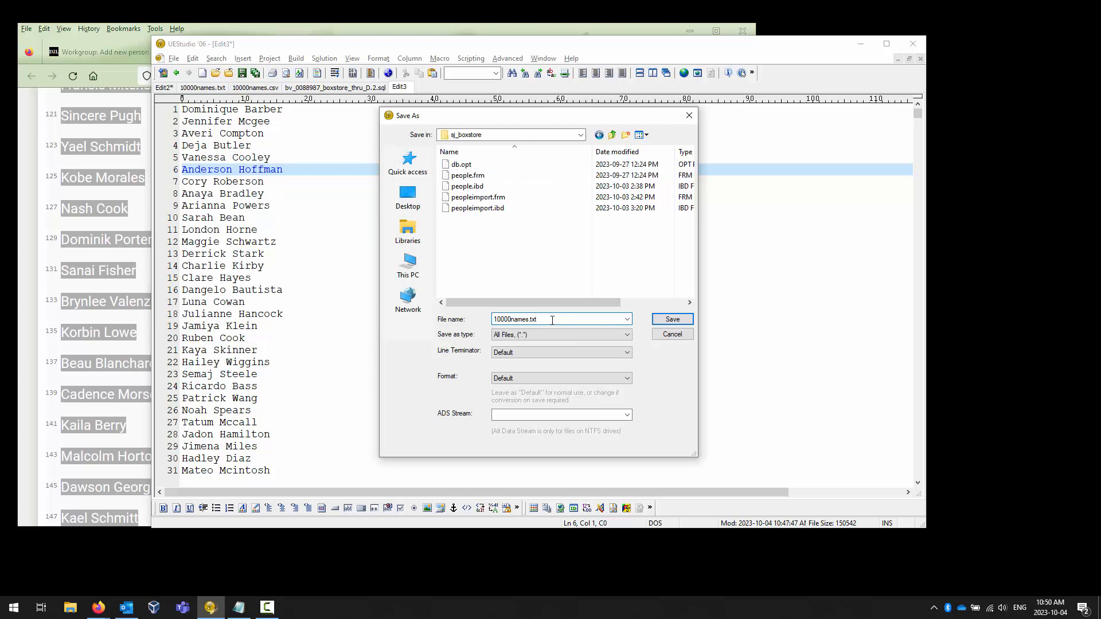
key("Backspace")
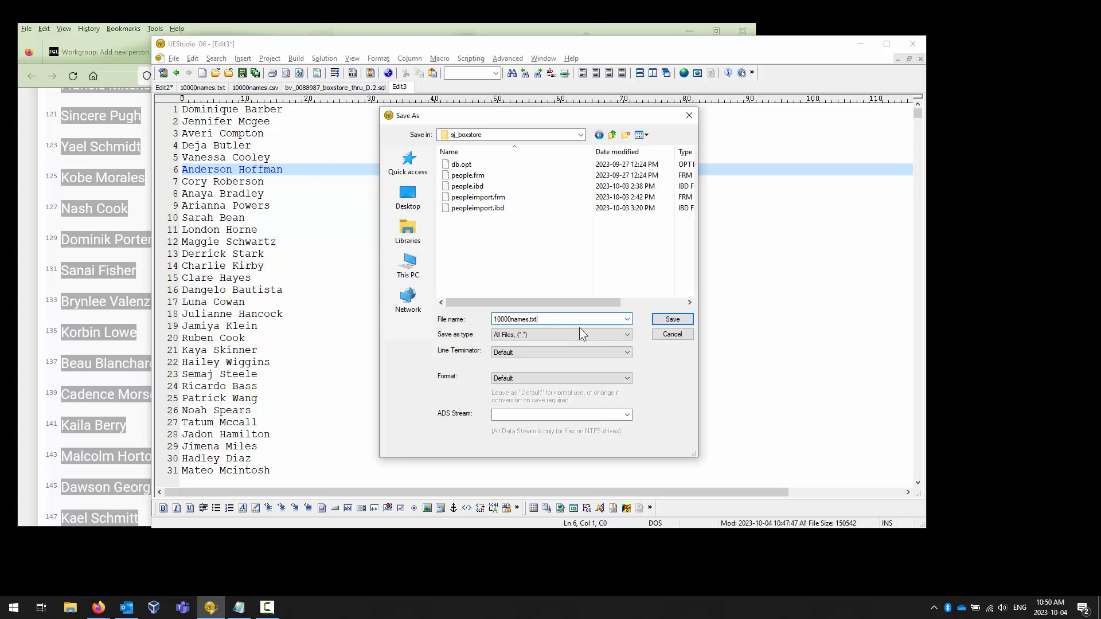
left_click(670, 319)
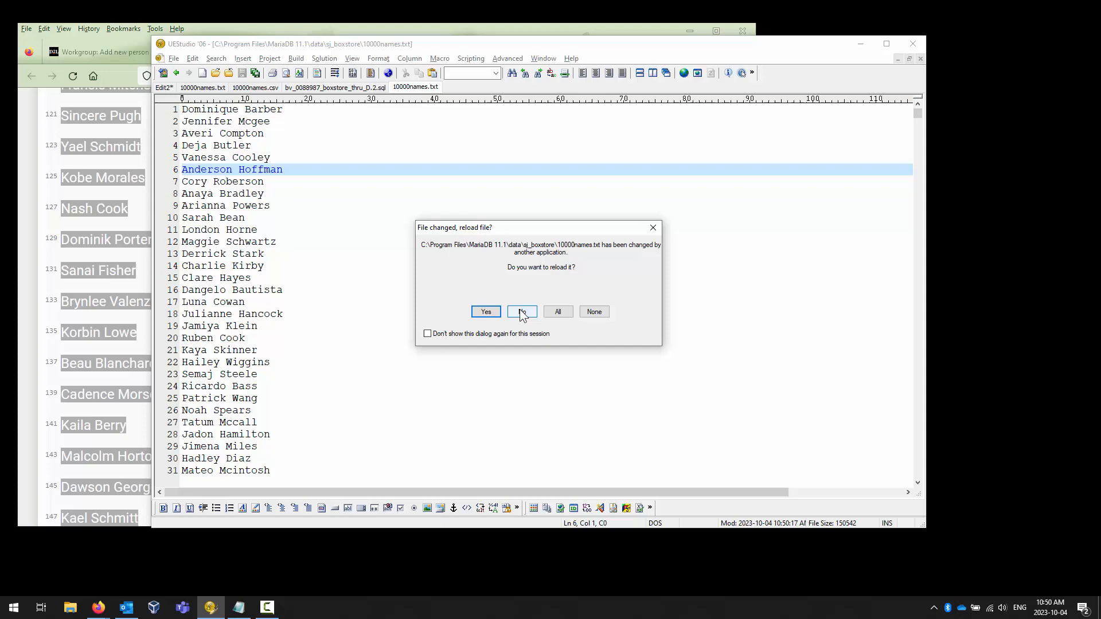
left_click(522, 311)
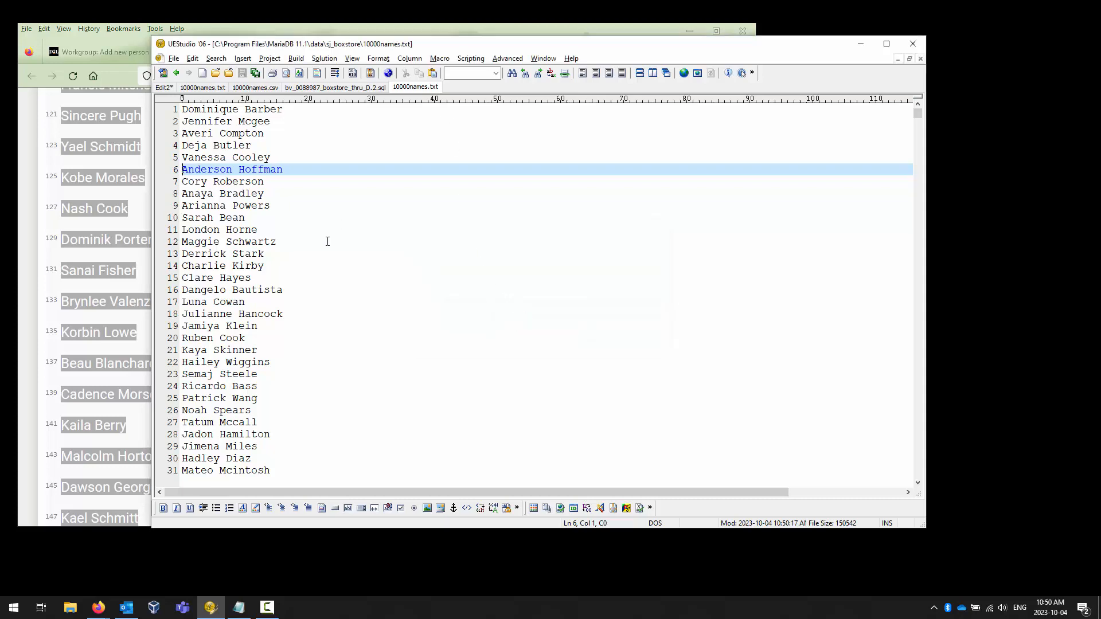
mouse_move(444, 38)
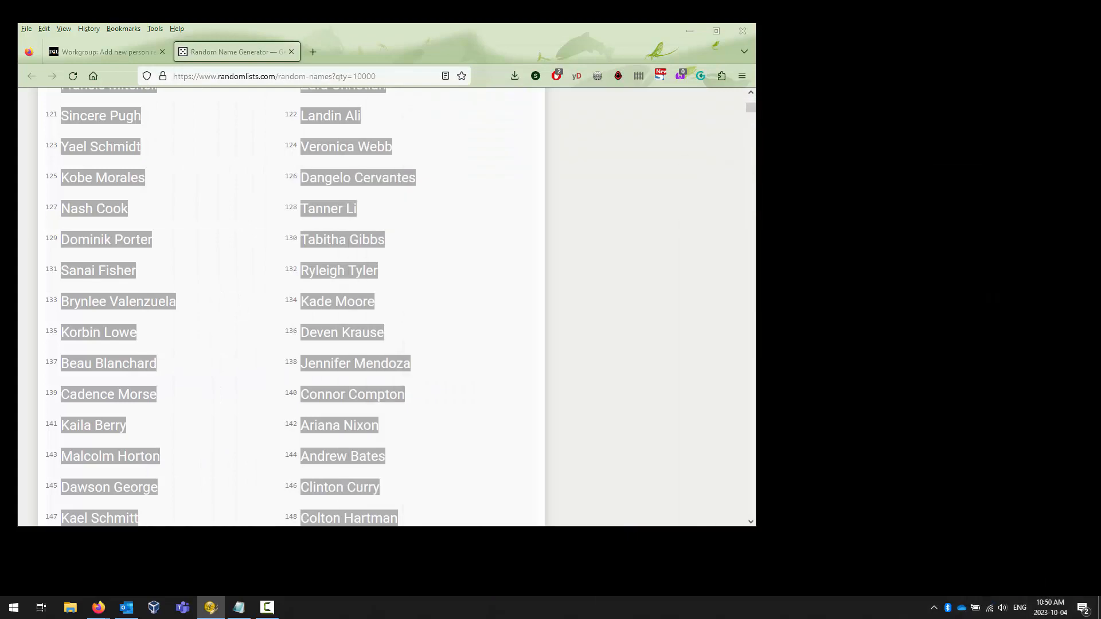
mouse_move(650, 328)
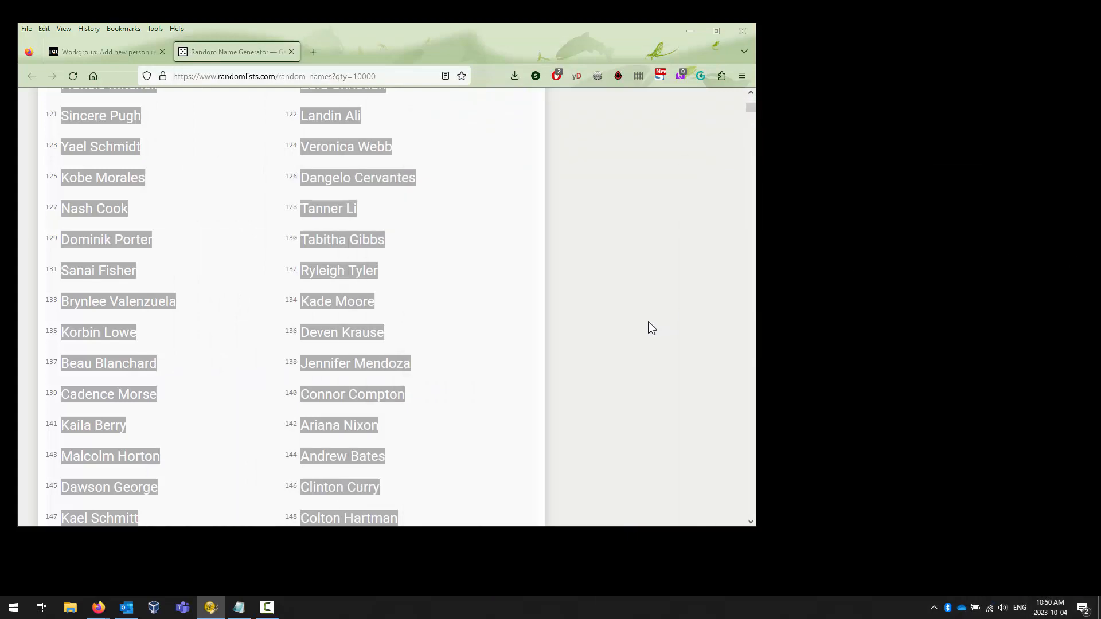
mouse_move(704, 50)
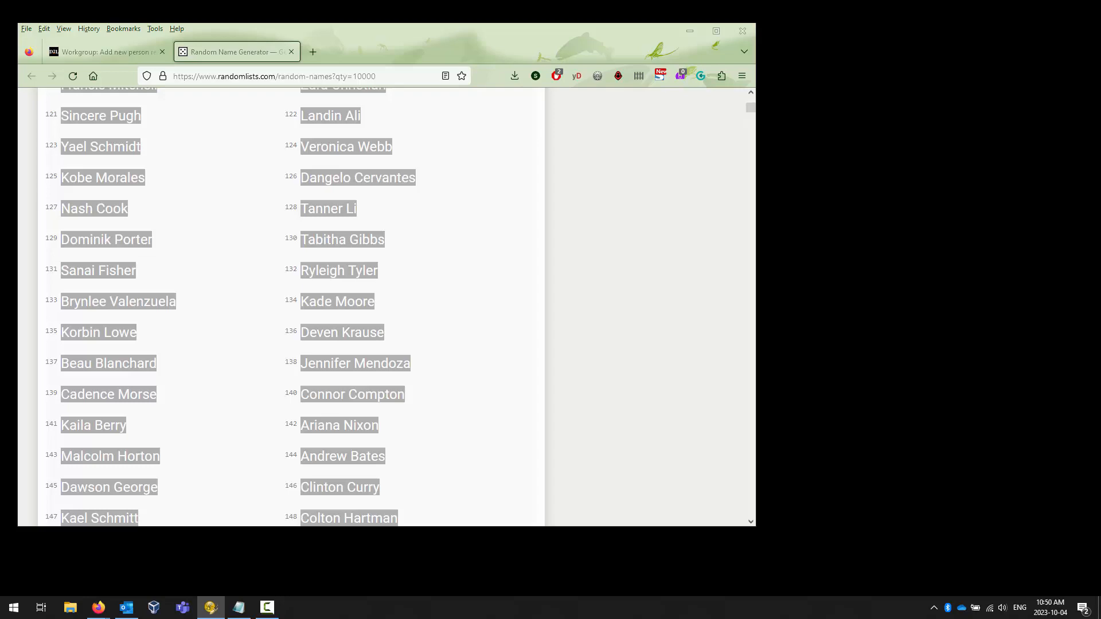
Deselect the names list in Firefox and launch Windows PowerShell from Start
left_click(490, 455)
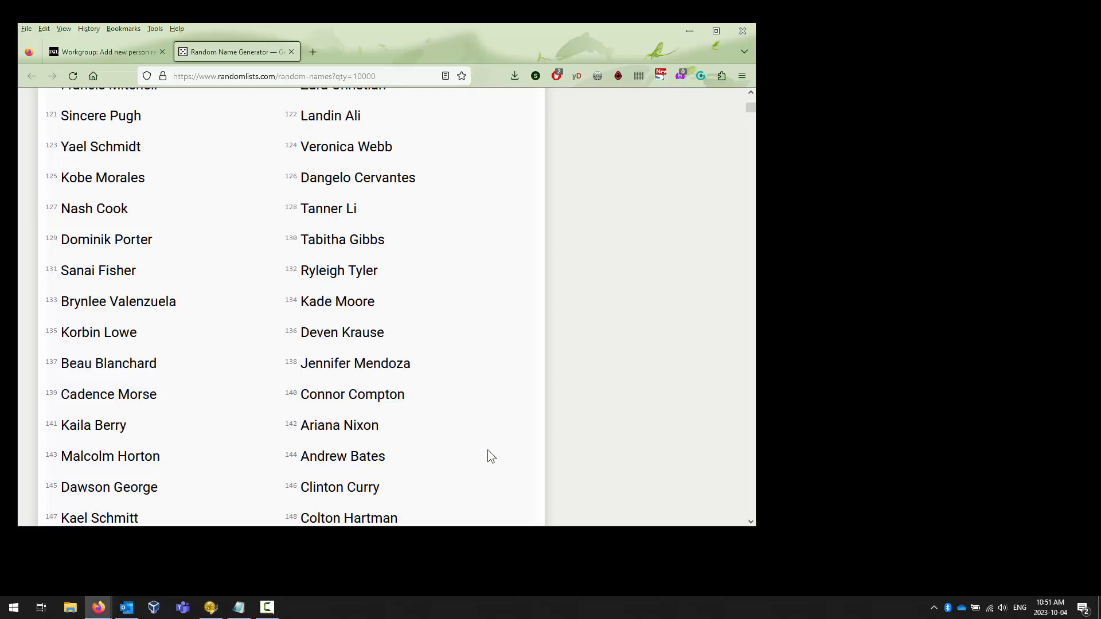
left_click(13, 606)
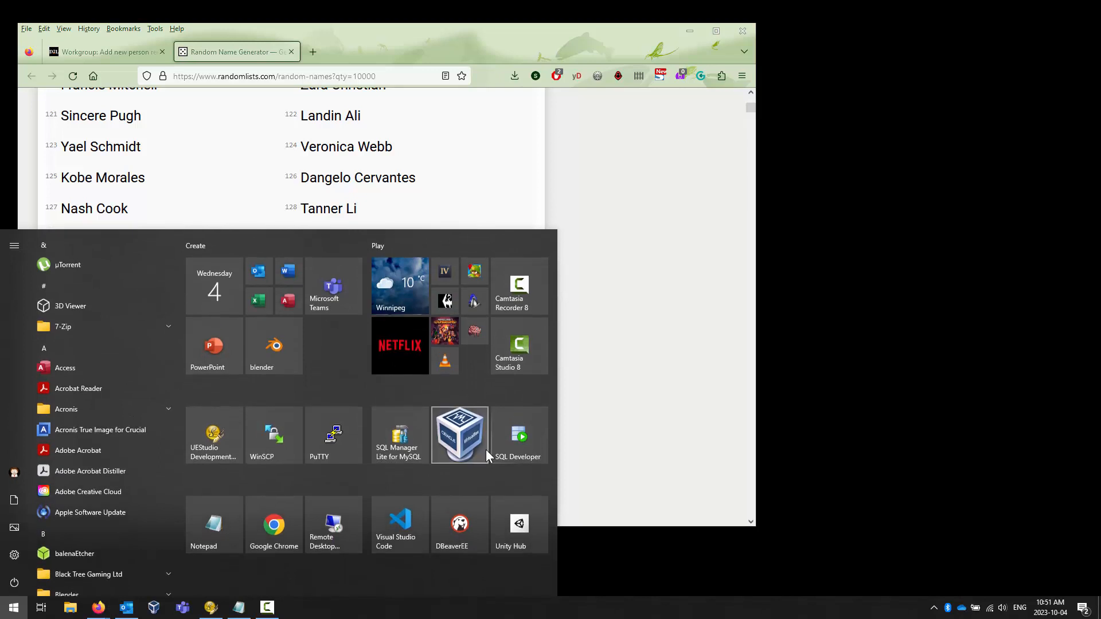
mouse_move(456, 450)
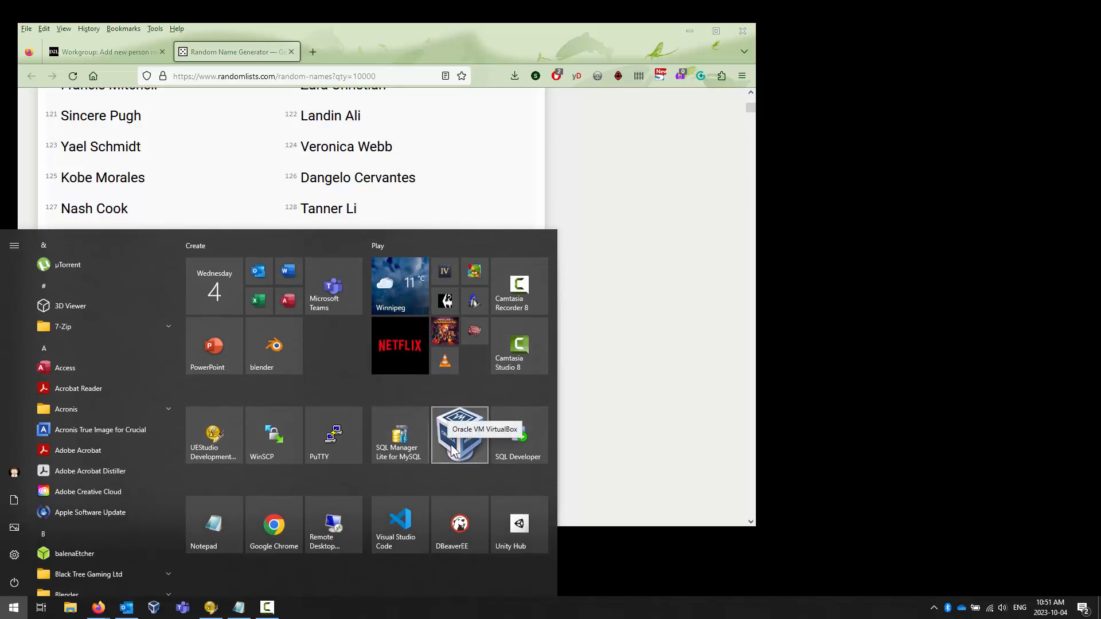
type("power")
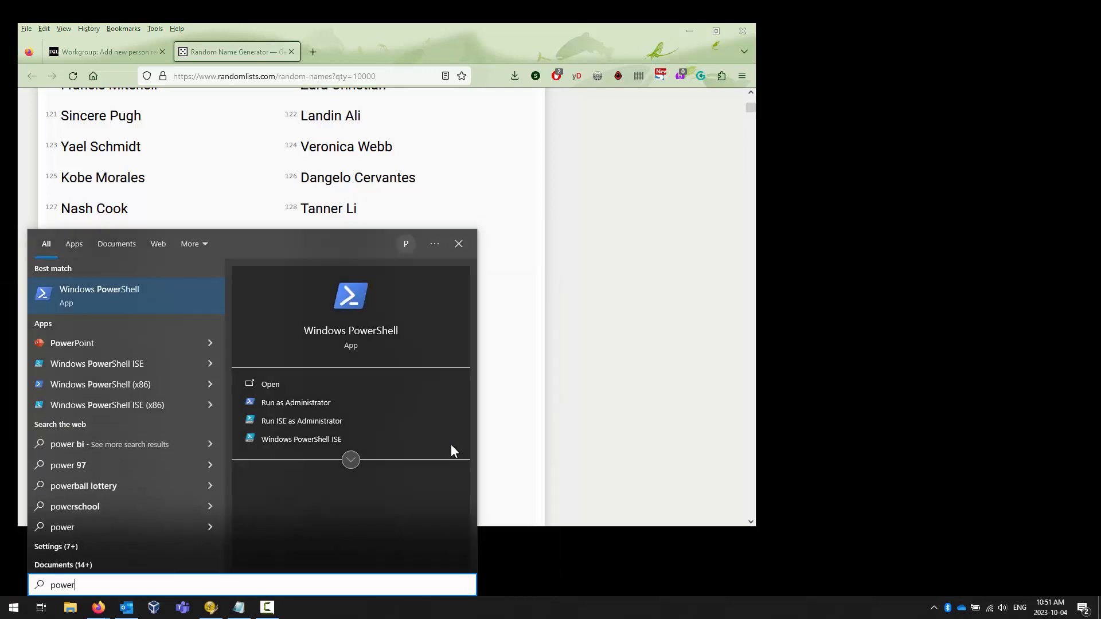
left_click(270, 384)
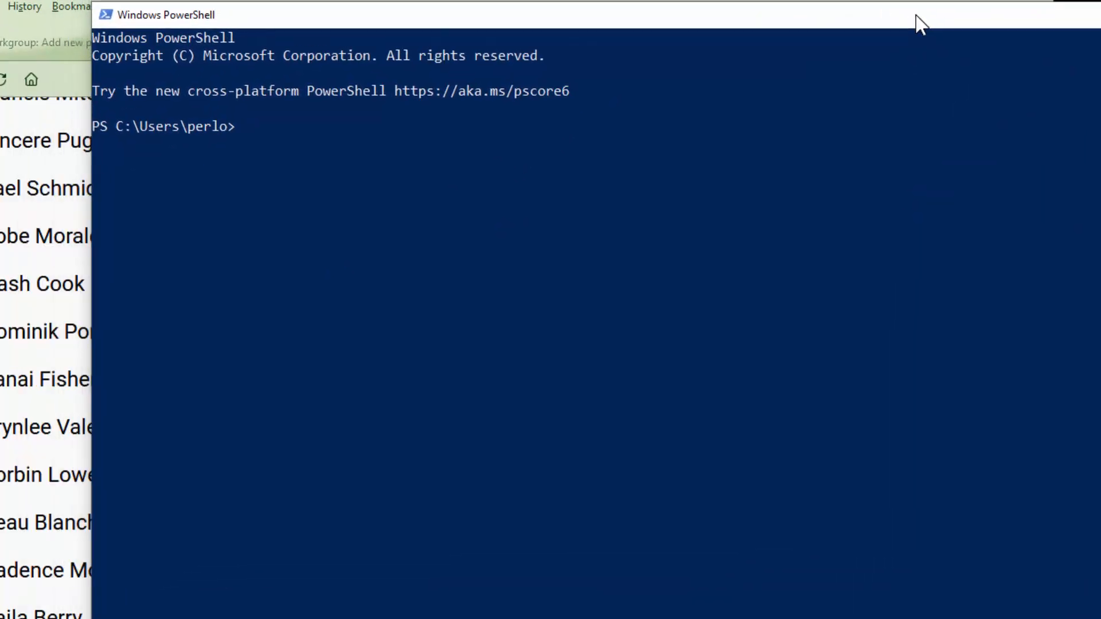
Log in to MariaDB as root with mysql -u root -p and list databases
left_click(582, 294)
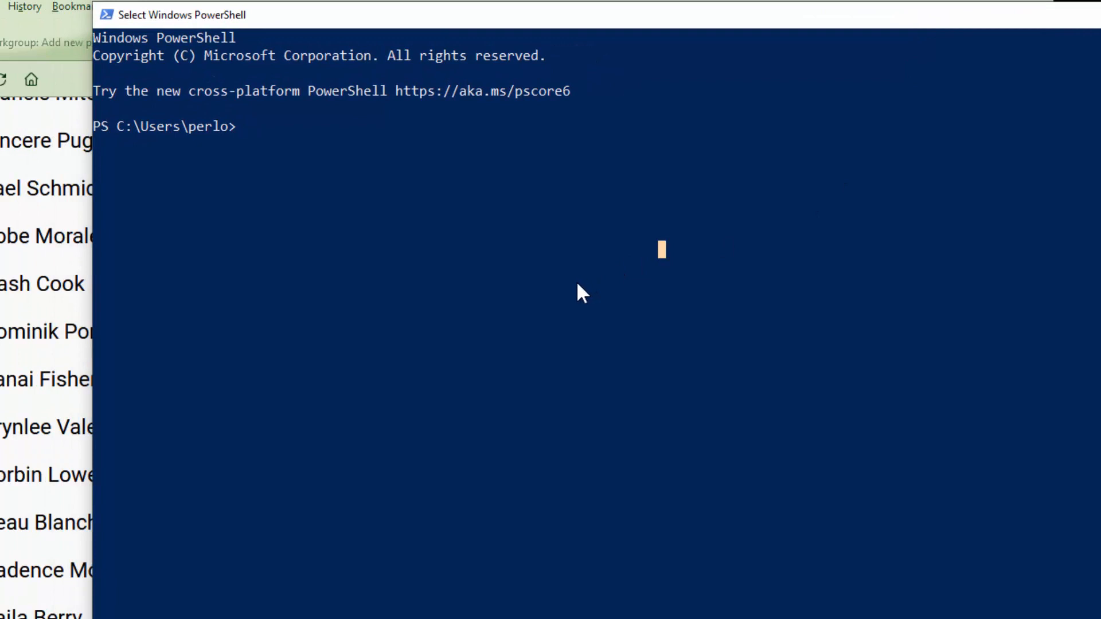
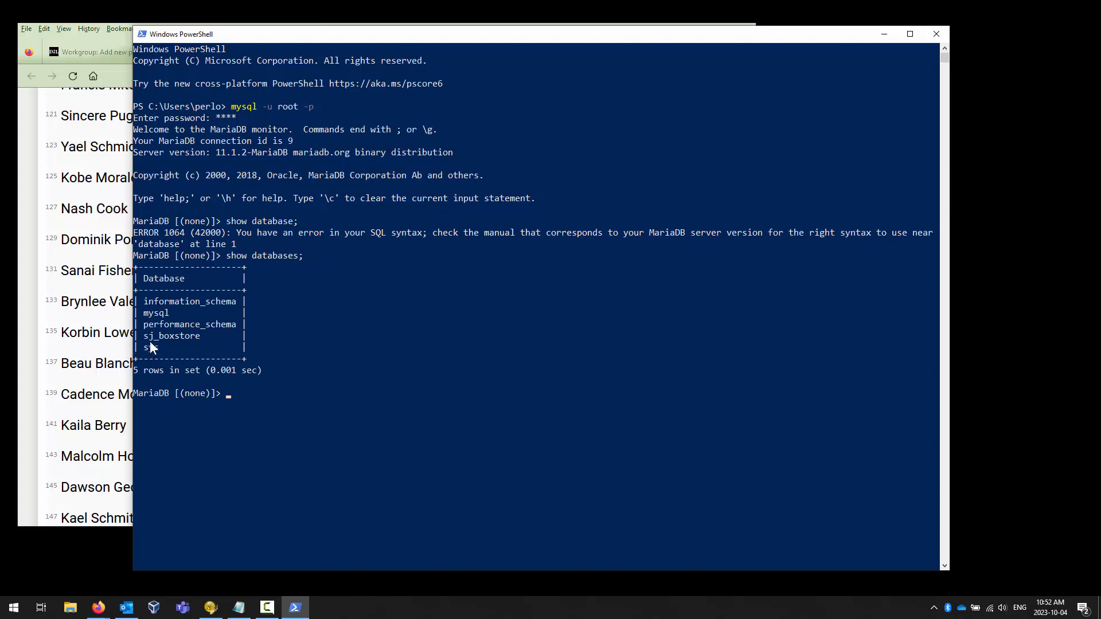
Make sj_boxstore the active database with use sj_boxstore
double_click(172, 335)
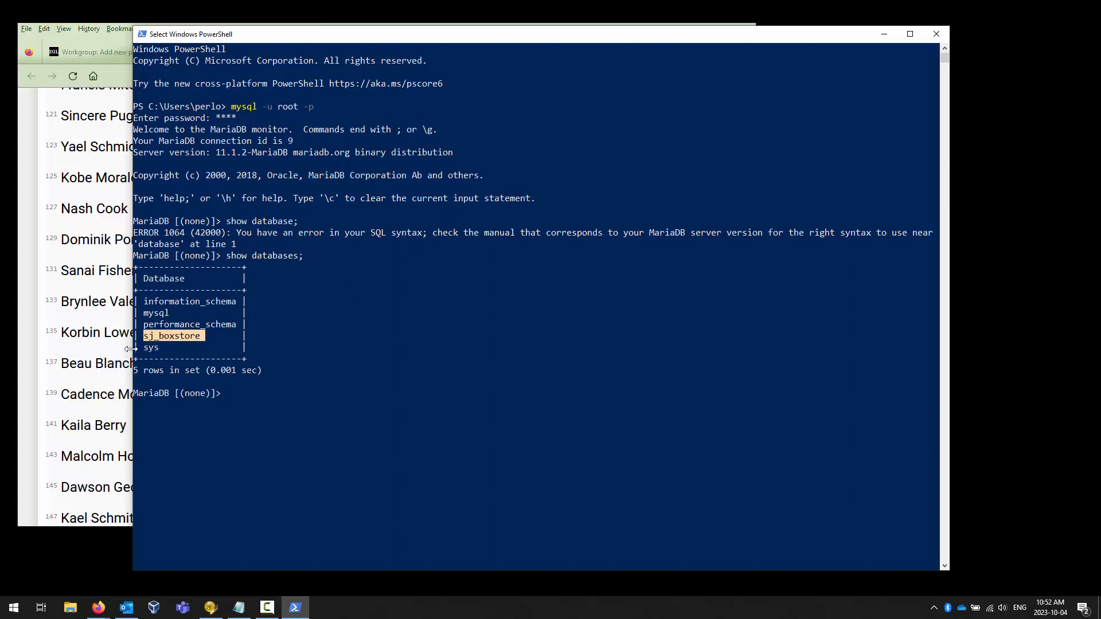
type("use sj_")
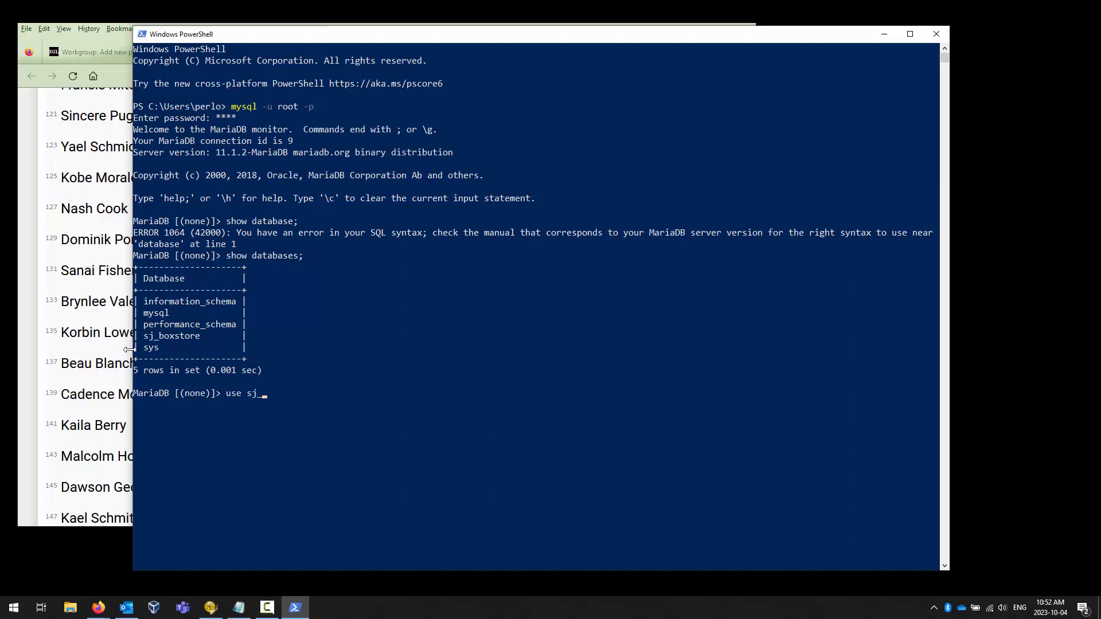
type("boxstore;")
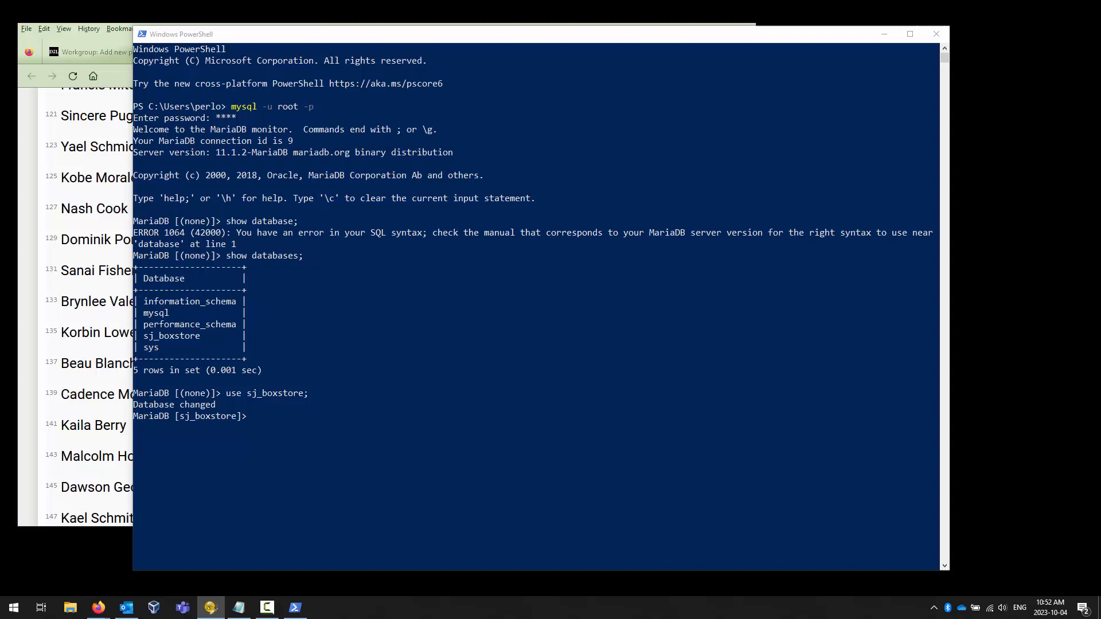
mouse_move(926, 394)
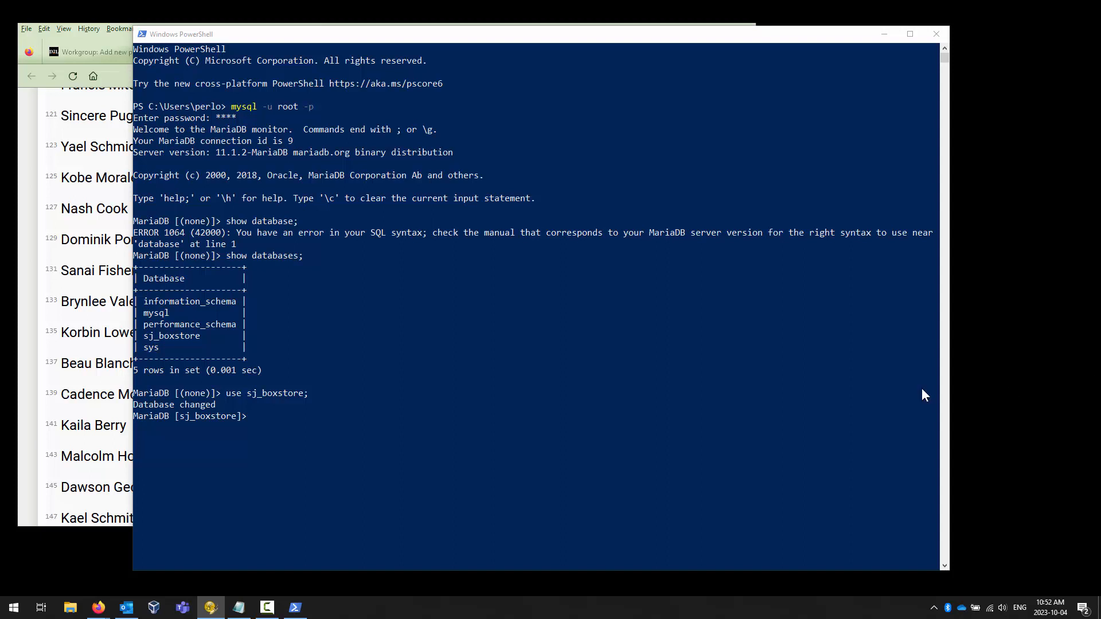
mouse_move(503, 418)
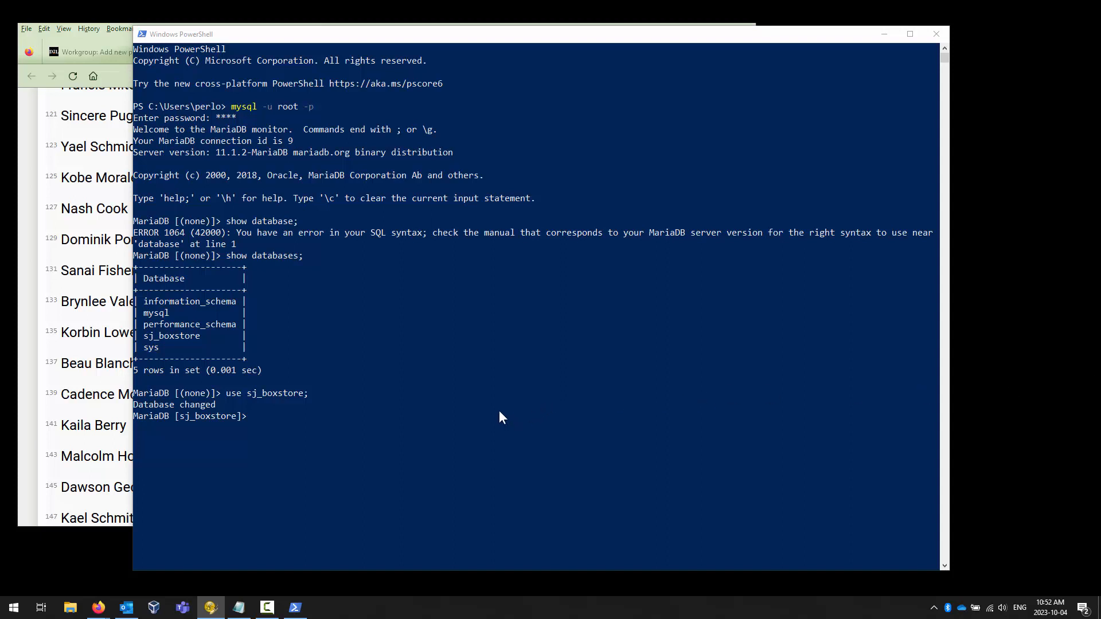
mouse_move(344, 425)
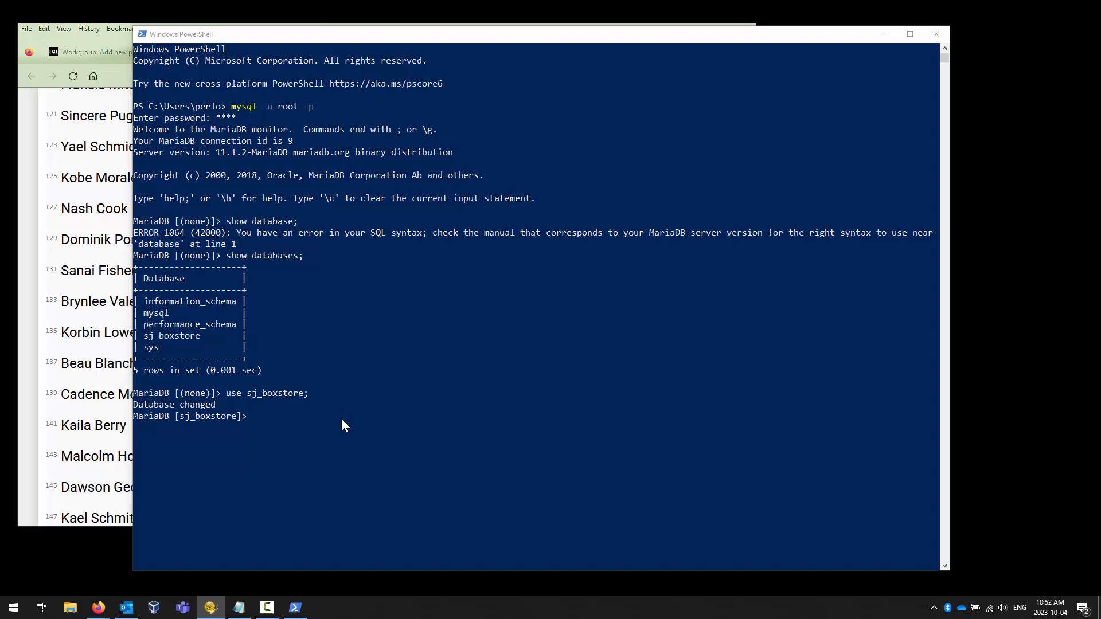
left_click(98, 608)
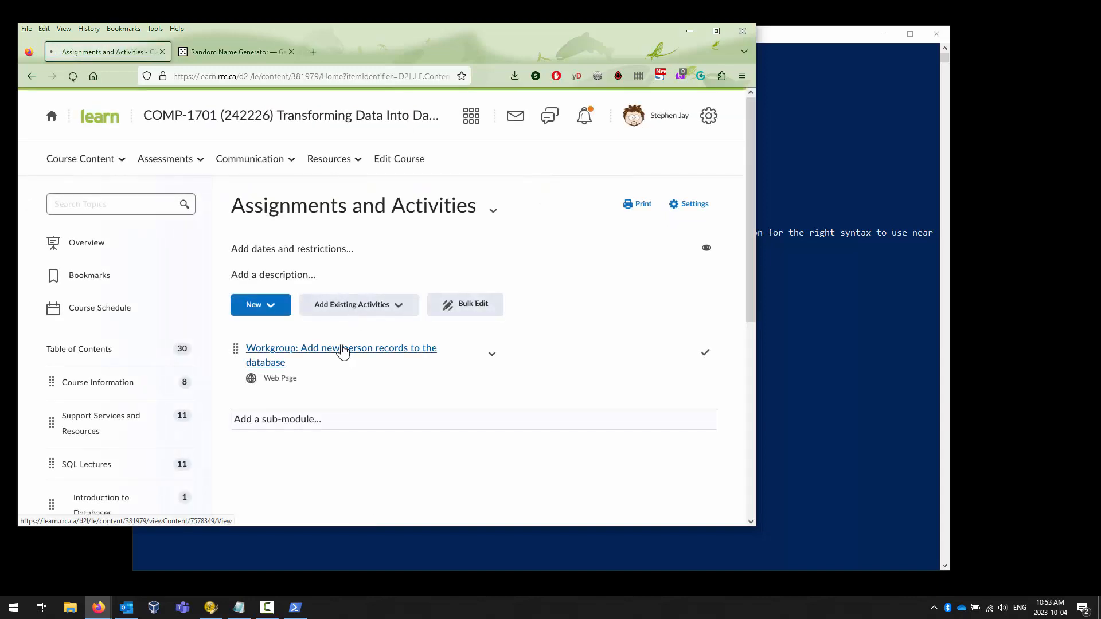
Open the Add new person records assignment and the MariaDB Importing Data guide in a new tab
left_click(341, 347)
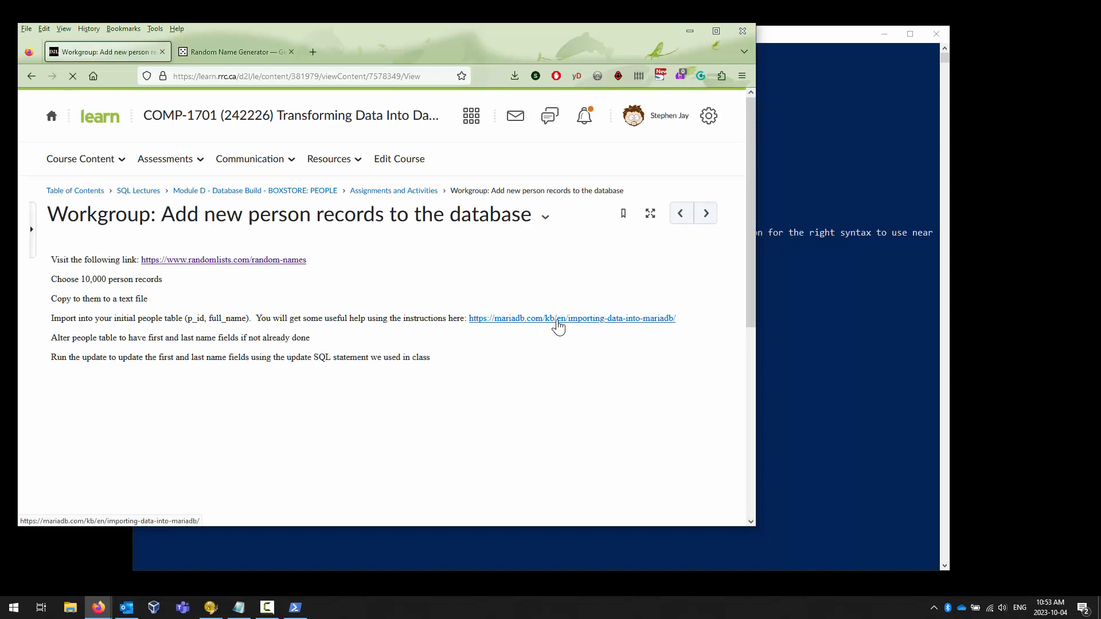
left_click(571, 318)
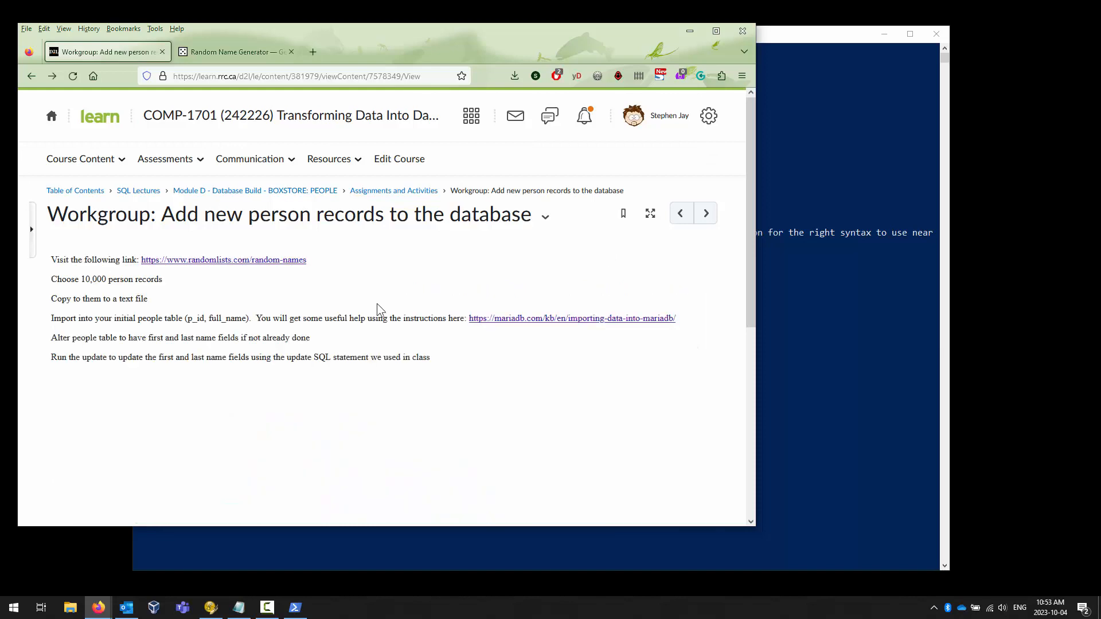
right_click(571, 319)
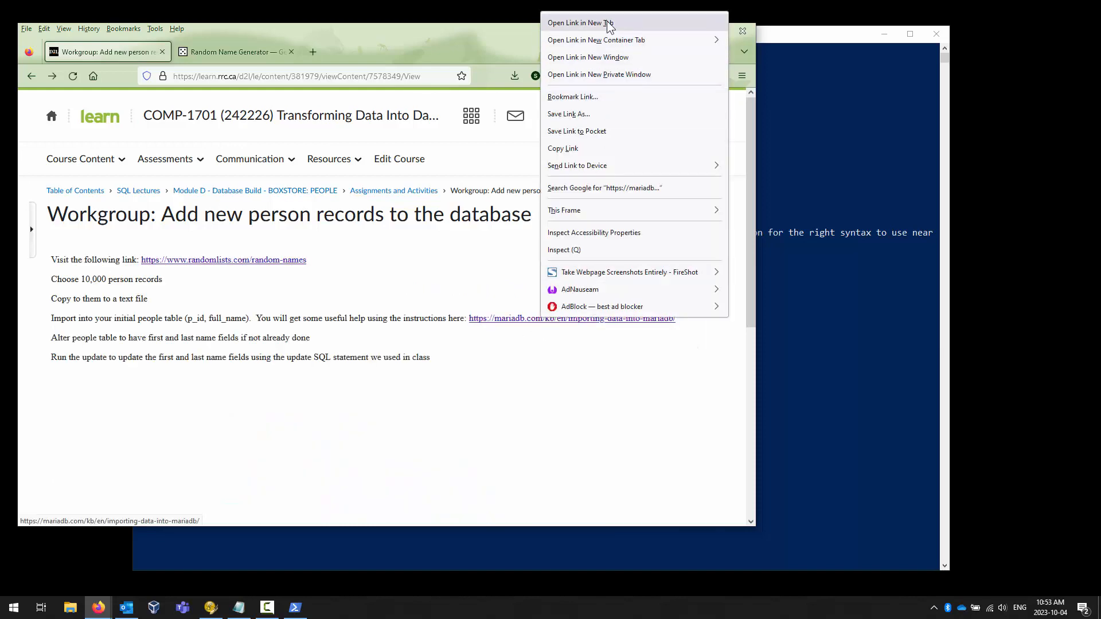
left_click(579, 23)
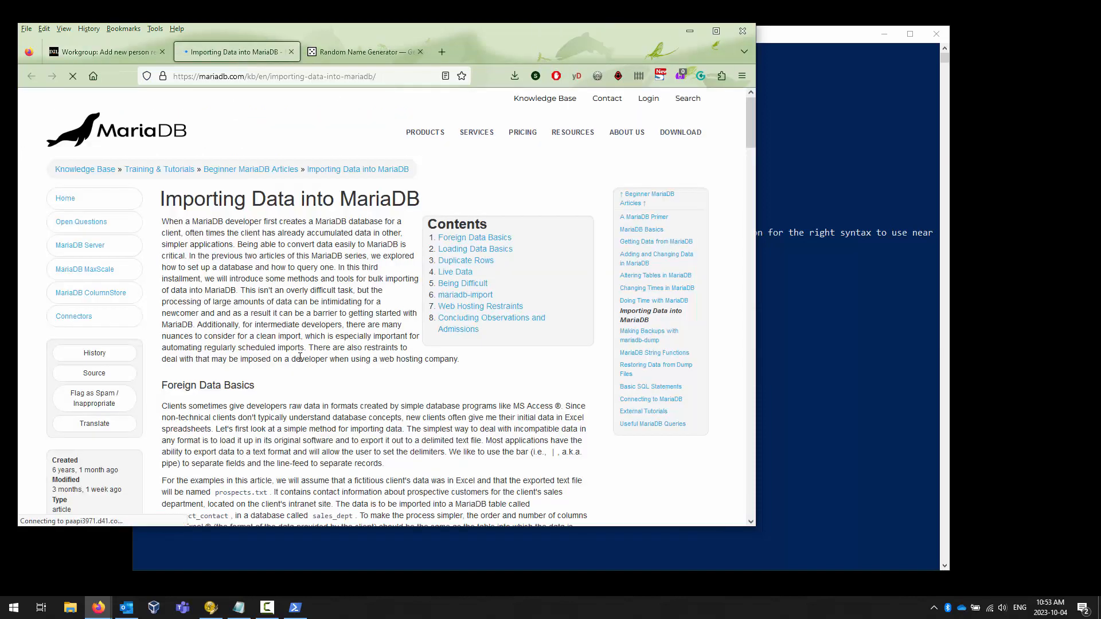
scroll("down", 3)
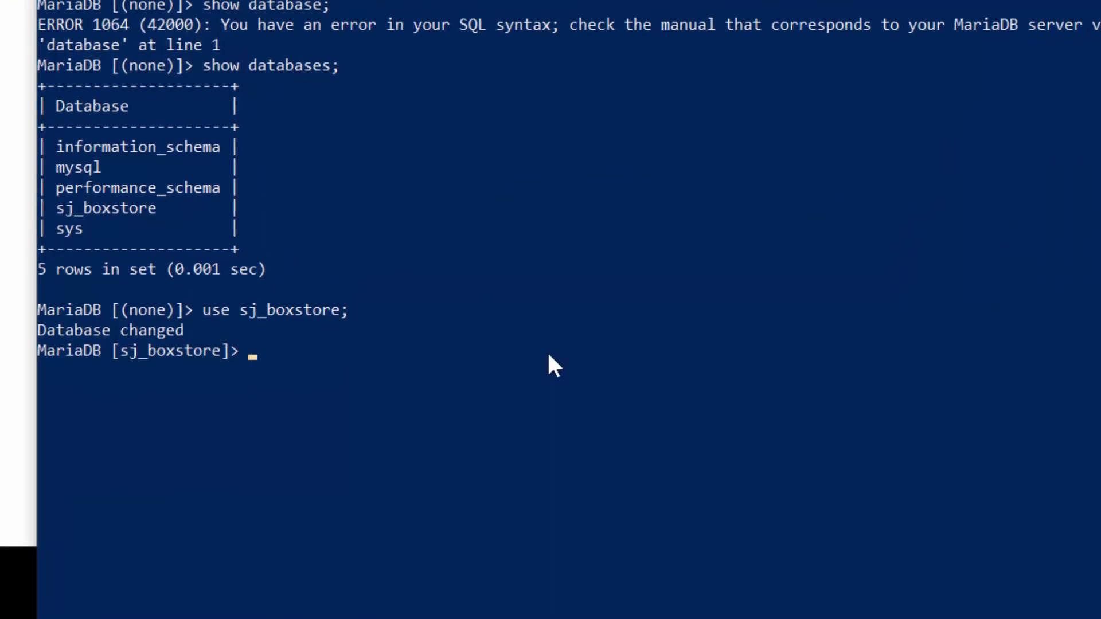
Run SET GLOBAL local_infile=1, show tables, and desc peopleimport
type("SET GLOBAL local_infile=1;")
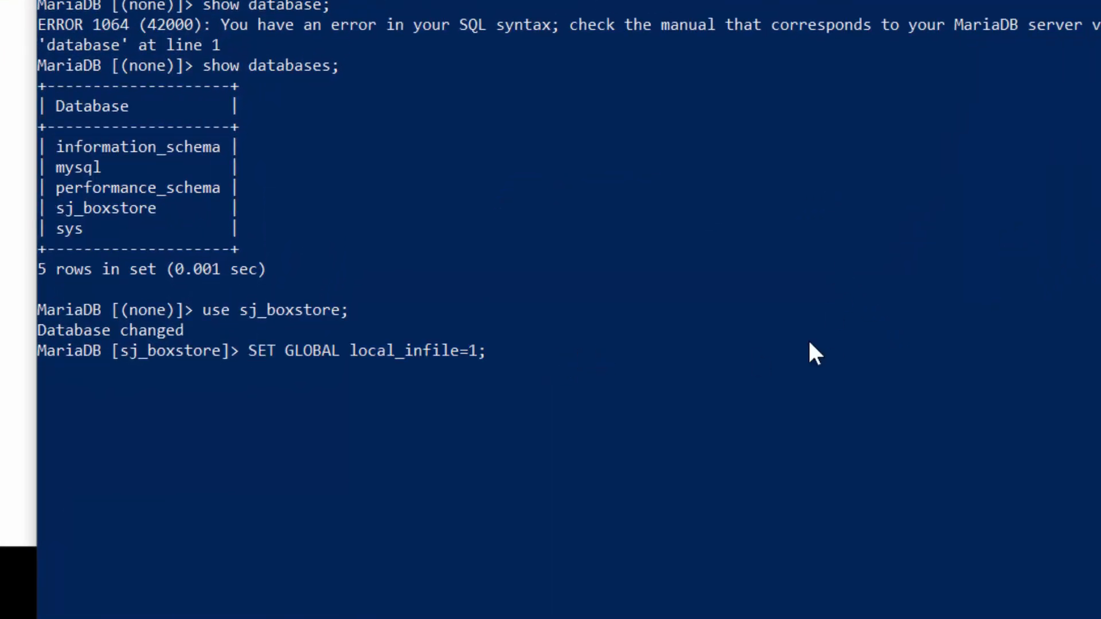
mouse_move(491, 364)
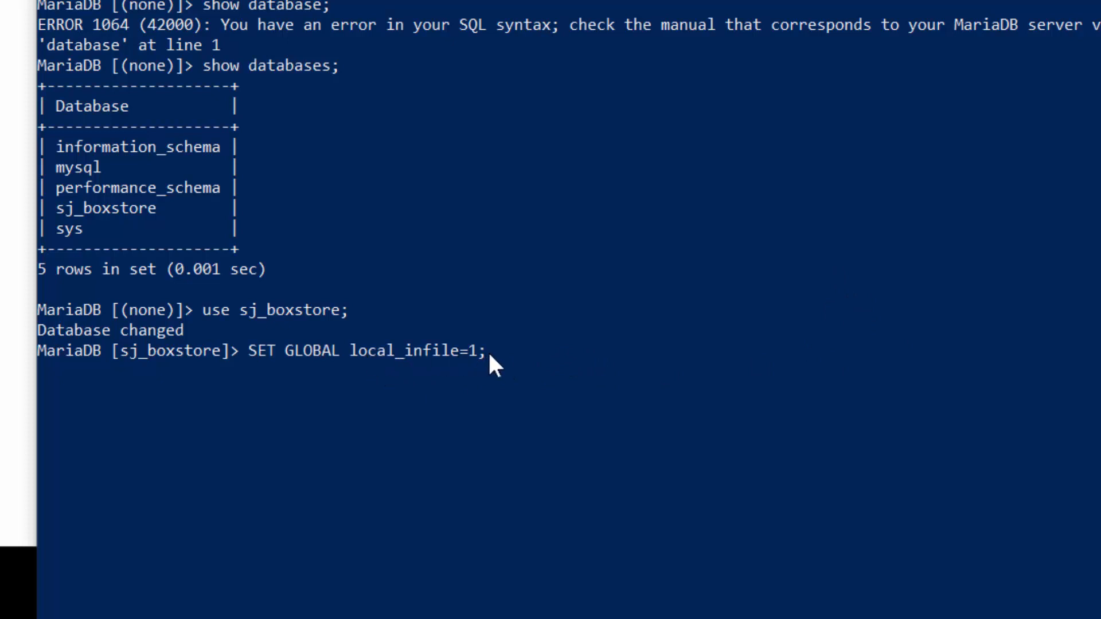
mouse_move(507, 362)
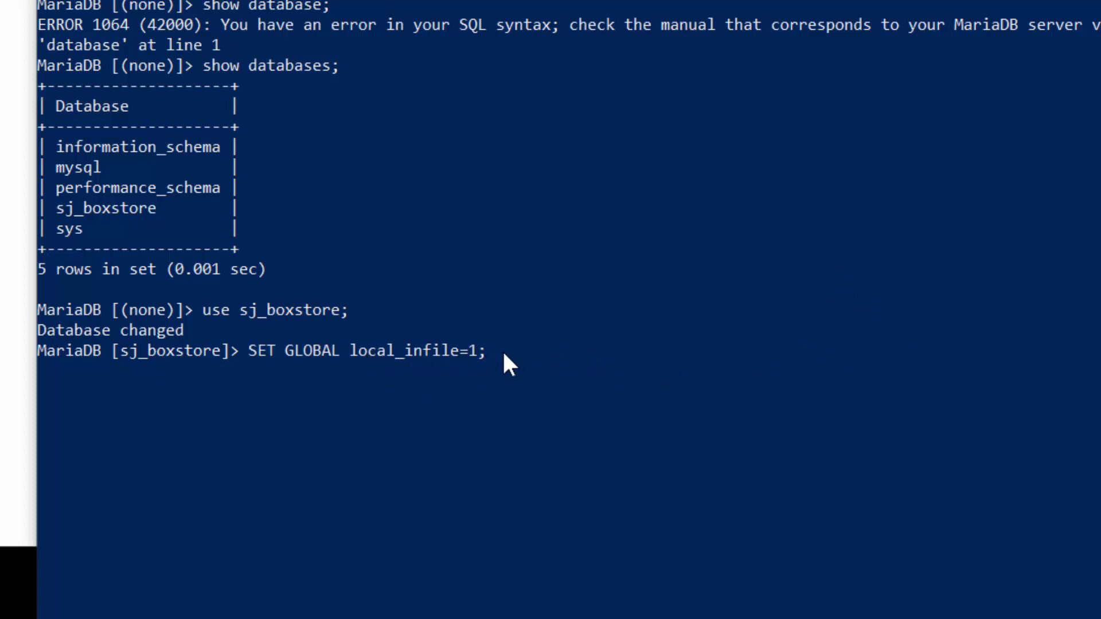
key("Return")
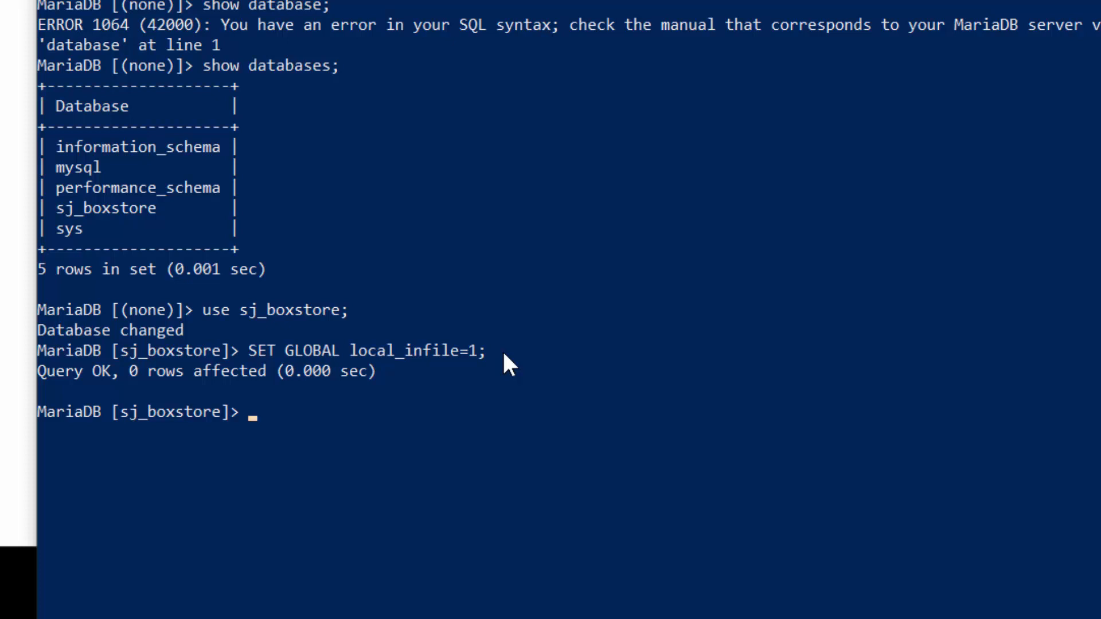
type("show tables;")
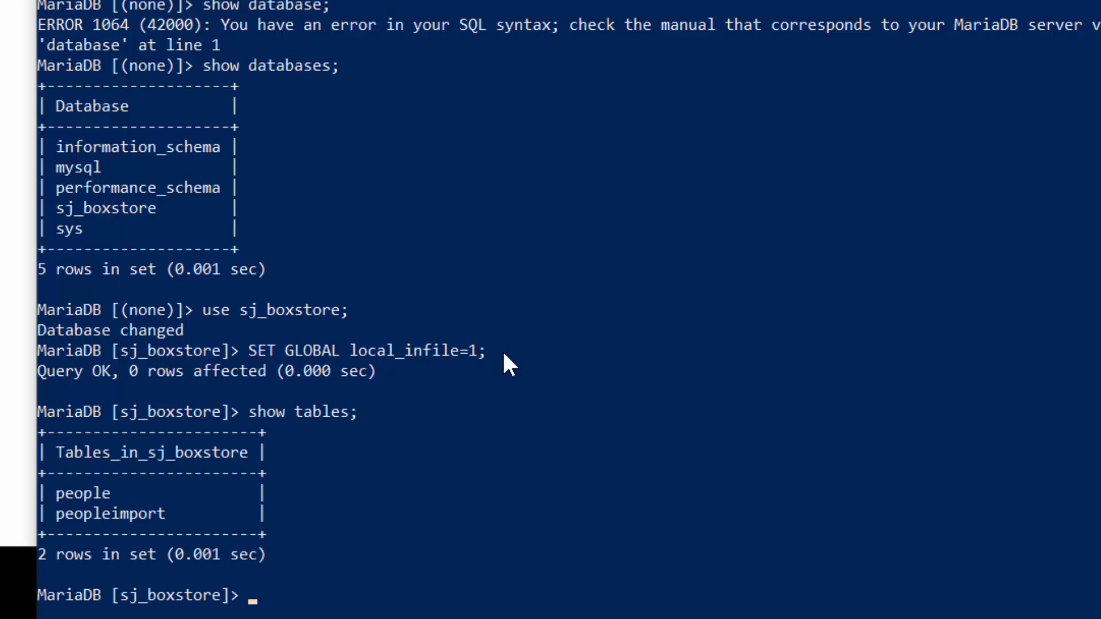
mouse_move(156, 488)
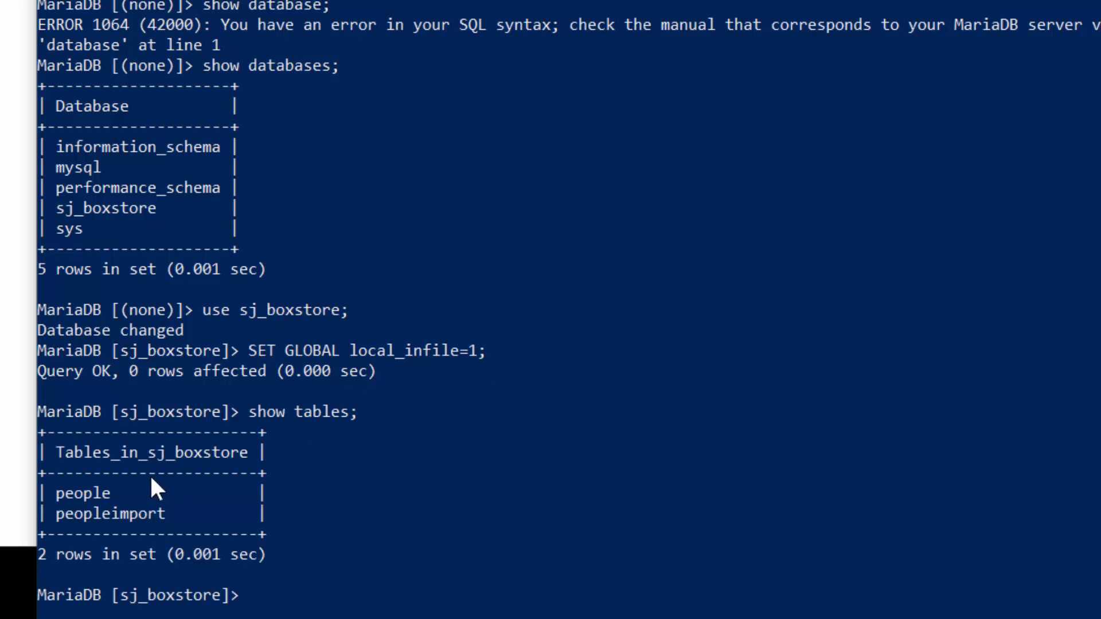
mouse_move(331, 490)
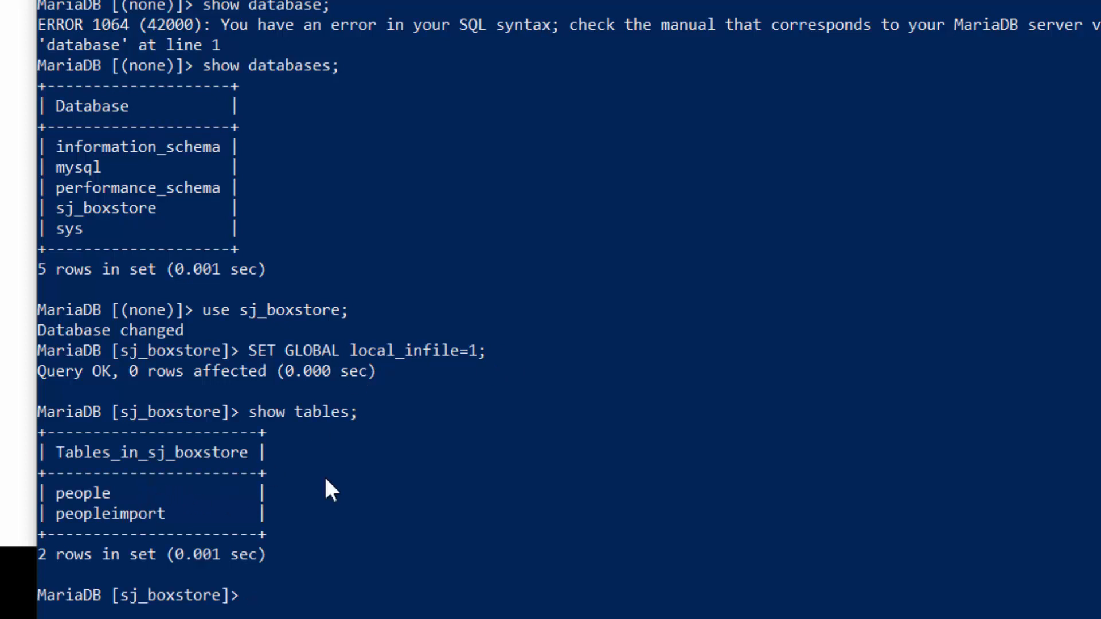
type("desc")
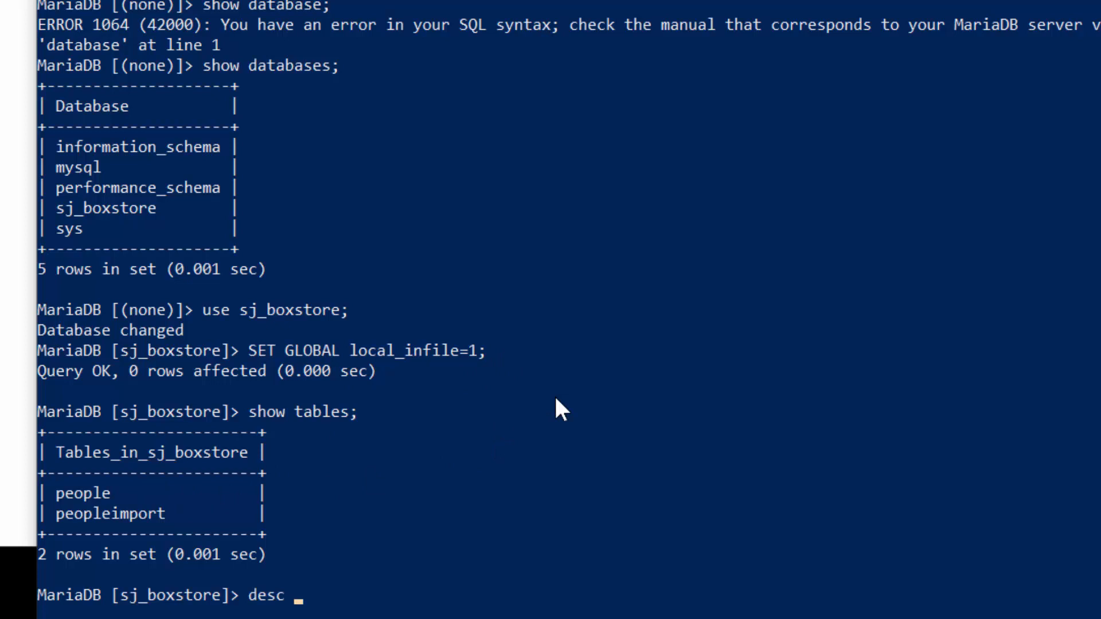
type("peopl")
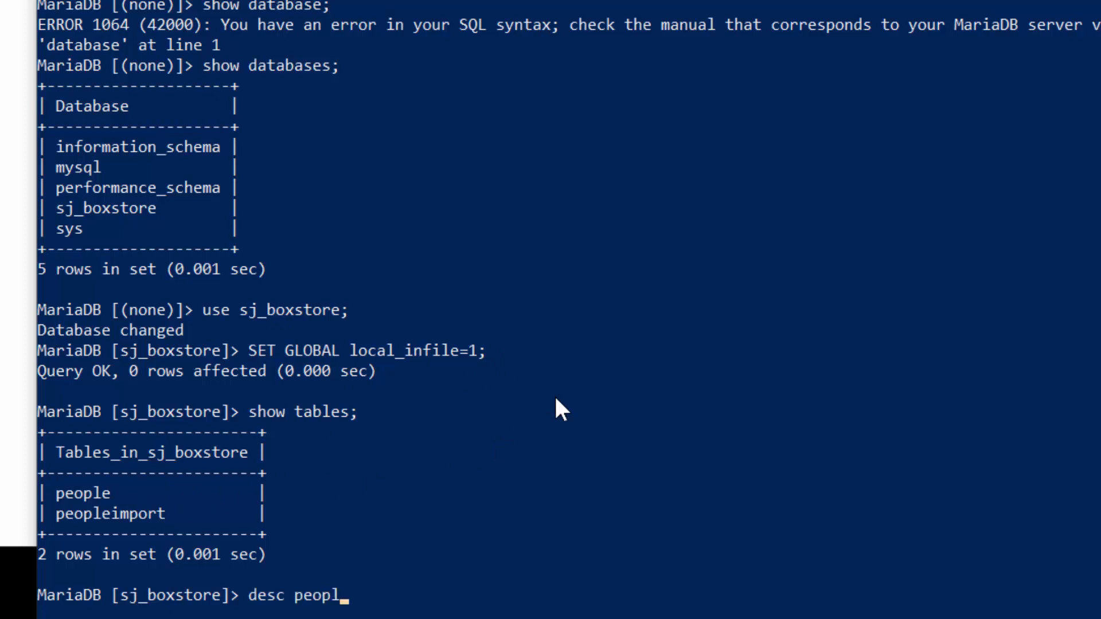
type("eimport;")
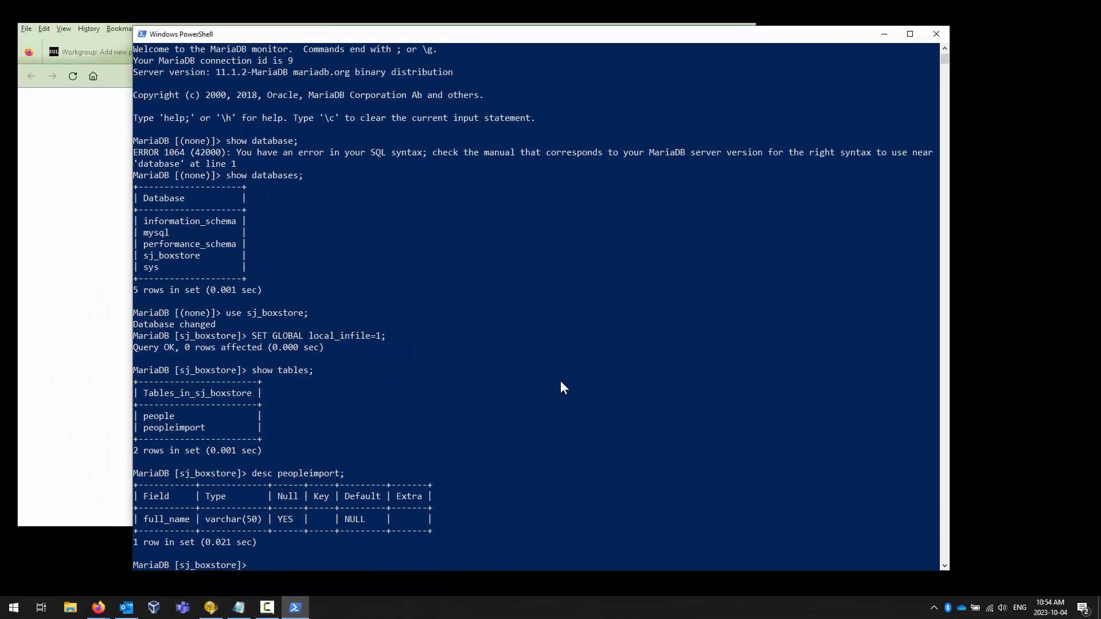
Delete all 10,000 rows with DELETE FROM peopleimport WHERE 1=1
type("d")
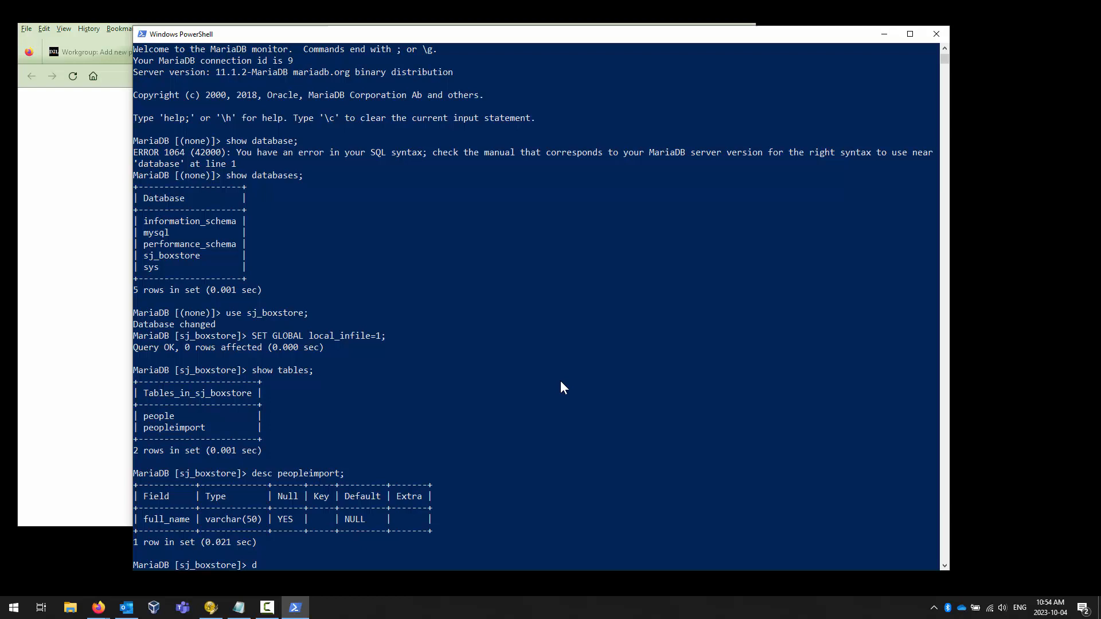
type("se")
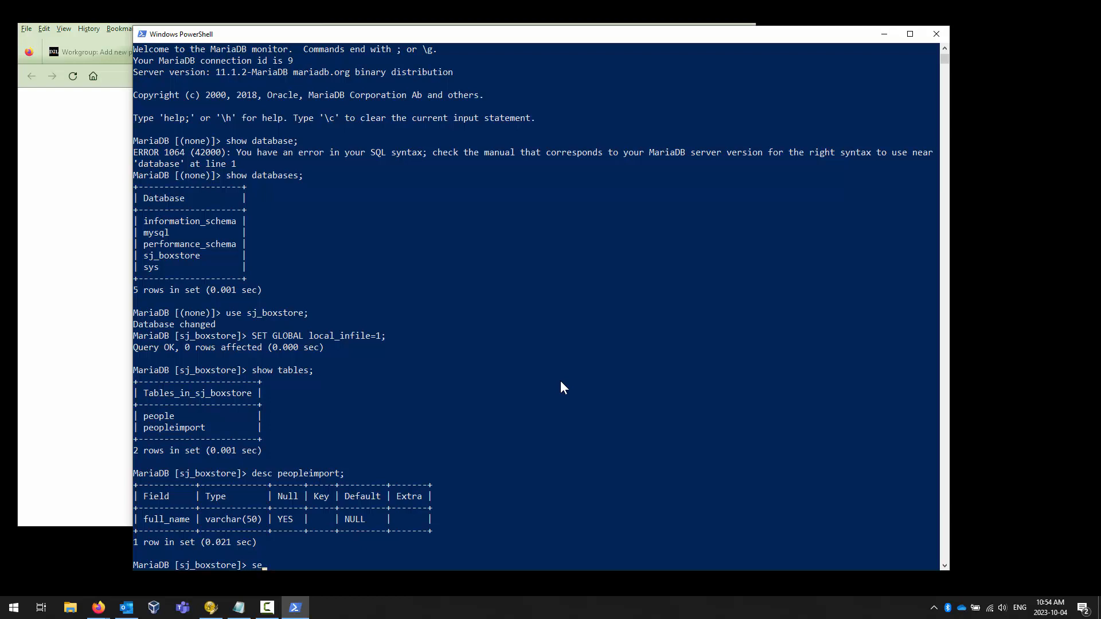
type("lect * from")
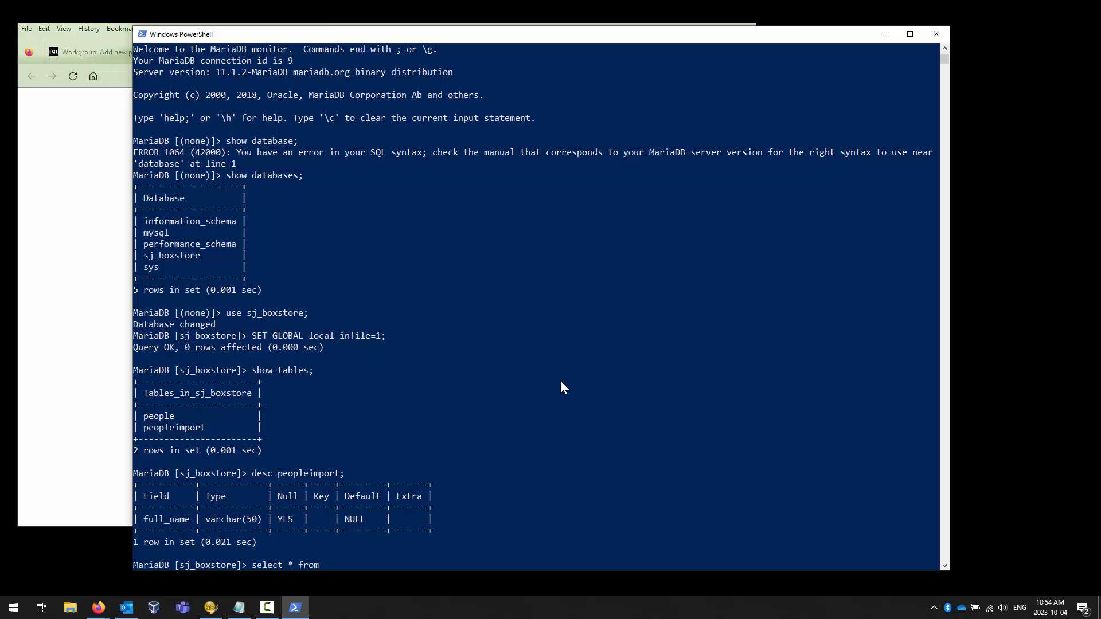
type("peopleimport limit 20;")
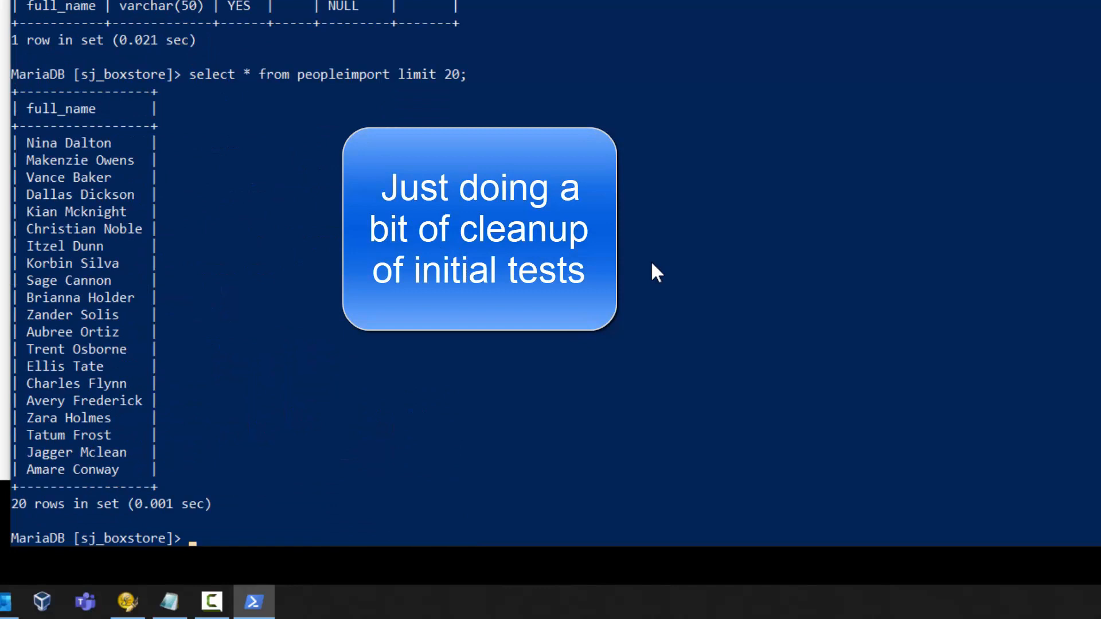
type("delete")
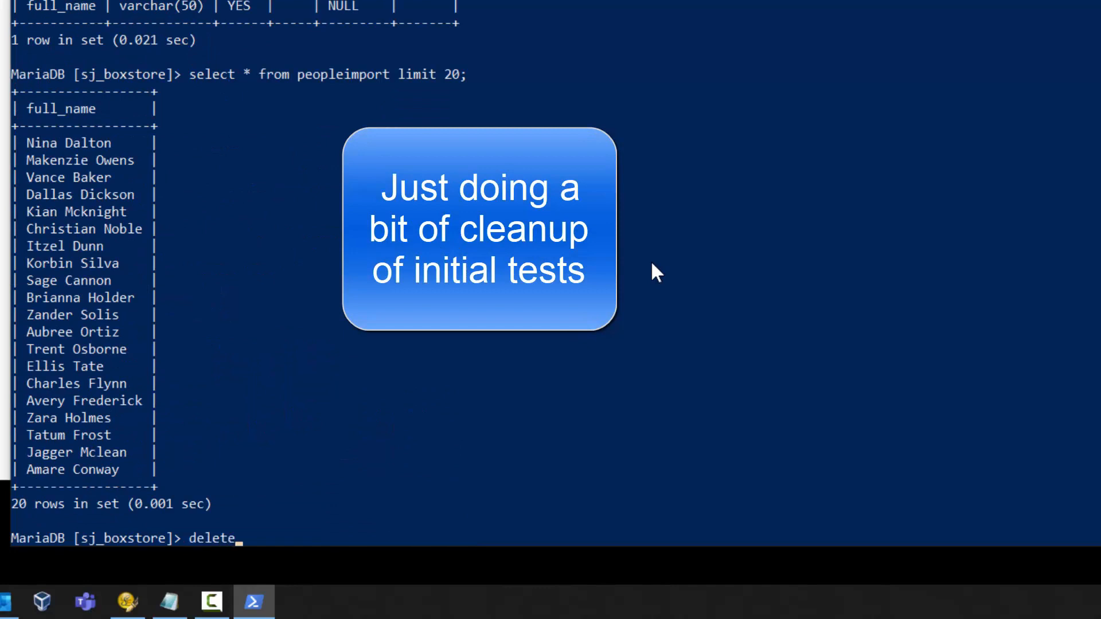
type("from people")
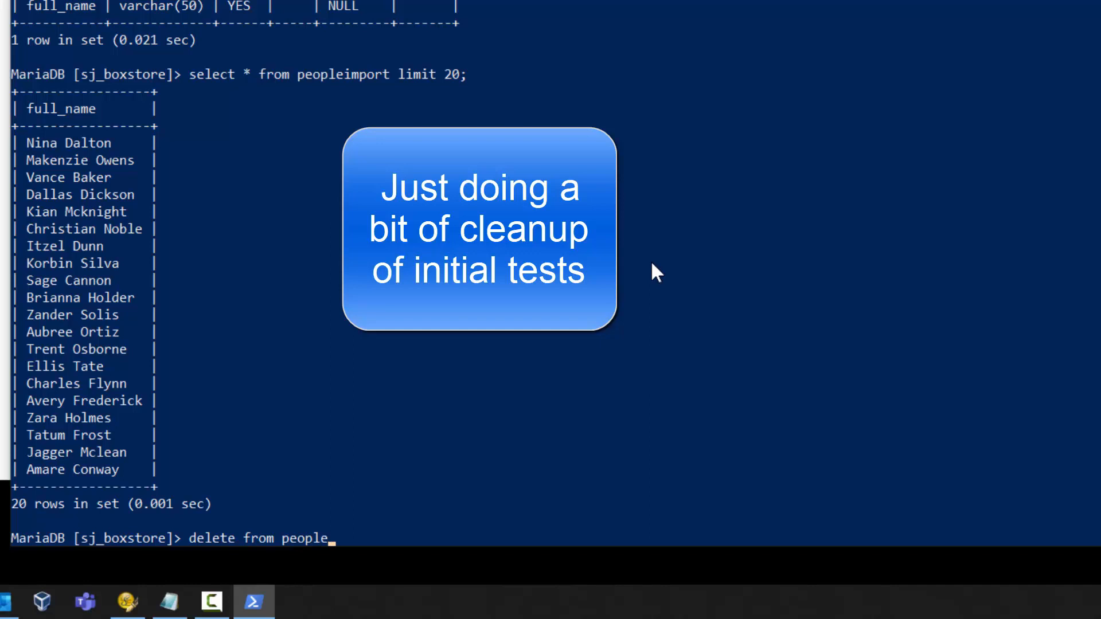
type("import wh")
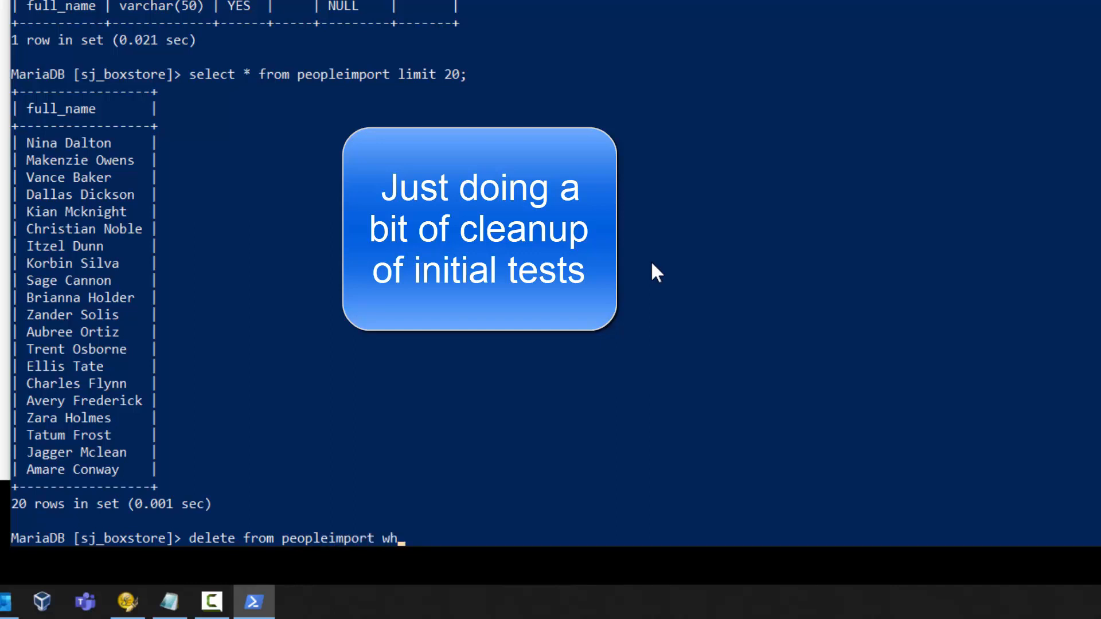
type("ere 1=1")
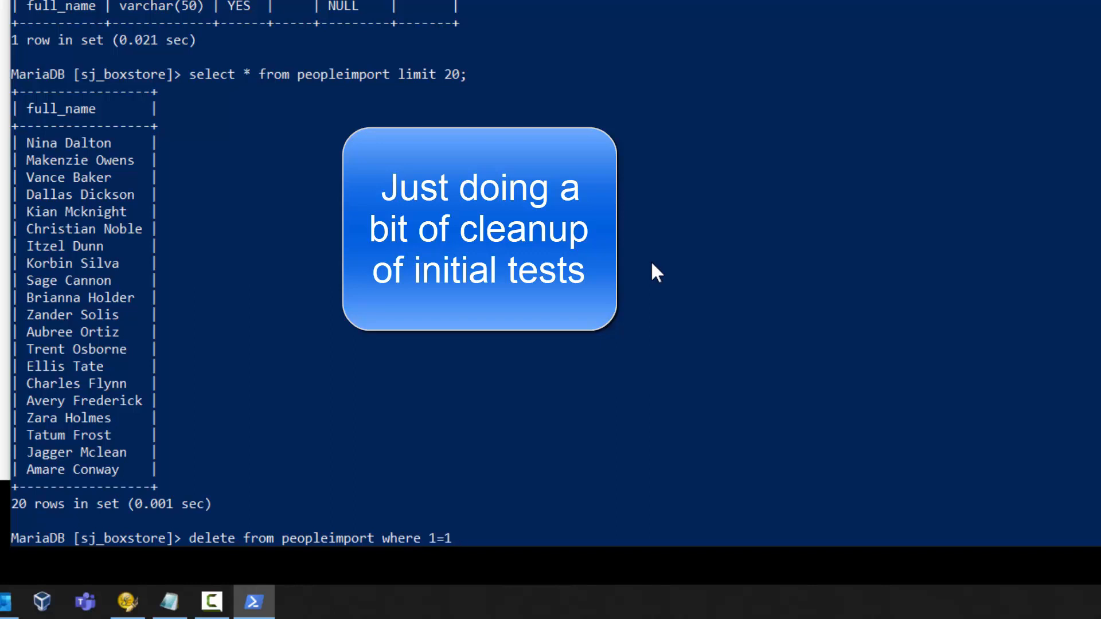
type(";")
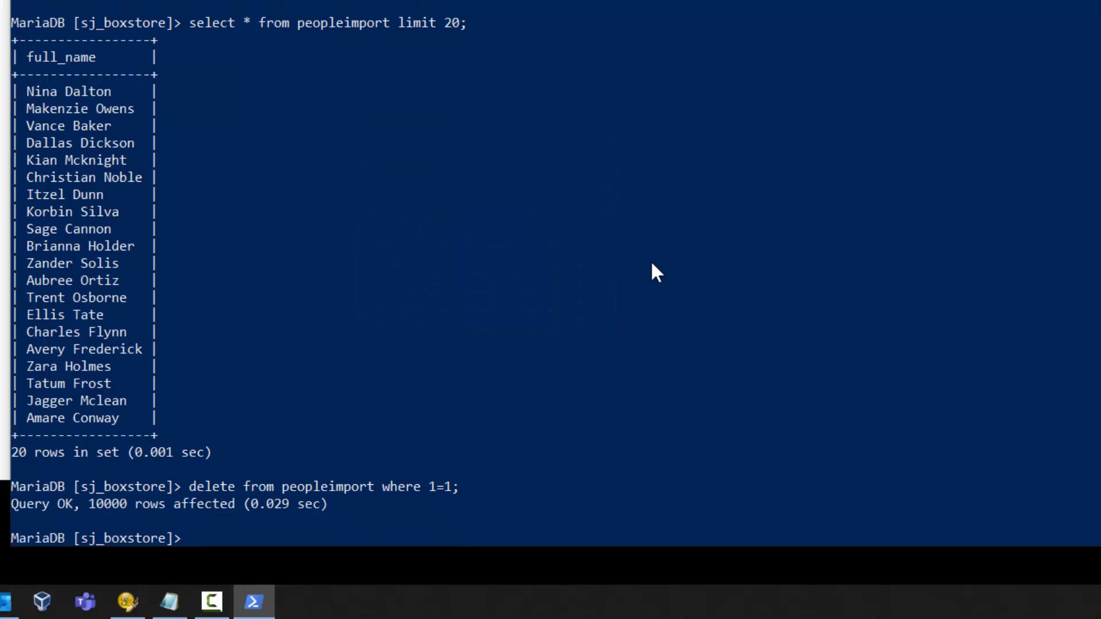
Query SELECT * FROM peopleimport to verify it returns an empty set
type("select *")
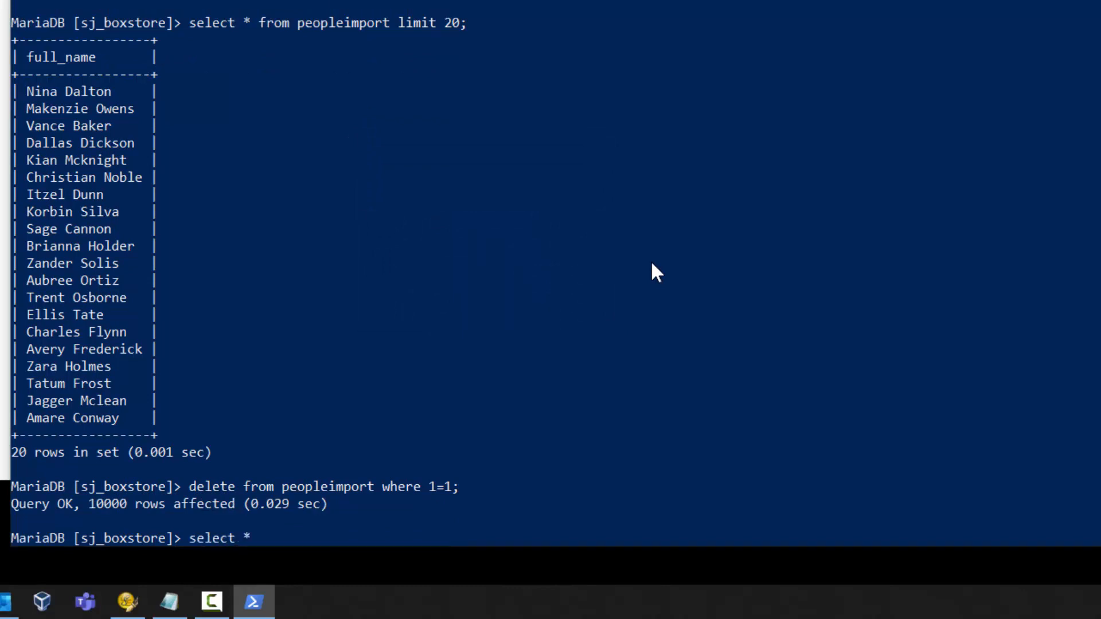
type("from po")
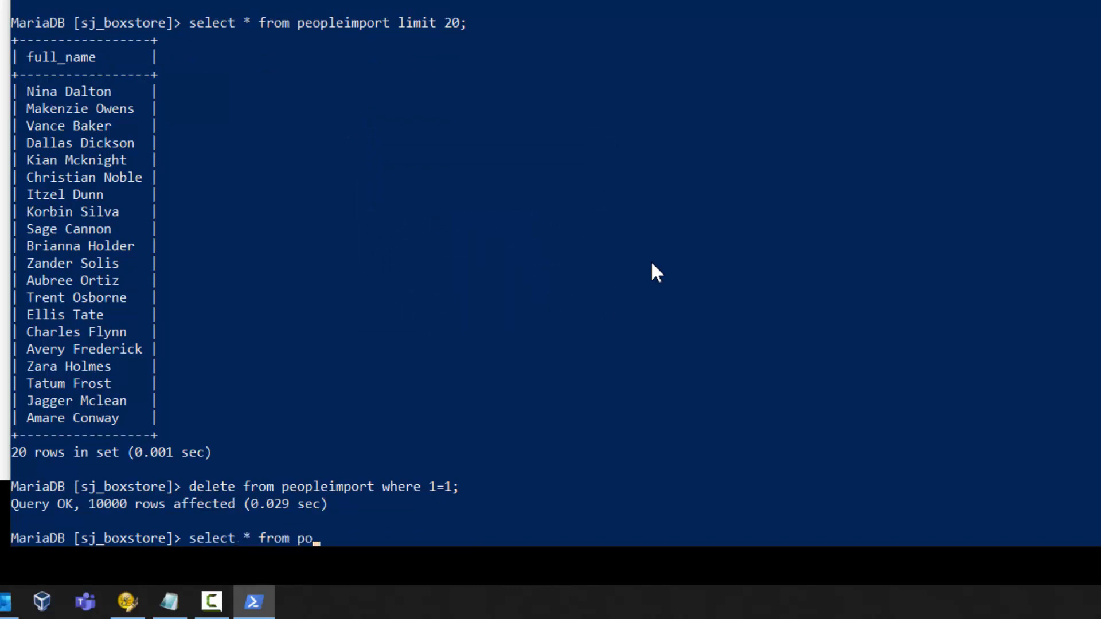
type("pleimport;")
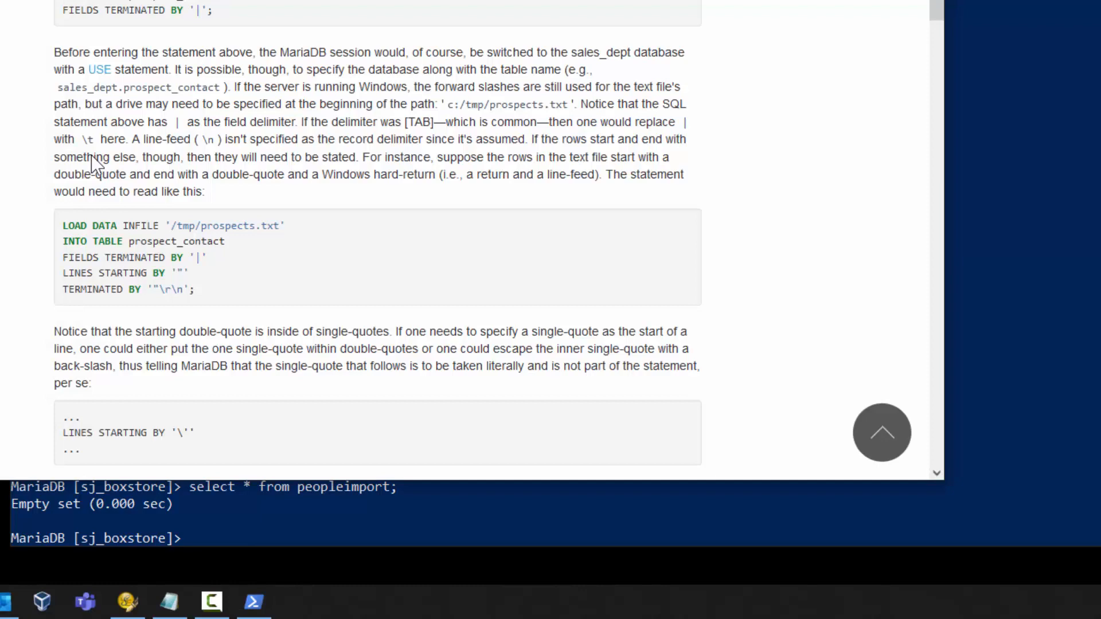
scroll("up", 3)
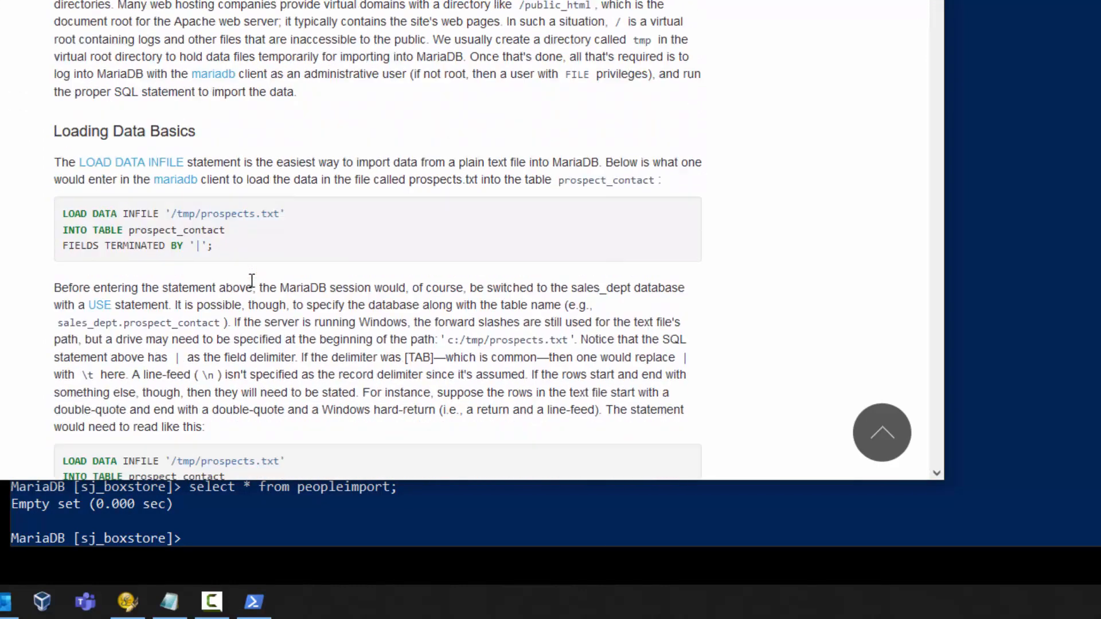
scroll("down", 3)
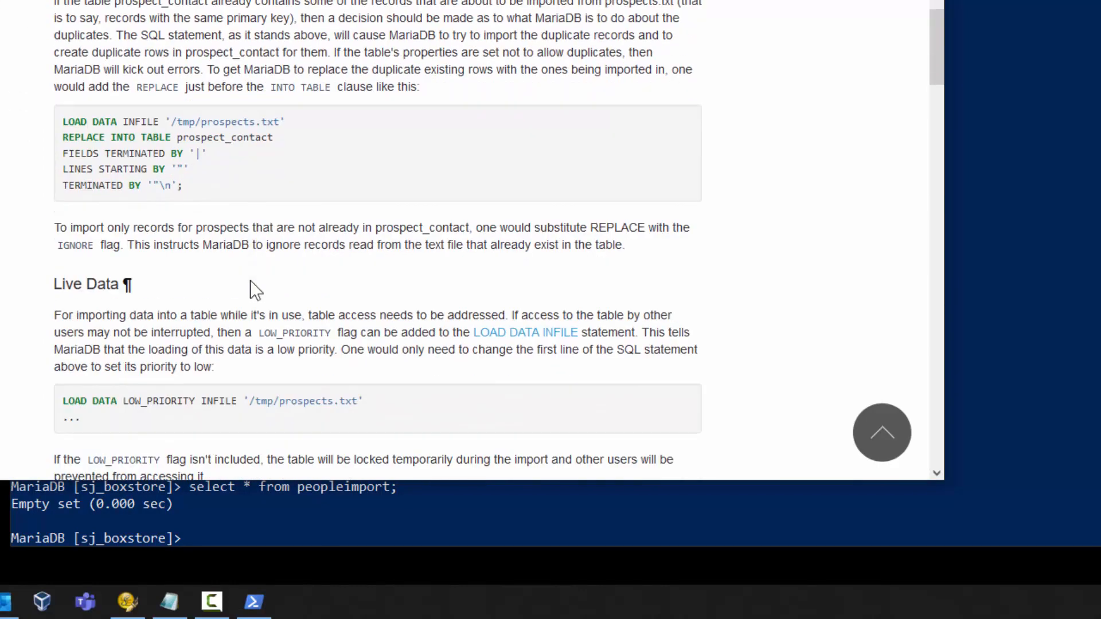
scroll("down", 3)
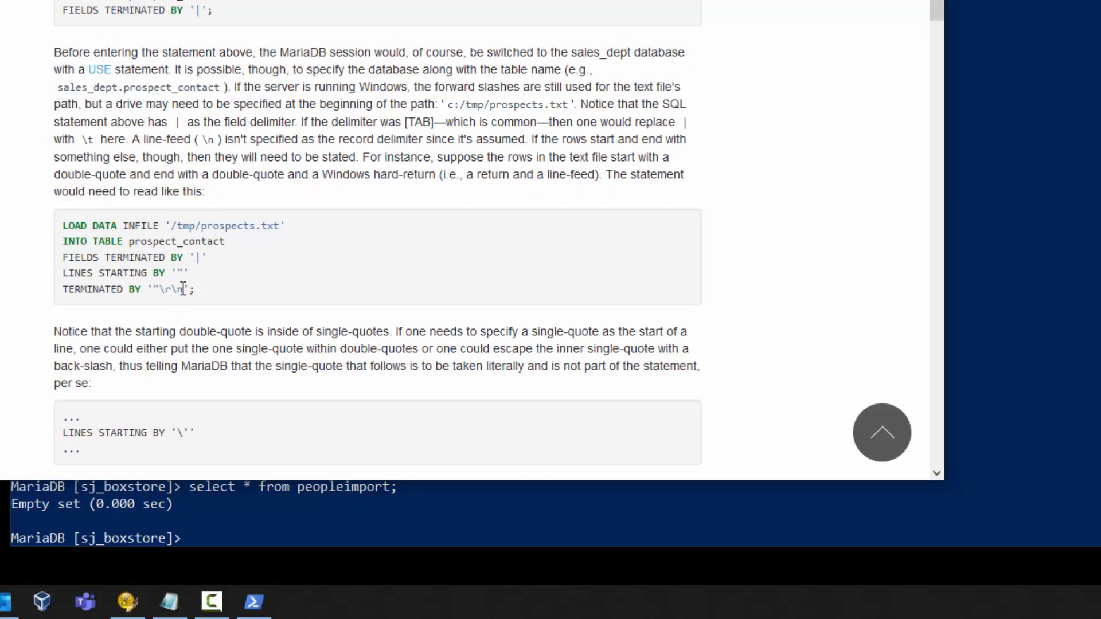
double_click(168, 289)
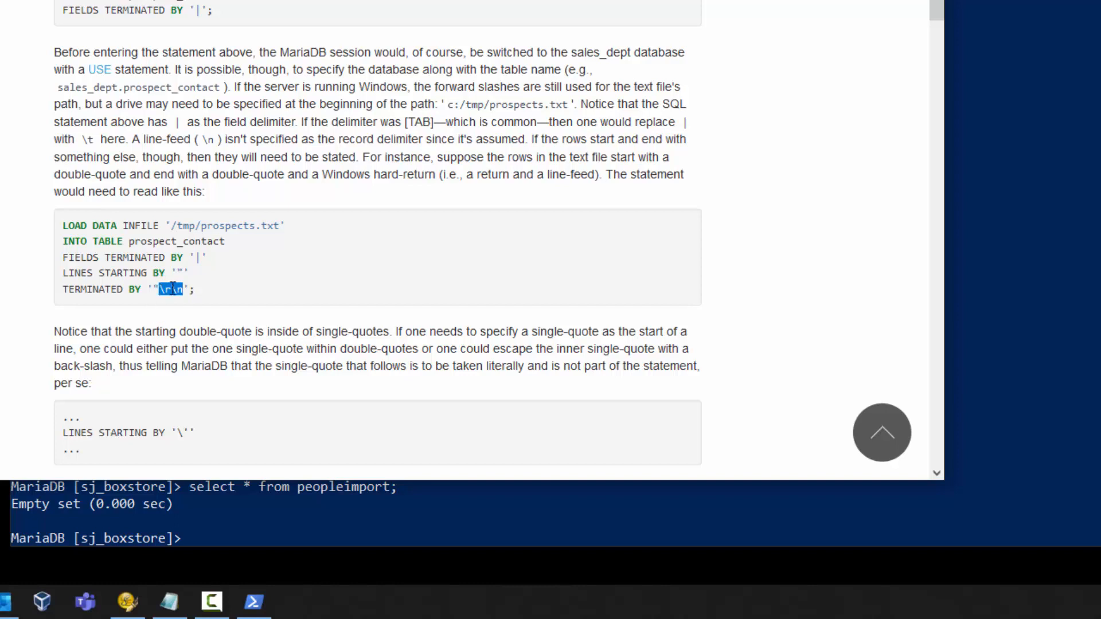
mouse_move(360, 328)
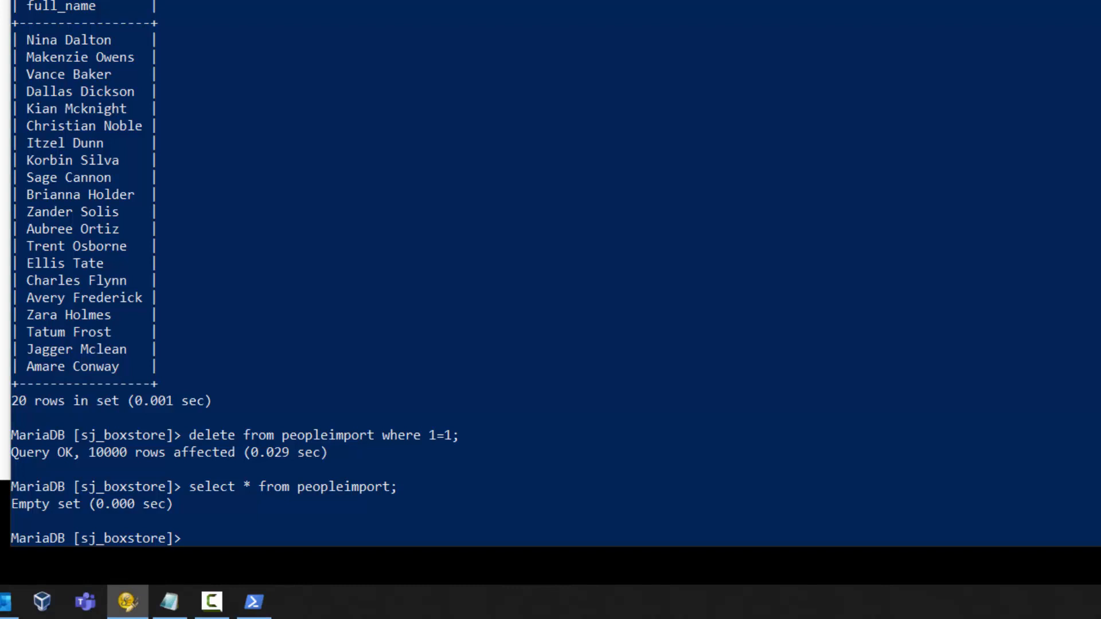
mouse_move(776, 226)
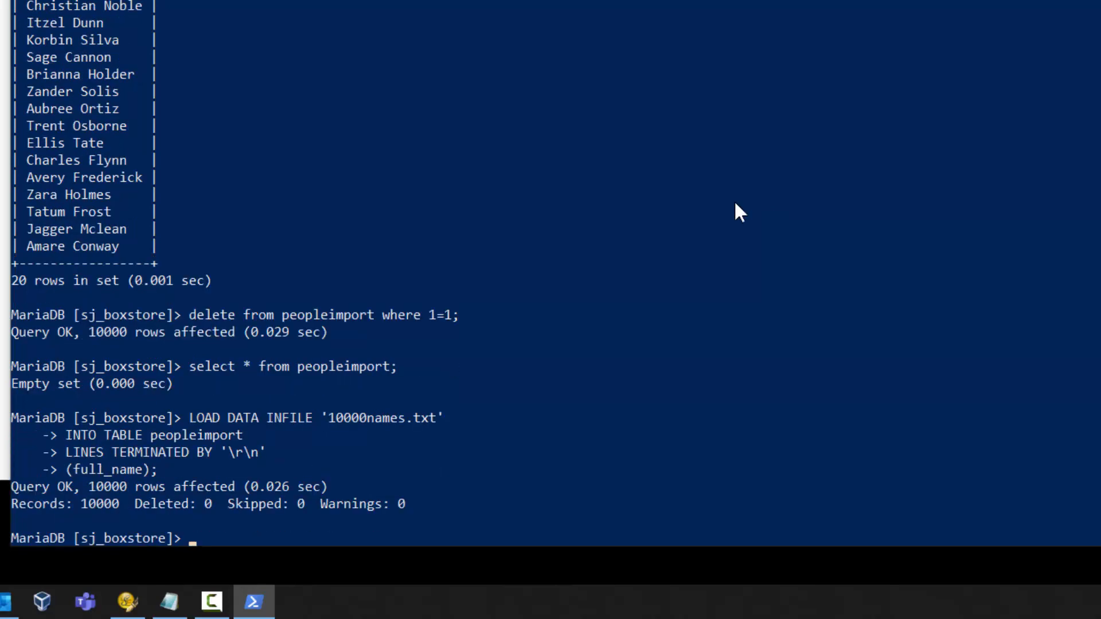
mouse_move(107, 495)
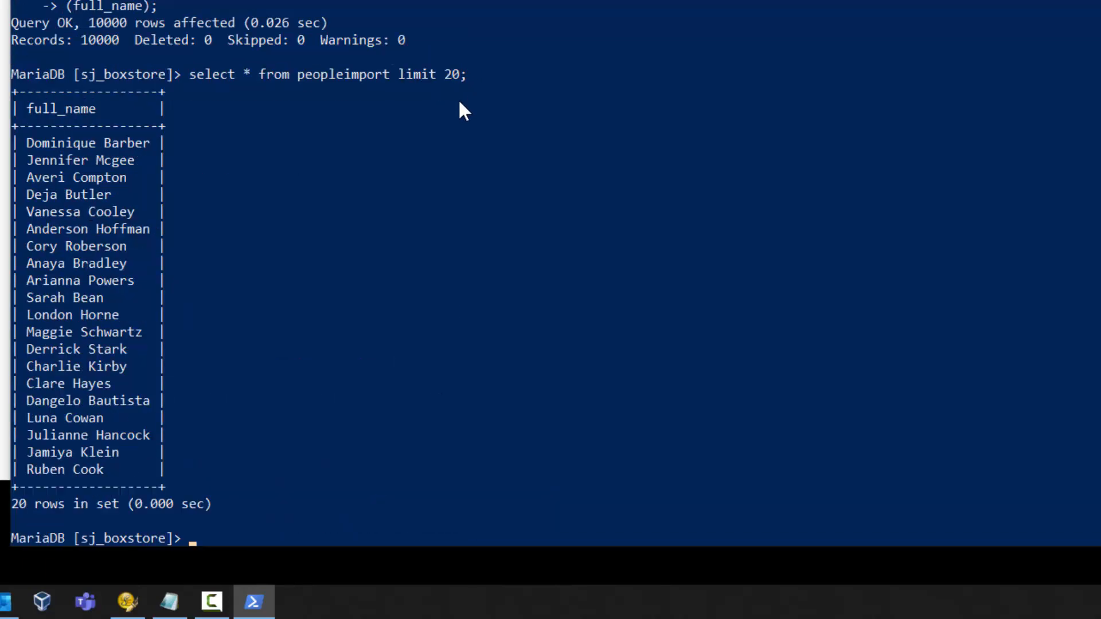
mouse_move(126, 330)
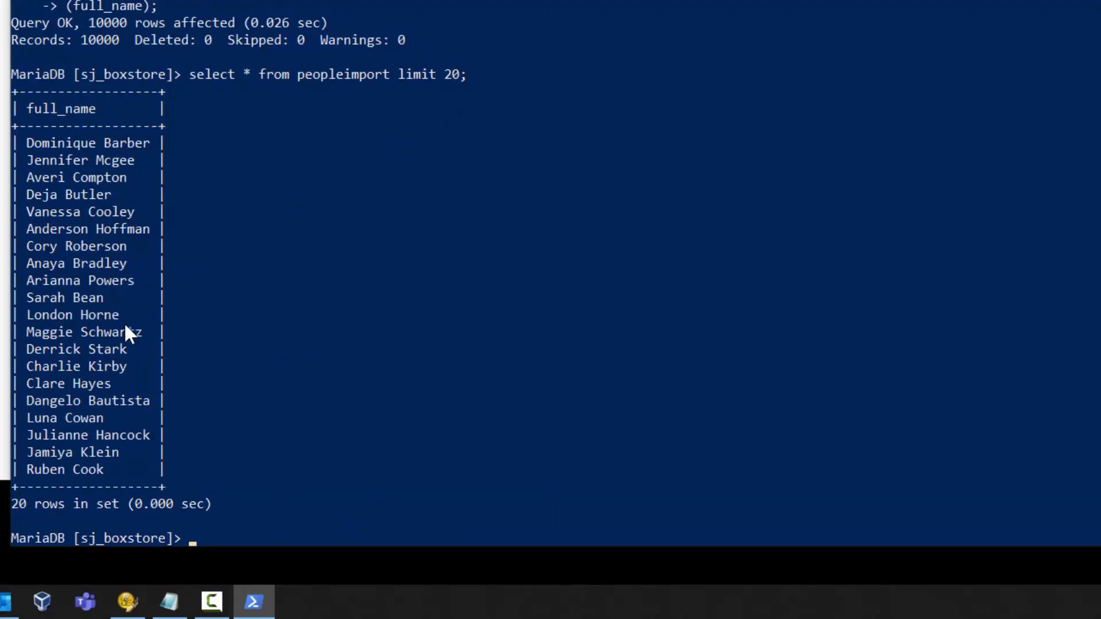
mouse_move(128, 307)
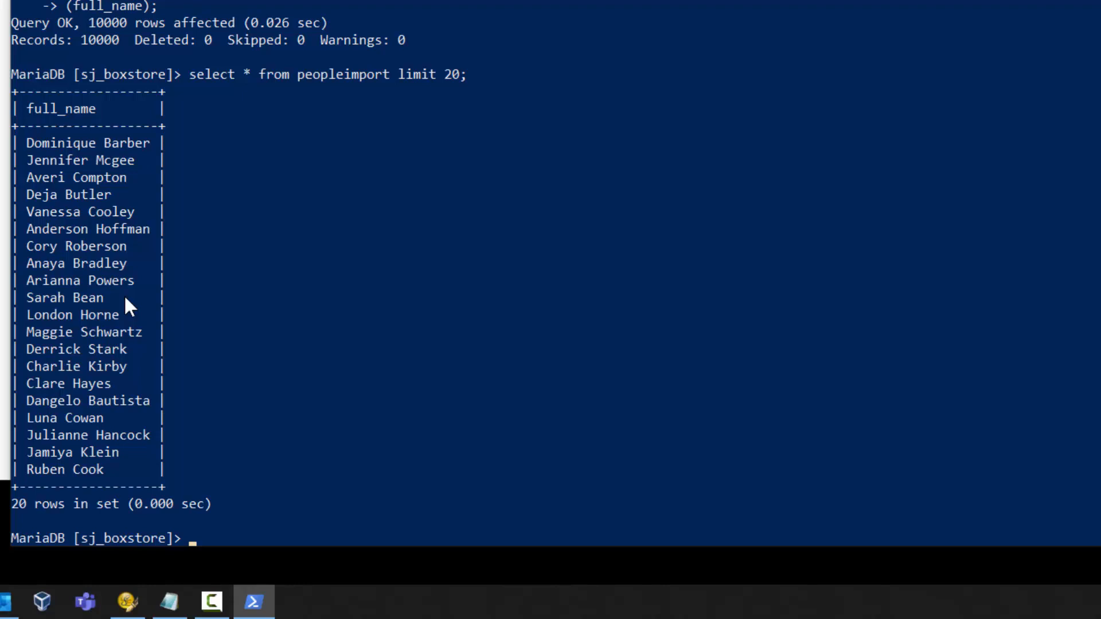
mouse_move(305, 81)
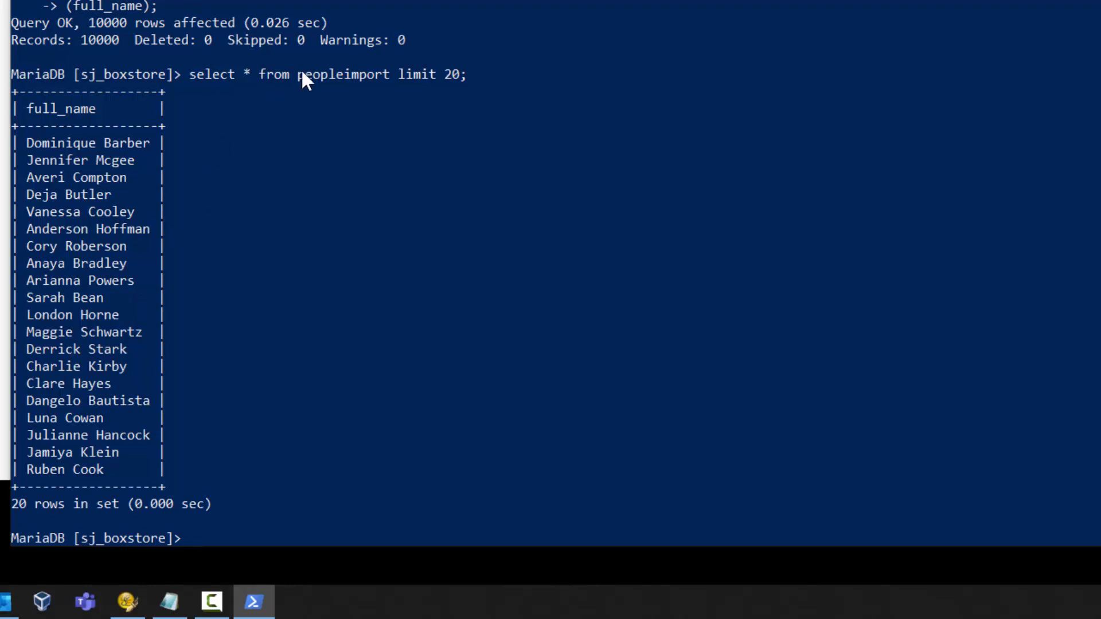
List the database tables and dump the people table's rows with SELECT * FROM people
type("show tables;")
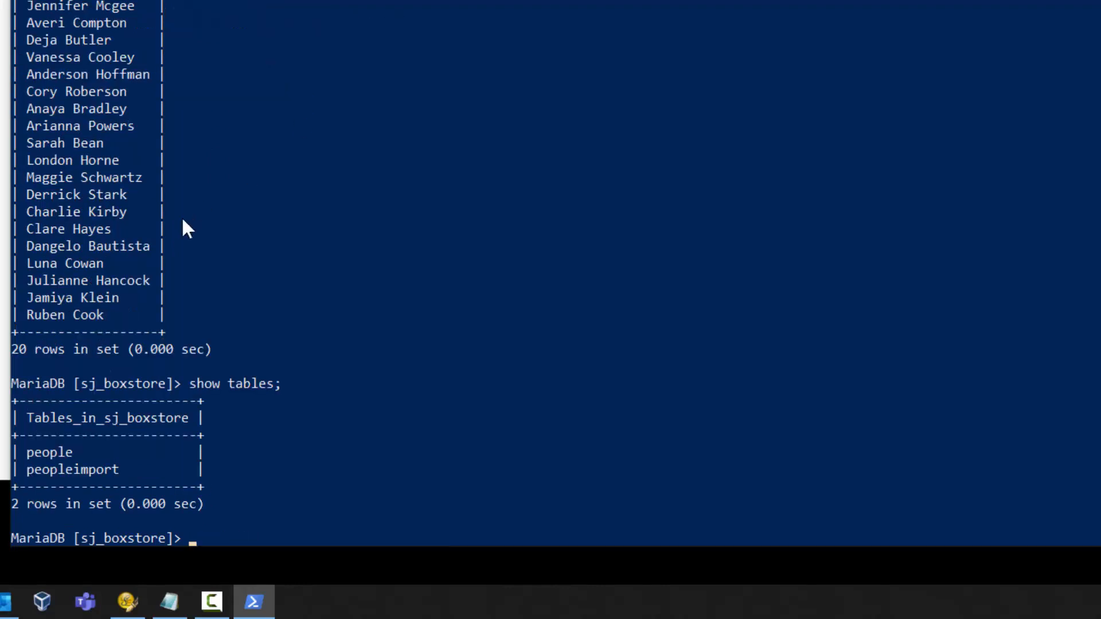
double_click(50, 452)
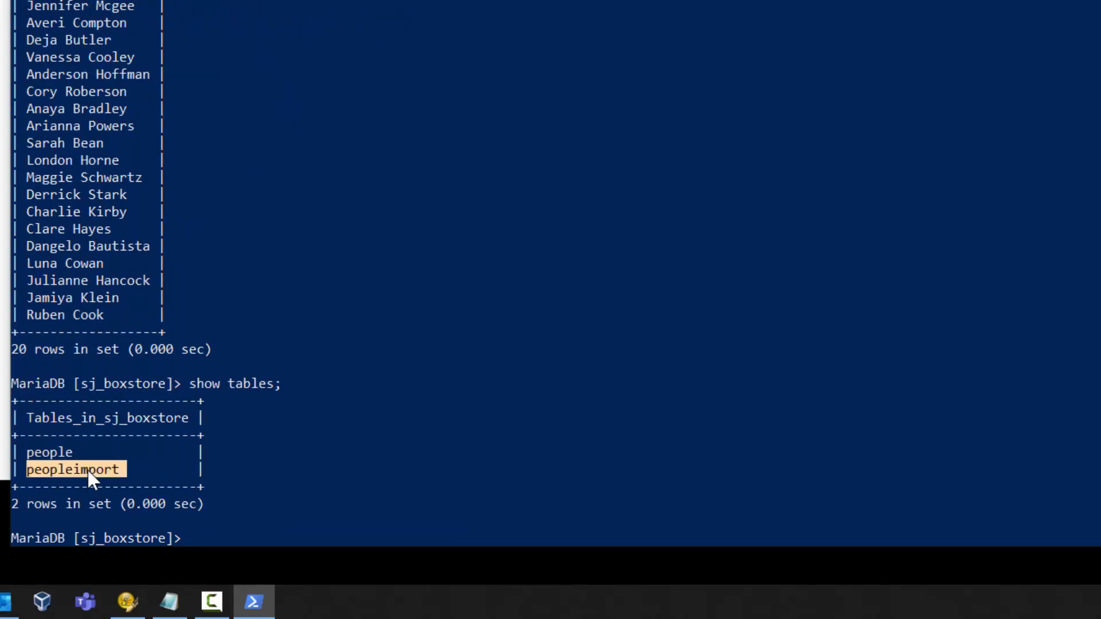
mouse_move(63, 463)
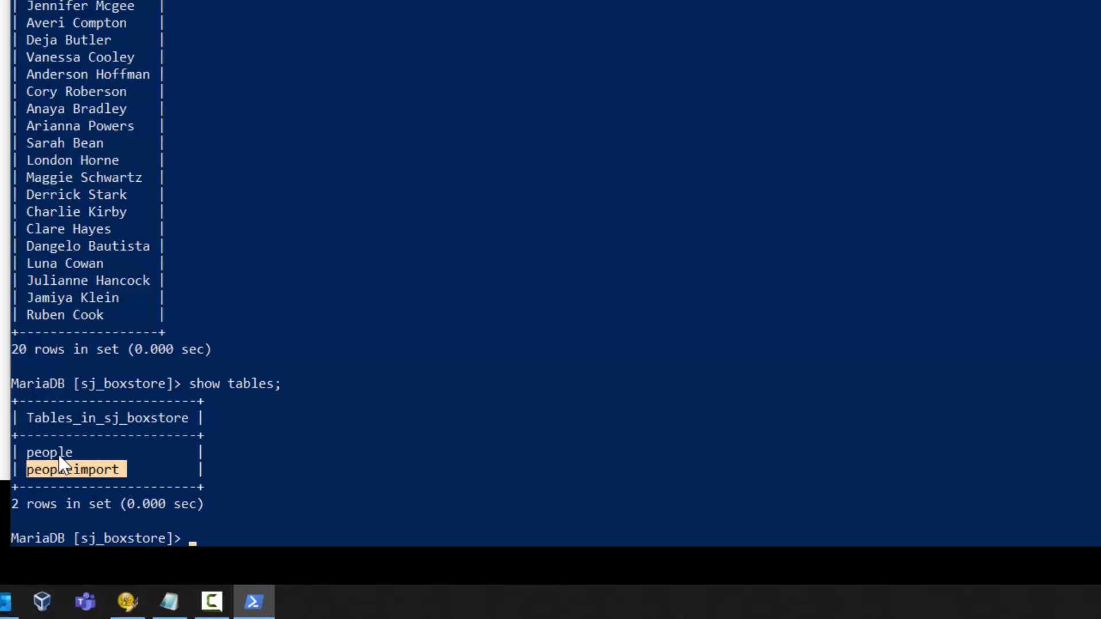
mouse_move(351, 107)
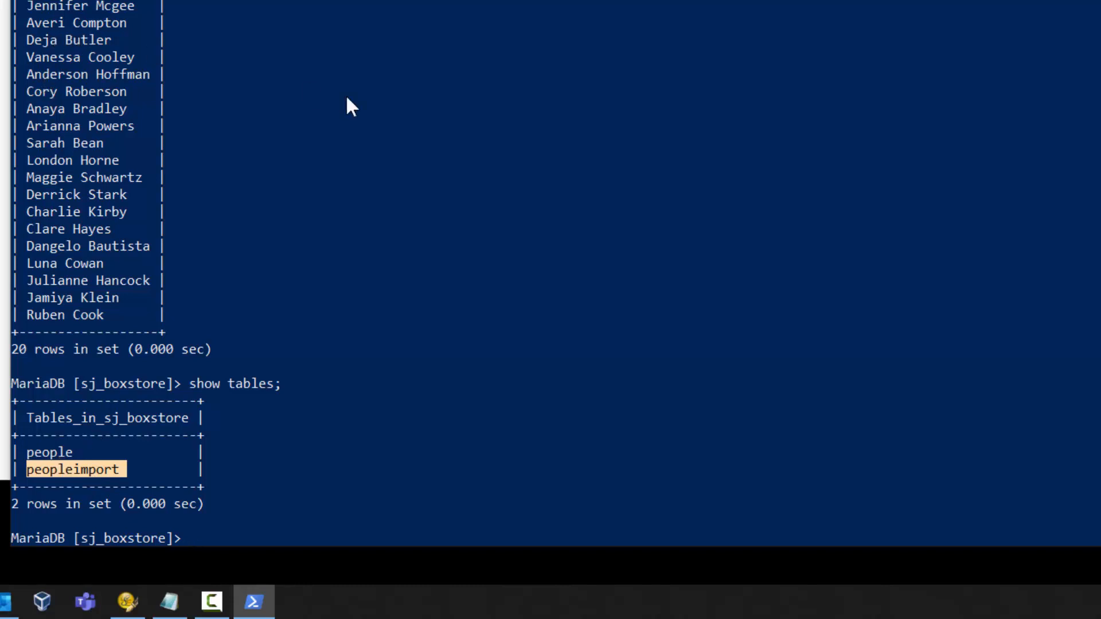
type("select")
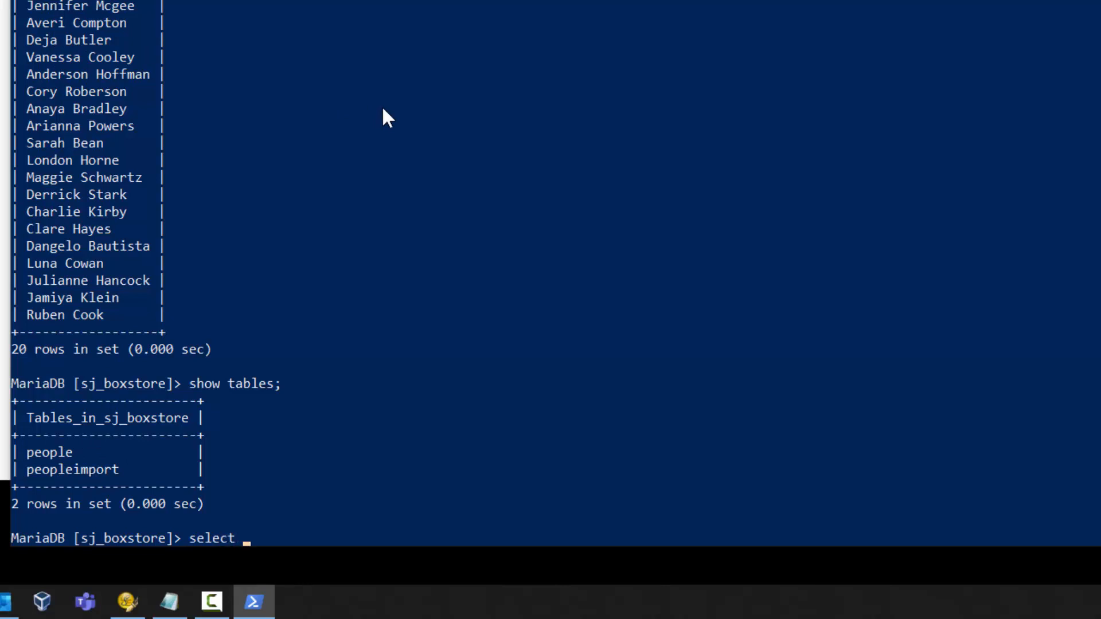
type("* from peo")
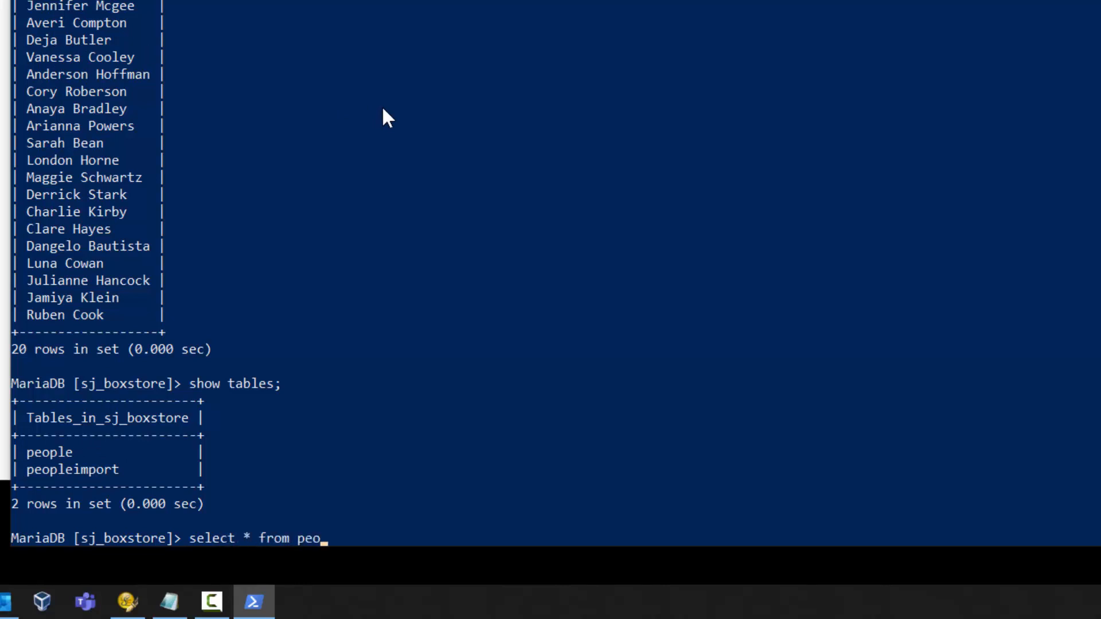
type("ple;")
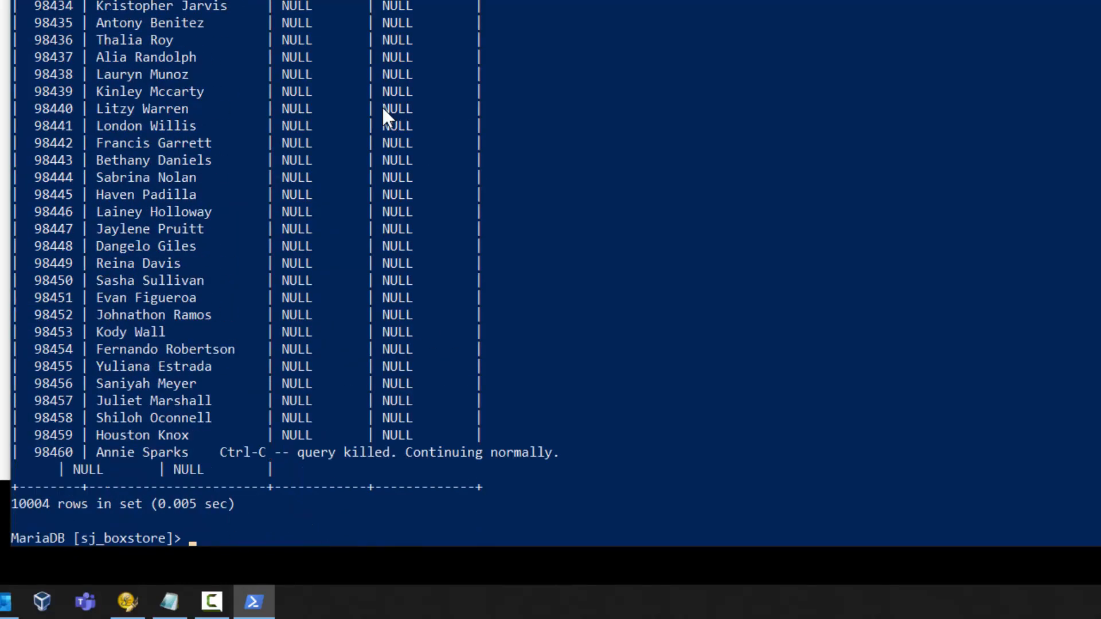
Delete people rows where first_name IS NULL, then query the people table again
type("delete")
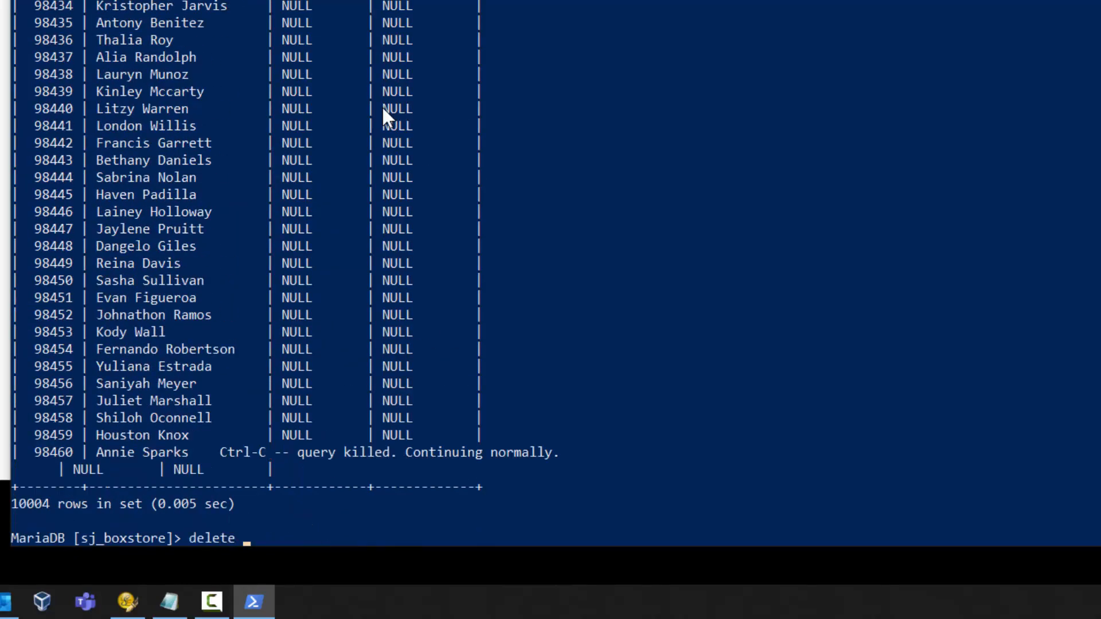
type("from people where fn")
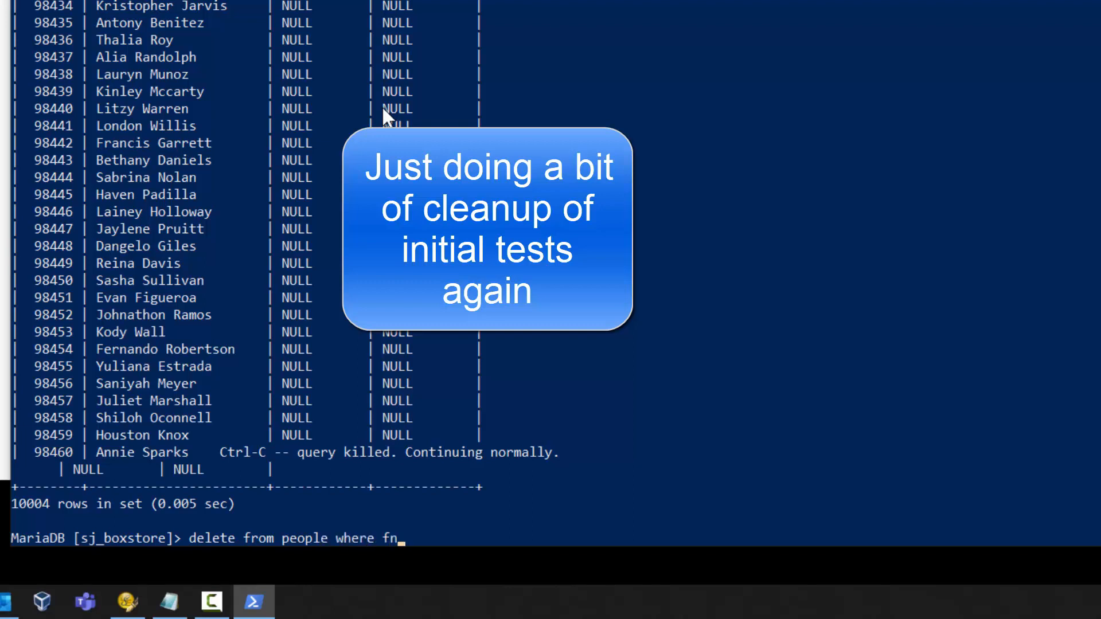
type("irst")
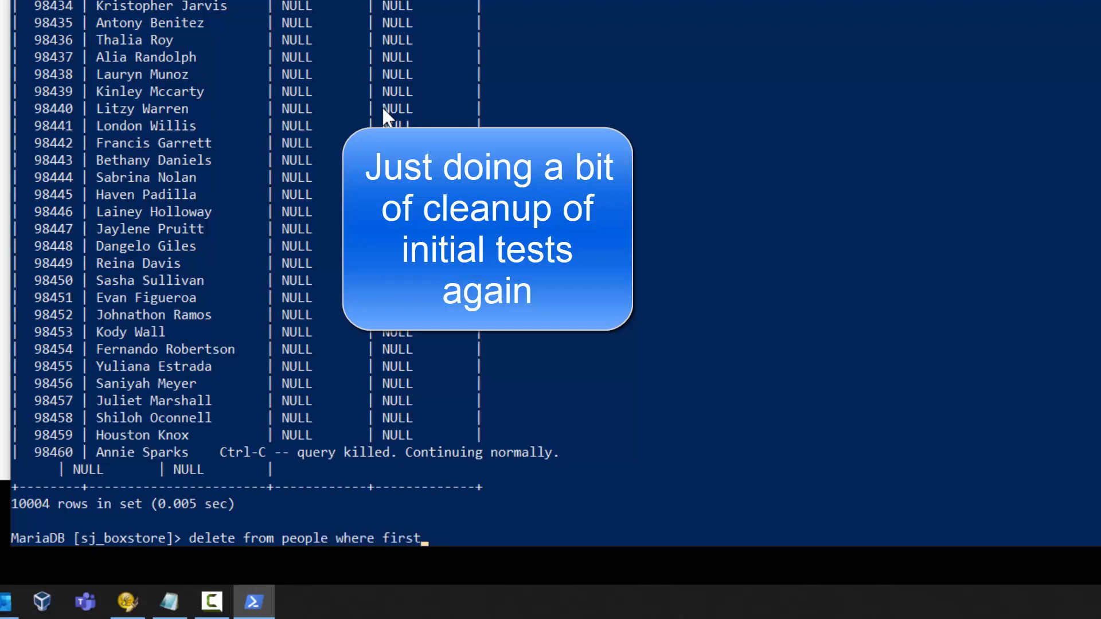
type("_name is null;")
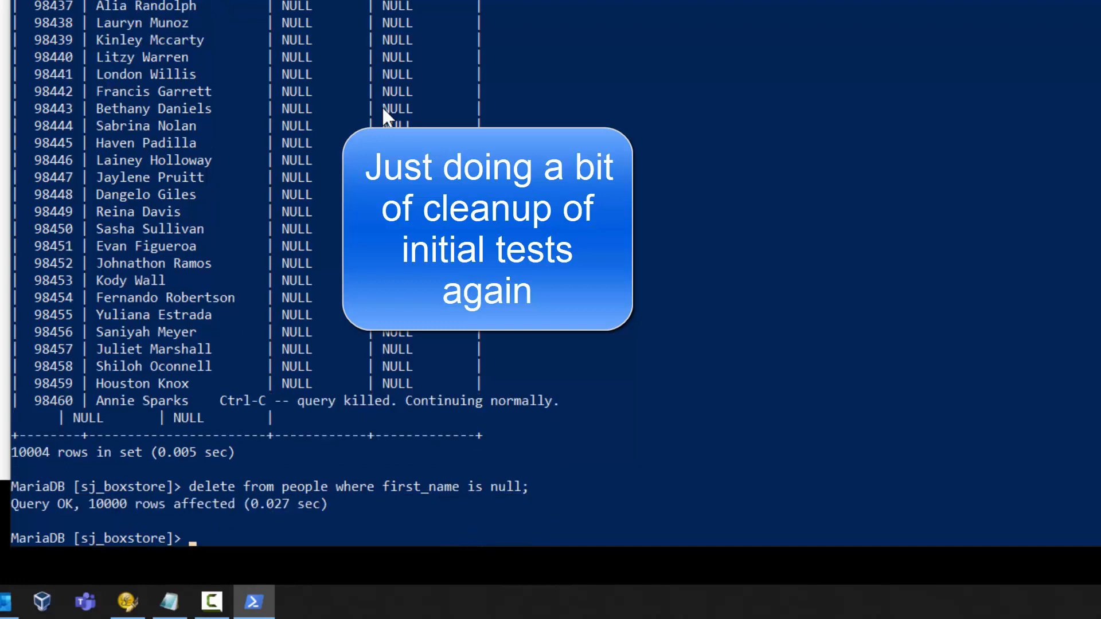
type("select * from people;")
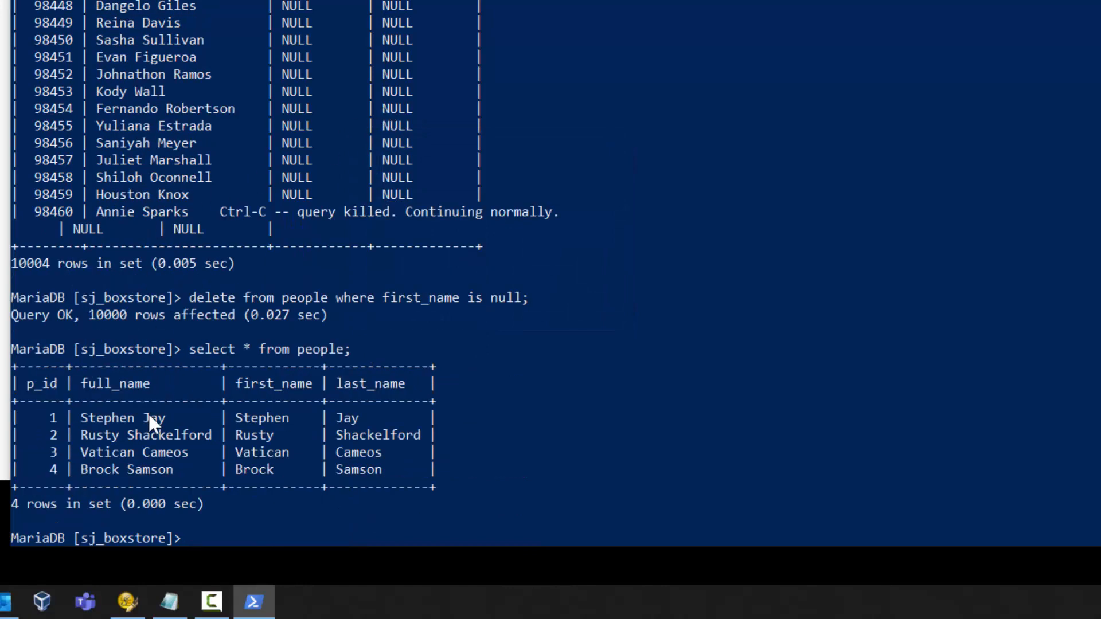
mouse_move(364, 390)
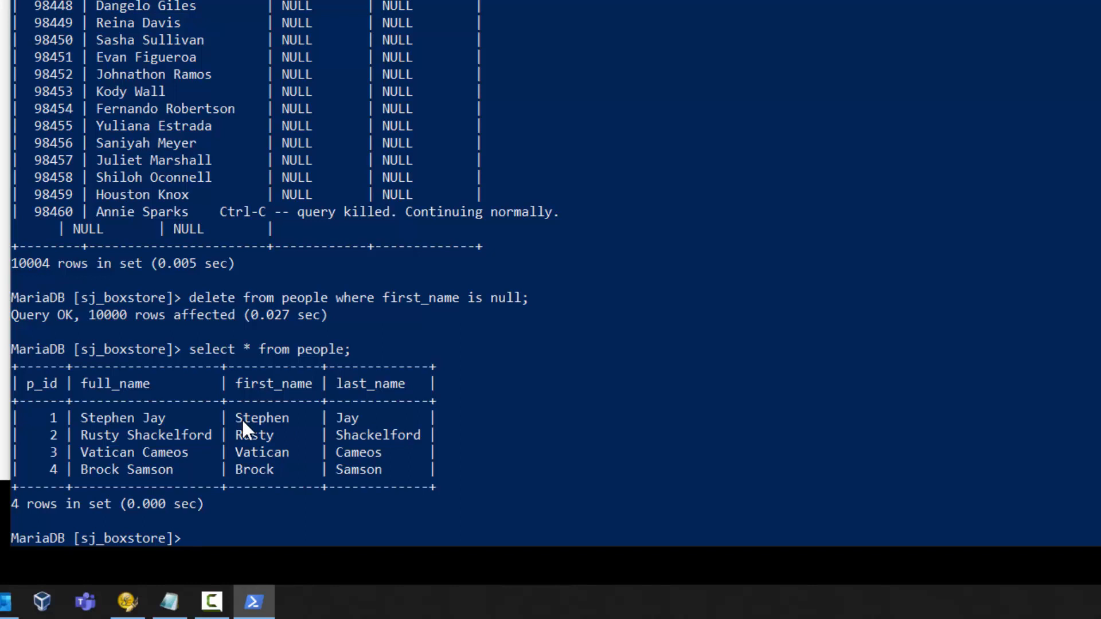
Scroll the people table listing to see the four remaining records
scroll("down", 3)
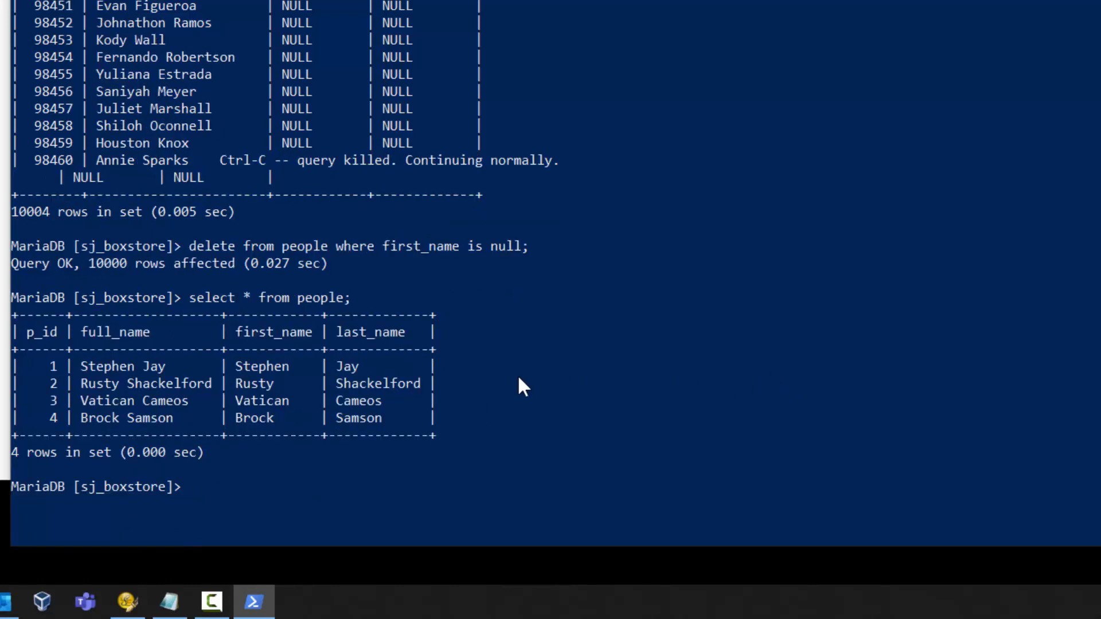
mouse_move(509, 383)
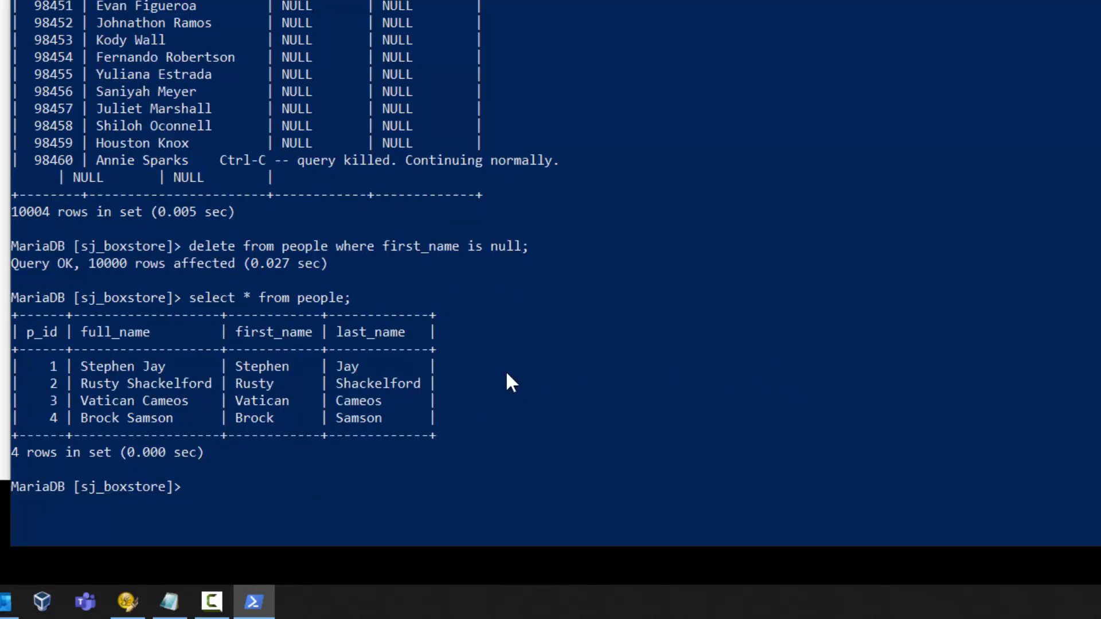
mouse_move(513, 380)
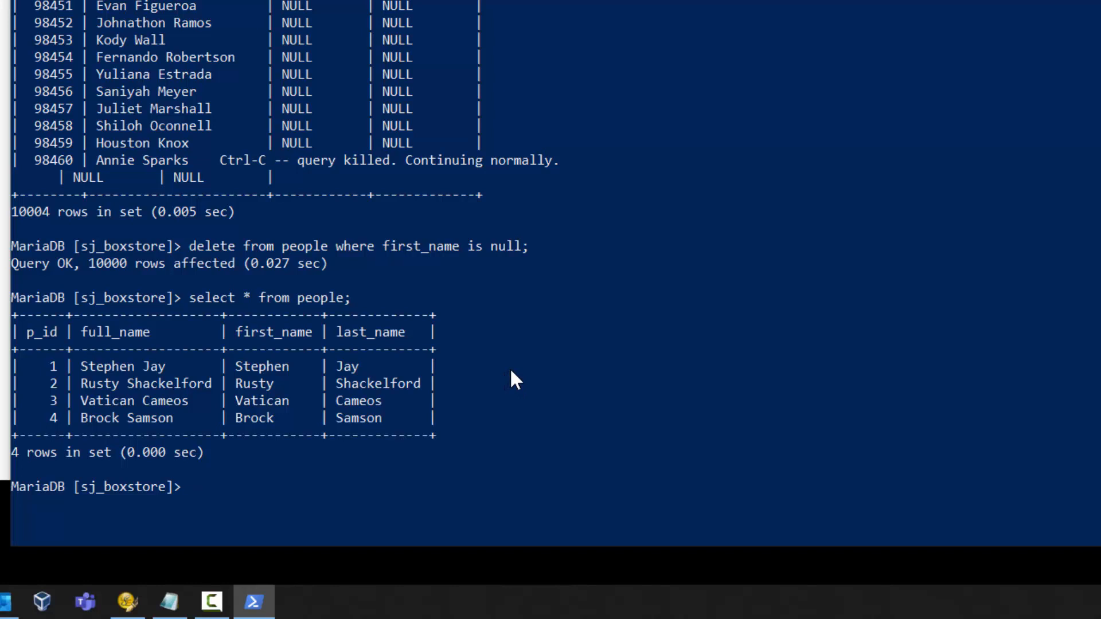